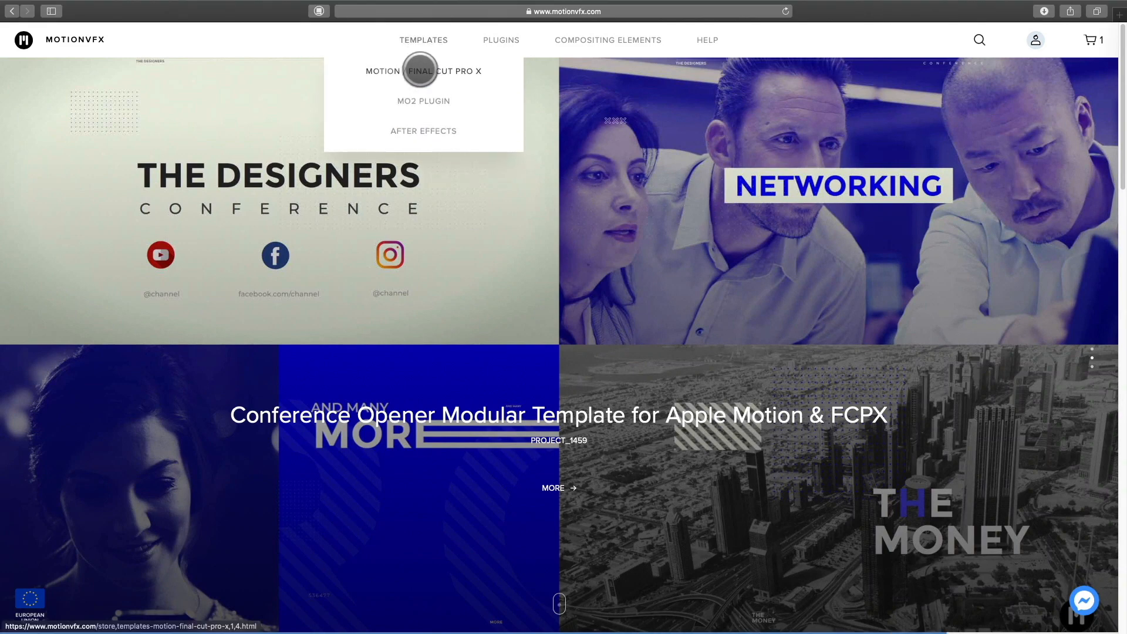
Step: Go to the MotionVFX Final Cut Pro X templates store and scroll through its listings
click(424, 70)
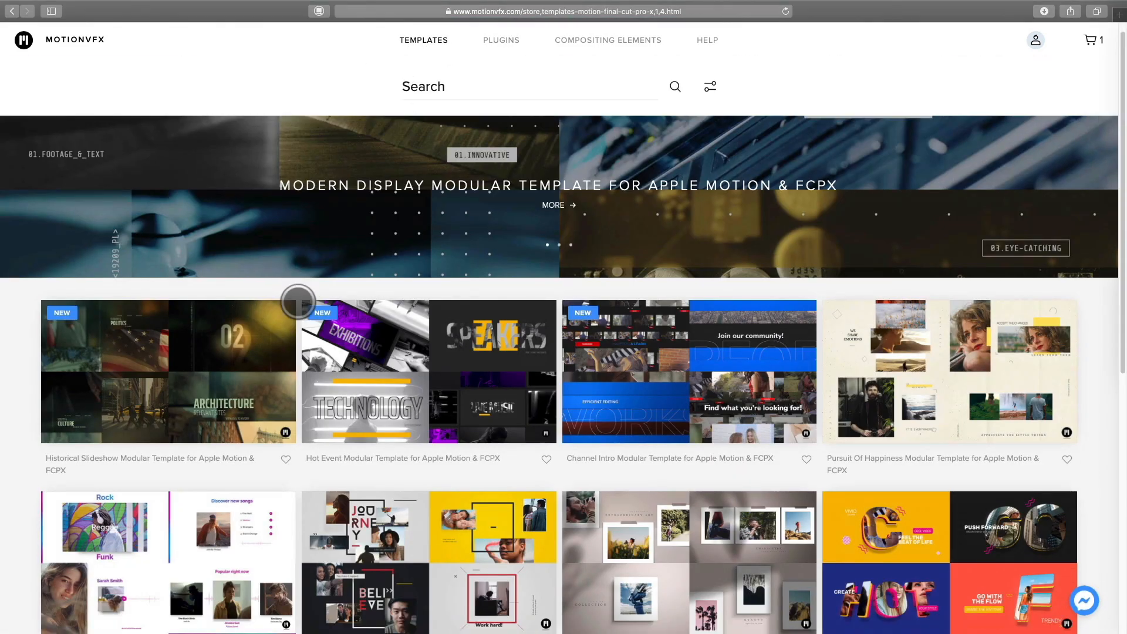
scroll(down, 3)
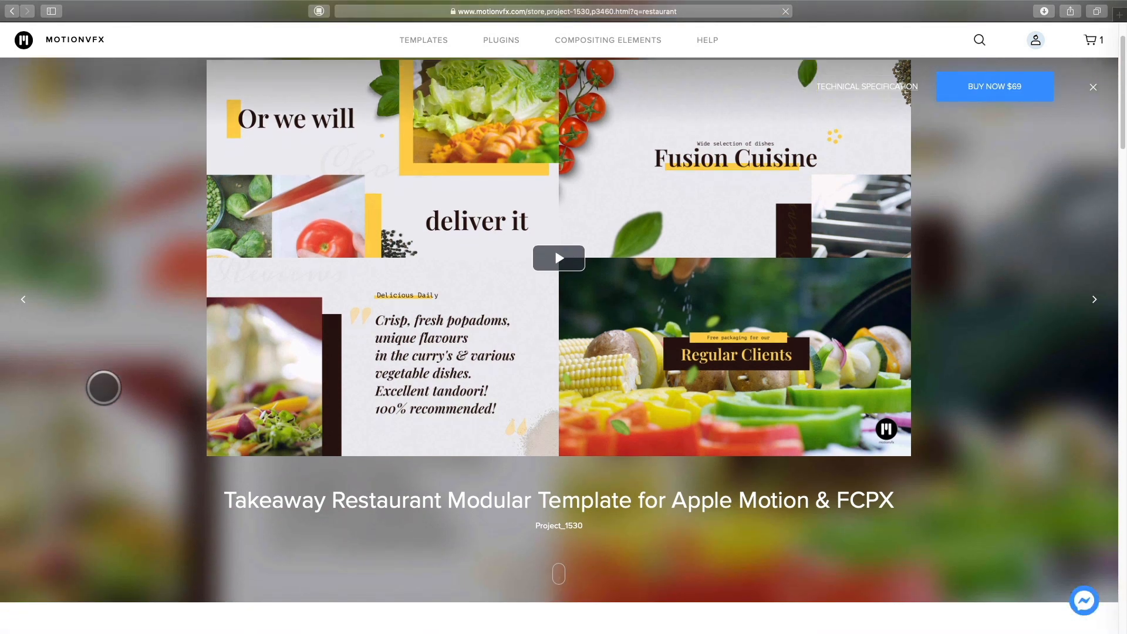
Step: Scroll the Takeaway Restaurant product page down to The Pack Contains section
scroll(down, 3)
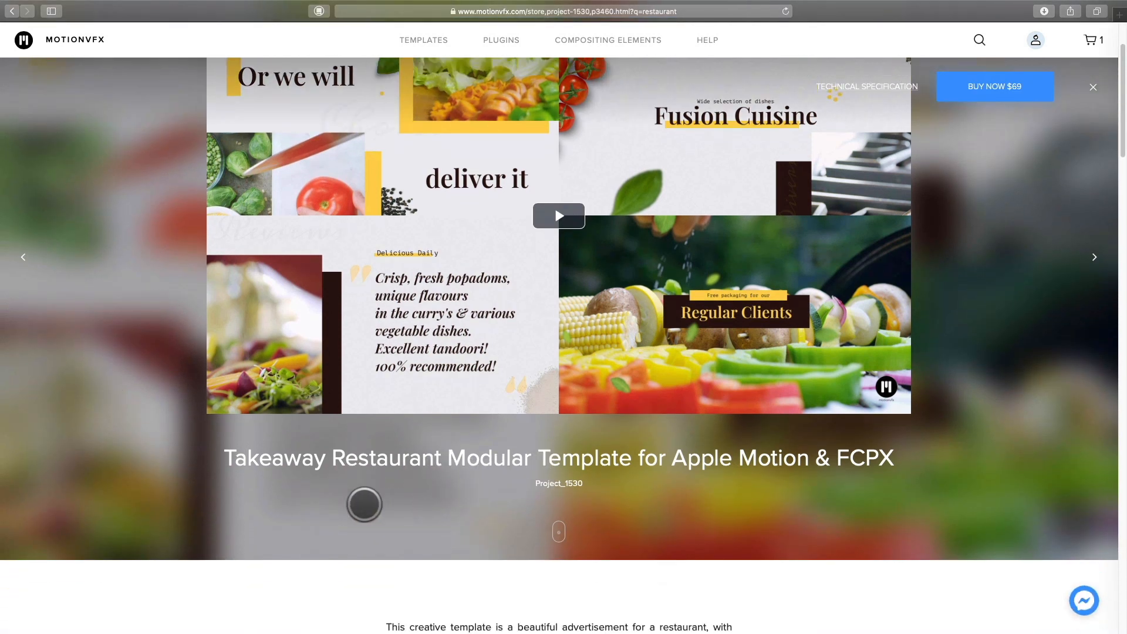
scroll(down, 3)
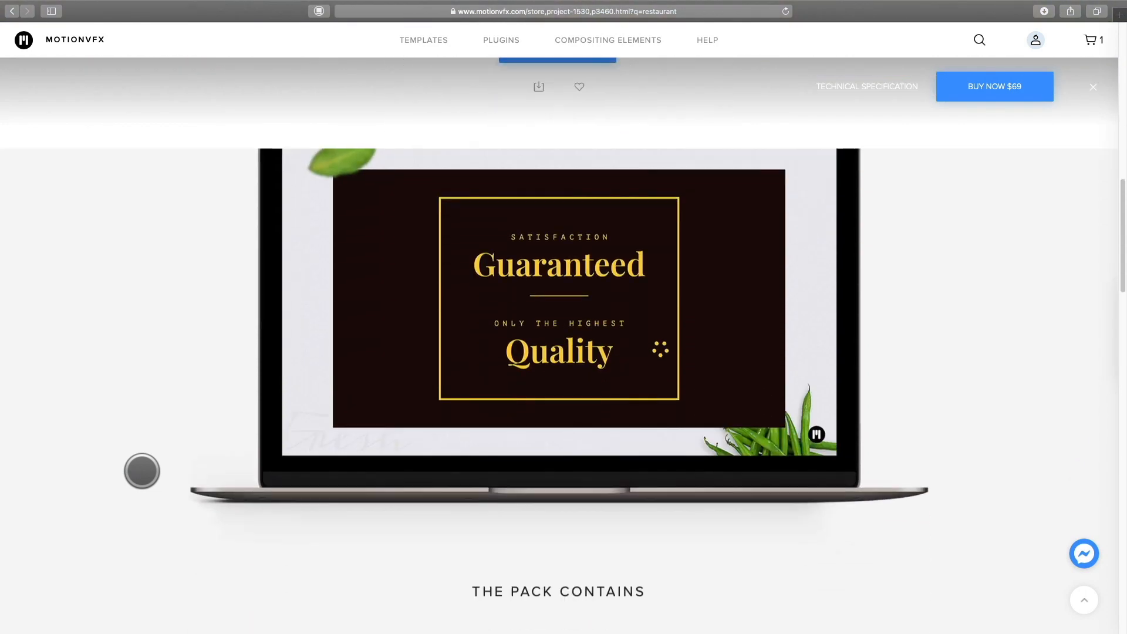
scroll(down, 3)
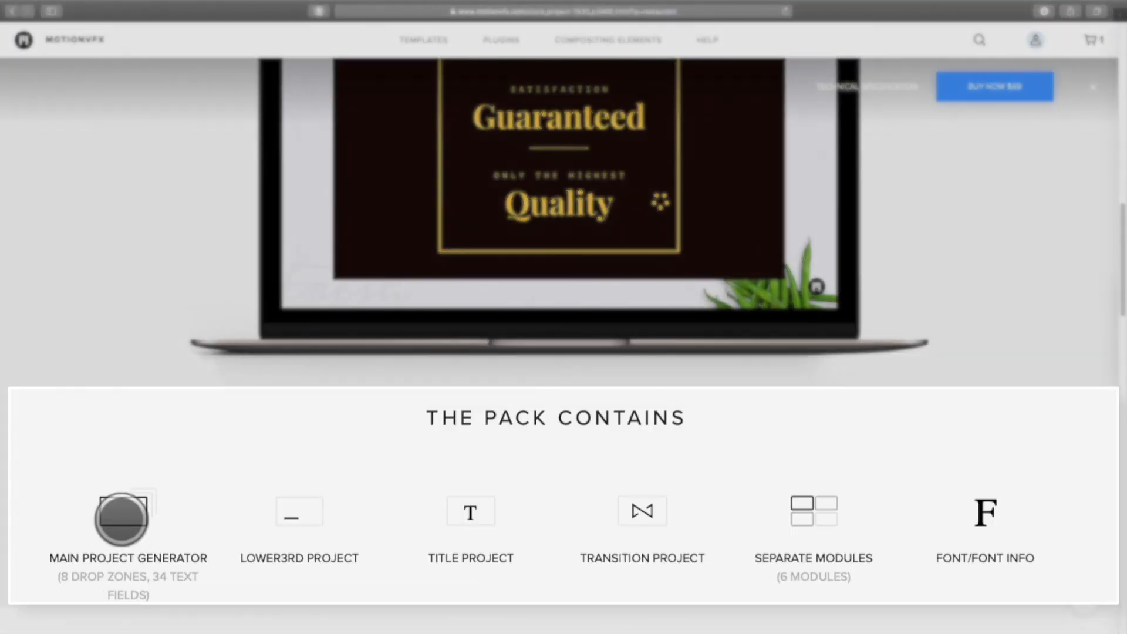
mouse_move(311, 530)
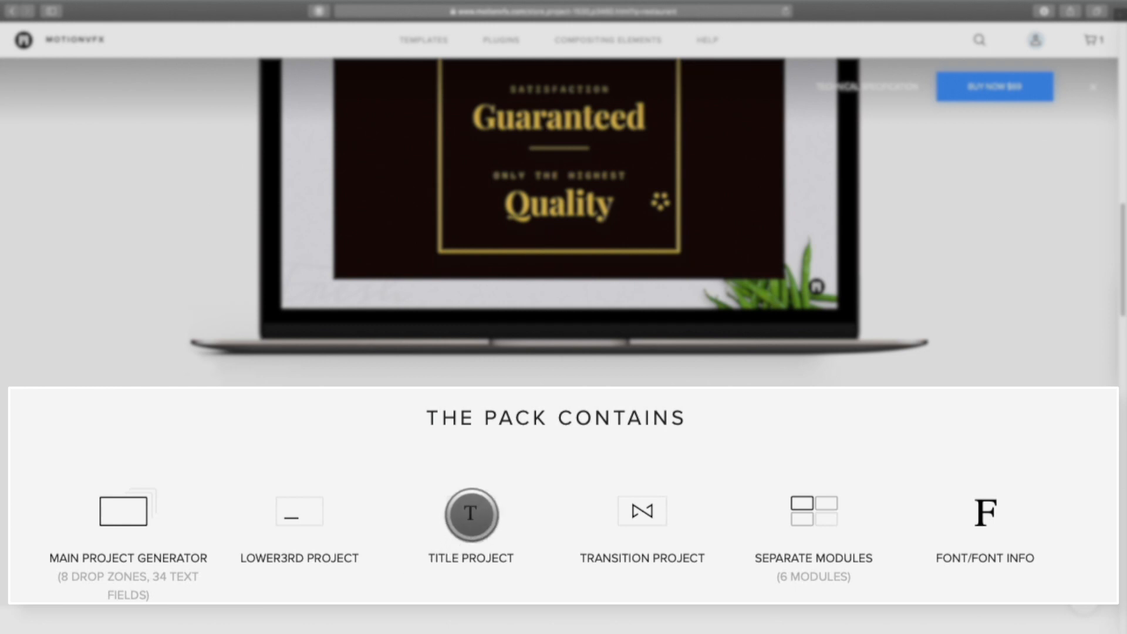
mouse_move(642, 514)
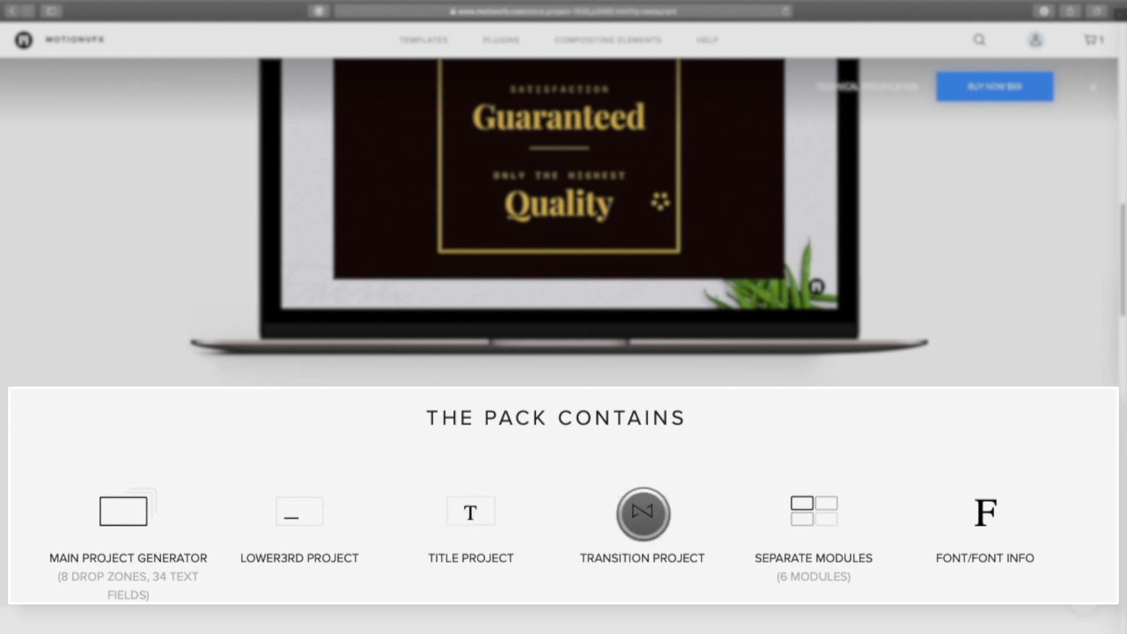
mouse_move(812, 514)
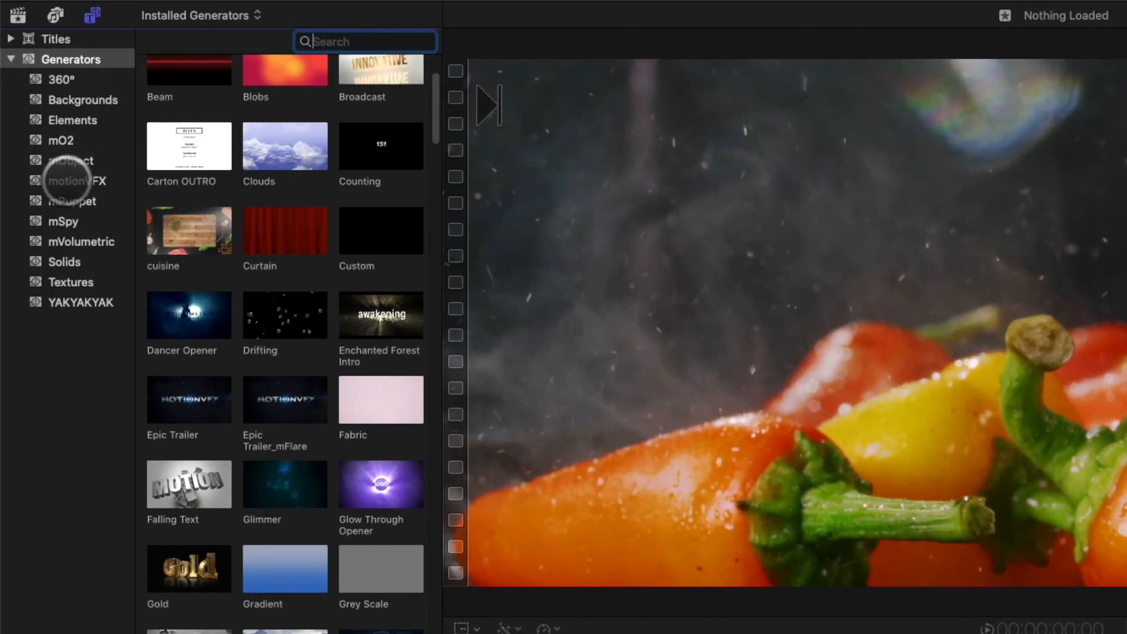
Step: Add the motionVFX Project_1530_Project generator to the timeline and scroll its Published Parameters
click(74, 180)
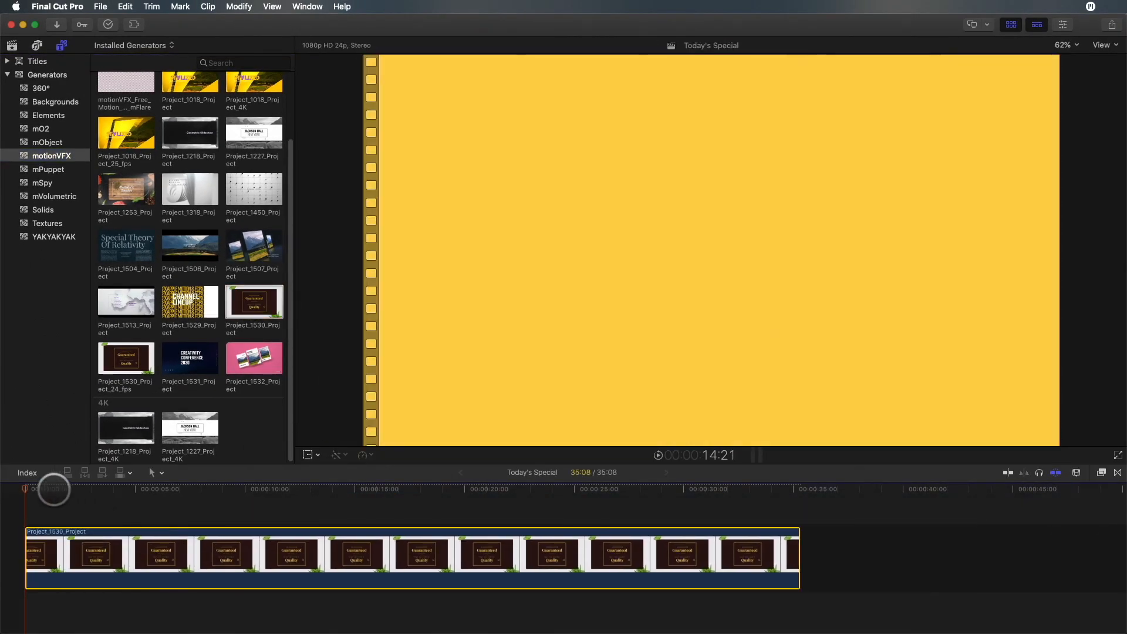
click(164, 489)
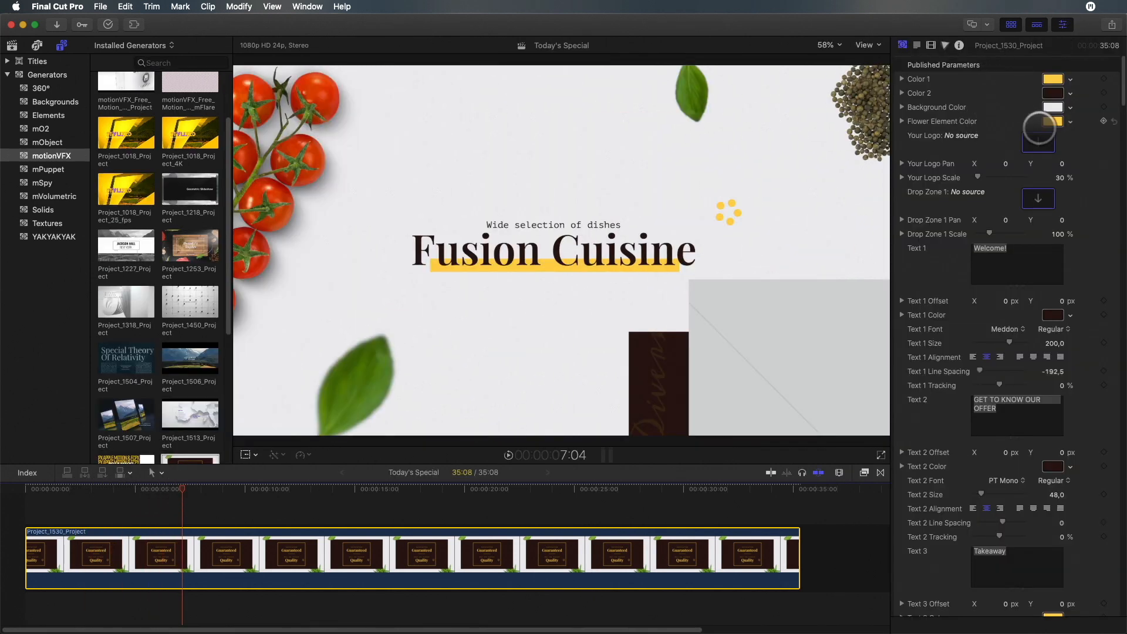
scroll(down, 3)
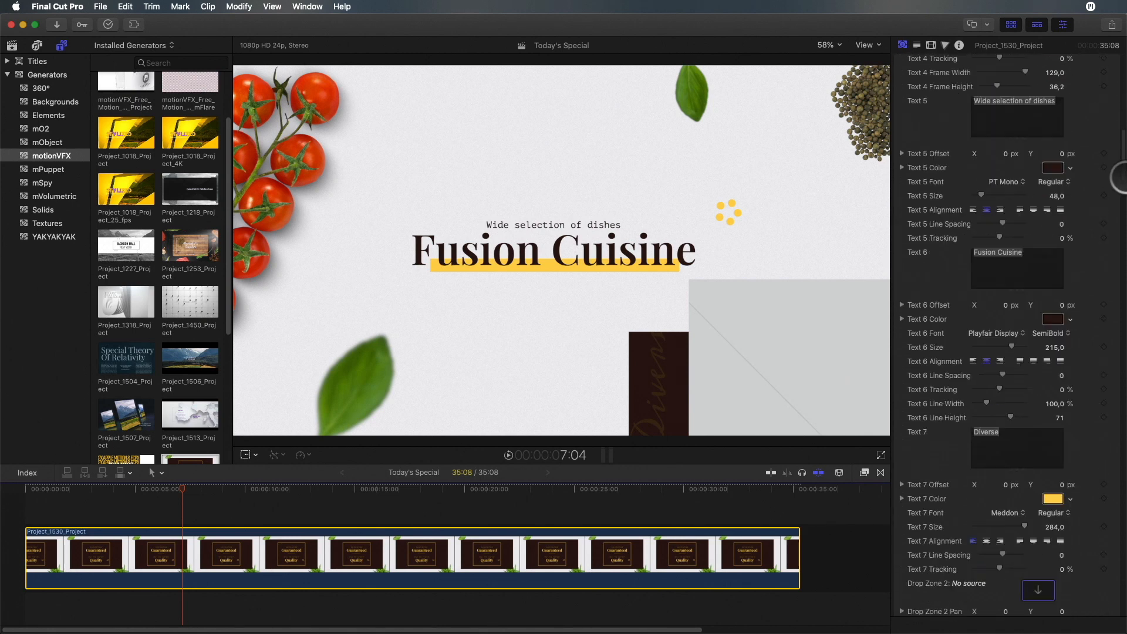
scroll(down, 3)
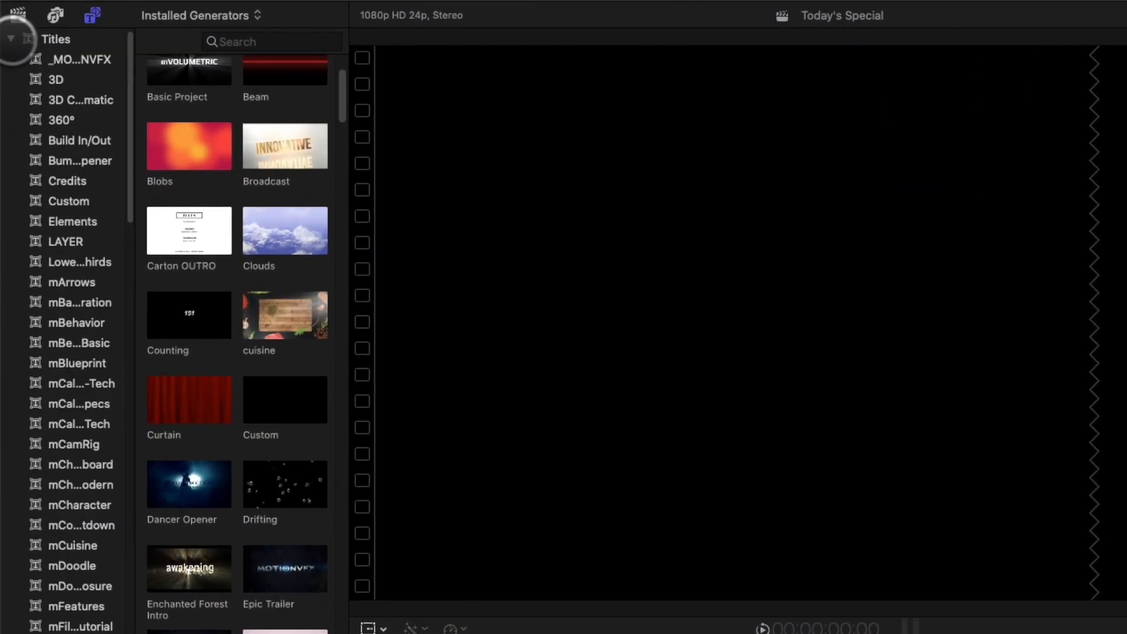
Step: Remove the generator clip and browse the motionVFX titles down to the Project_1530 set
scroll(down, 3)
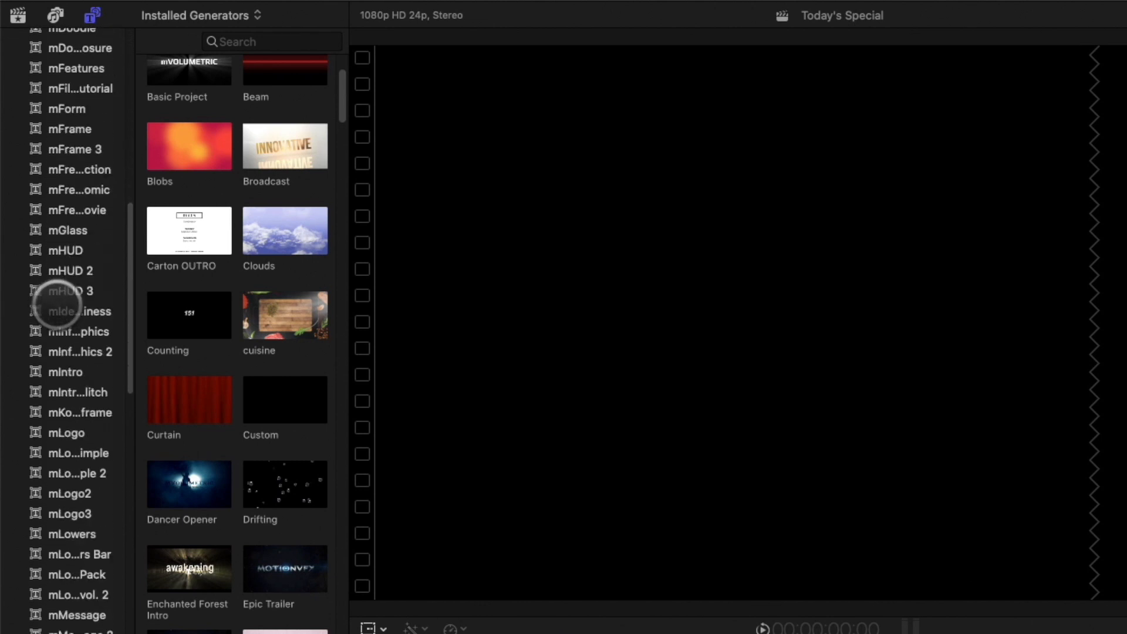
scroll(down, 3)
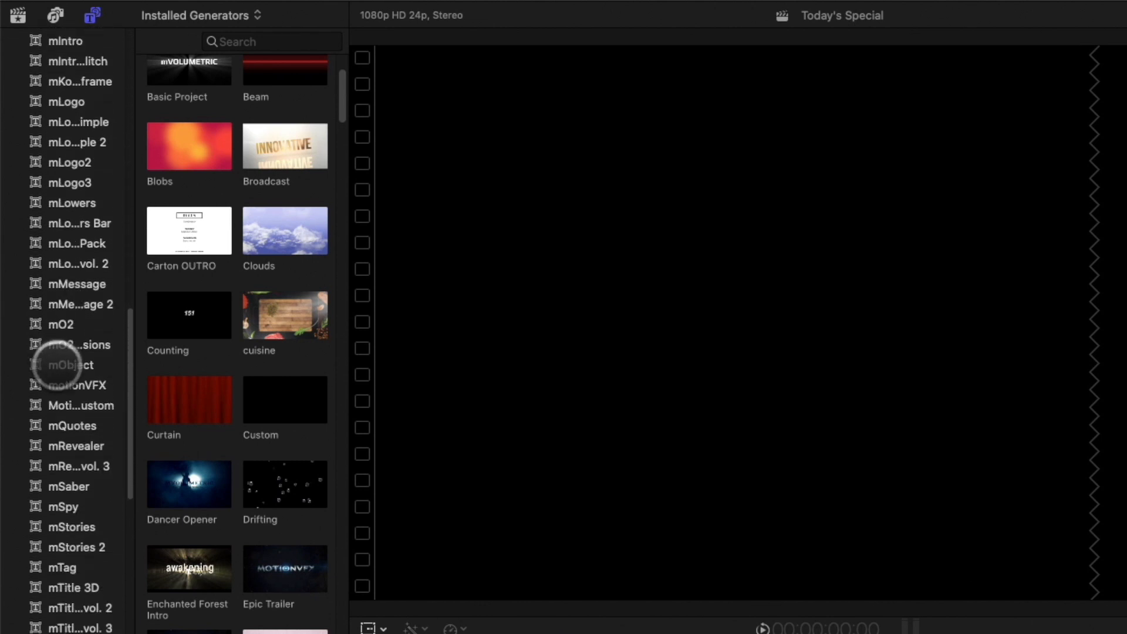
click(94, 14)
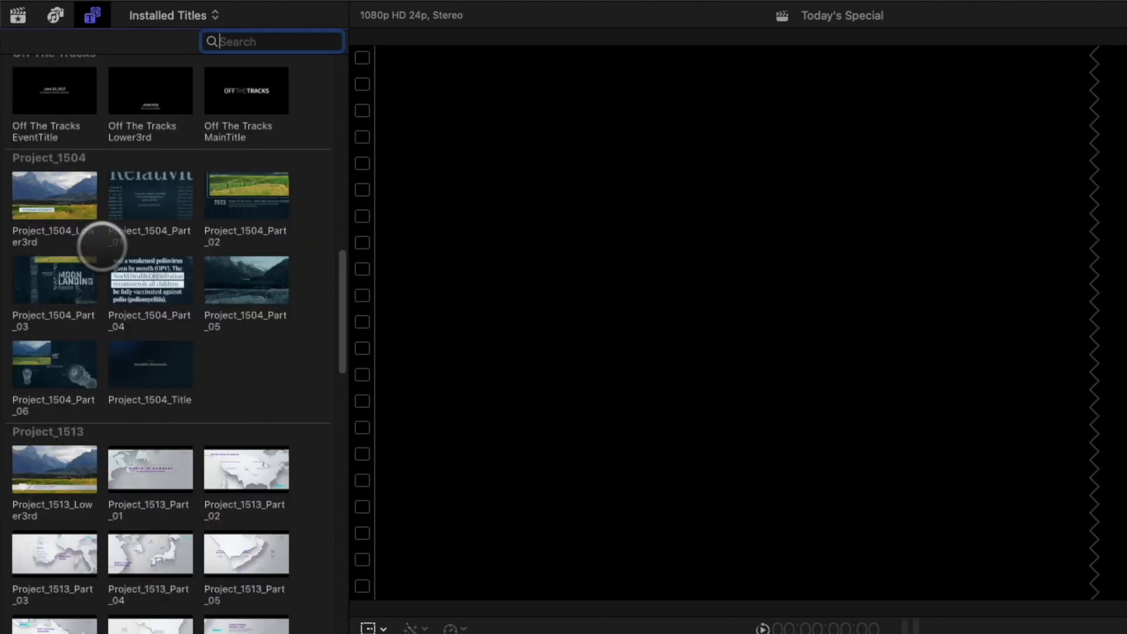
scroll(down, 3)
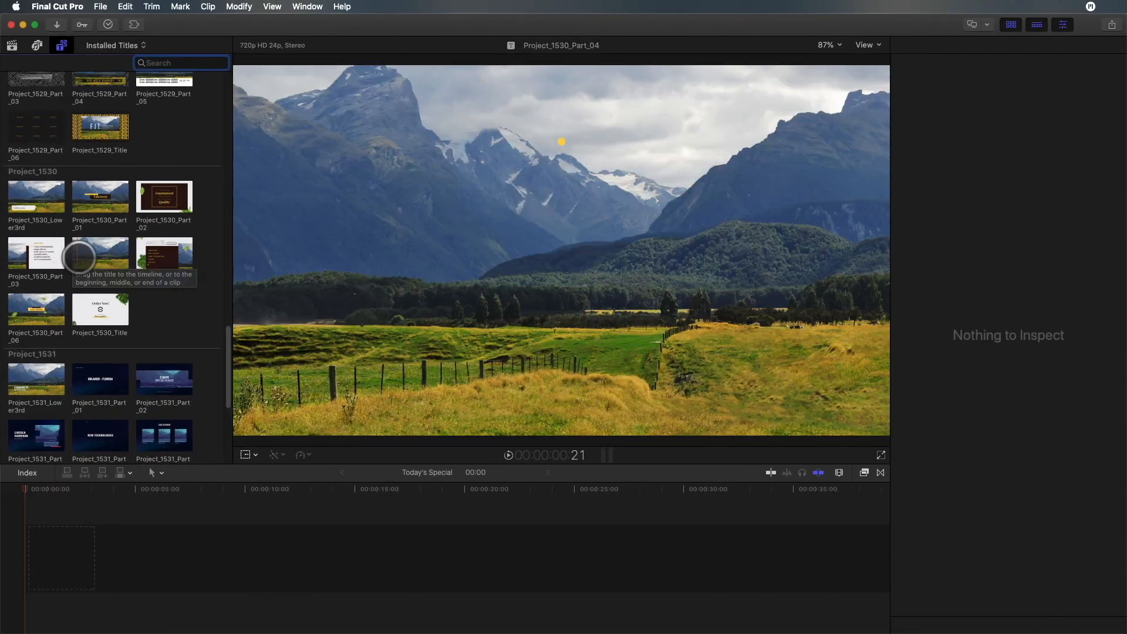
mouse_move(100, 309)
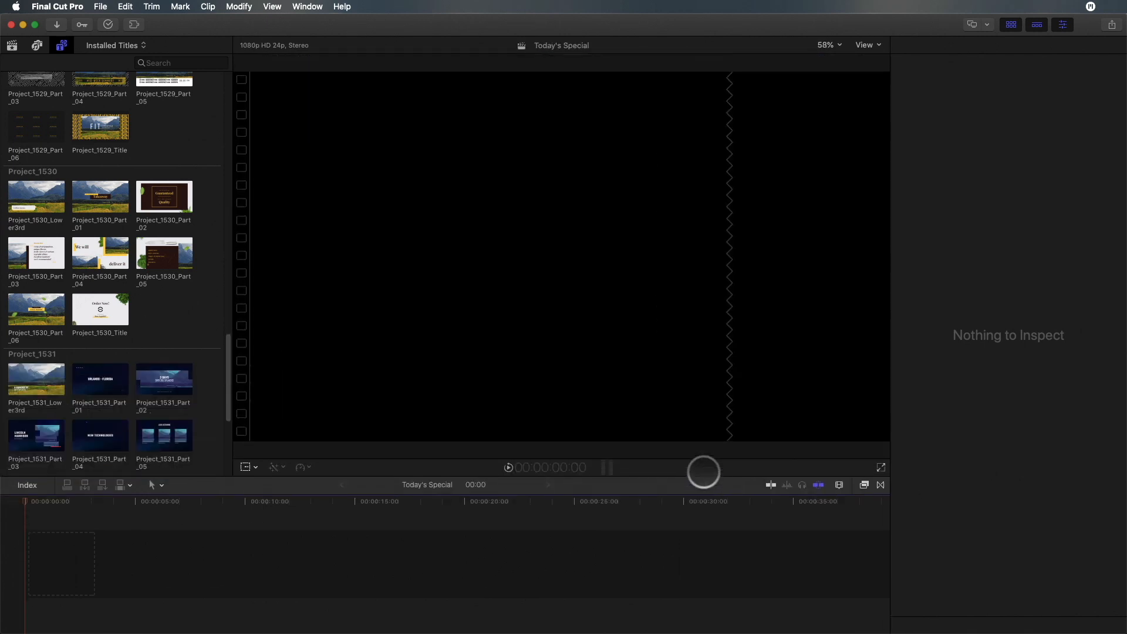
mouse_move(82, 197)
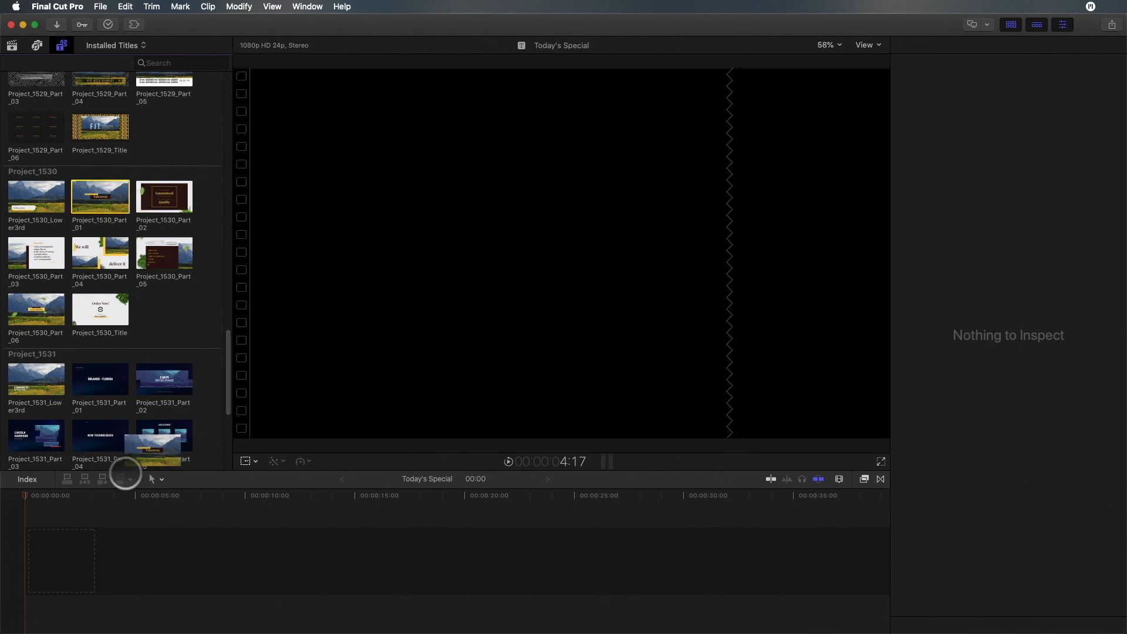
Step: Add Project_1530_Part_01 with the logo3 still as its logo and a Fugaz One tagline
drag(99, 196, 133, 561)
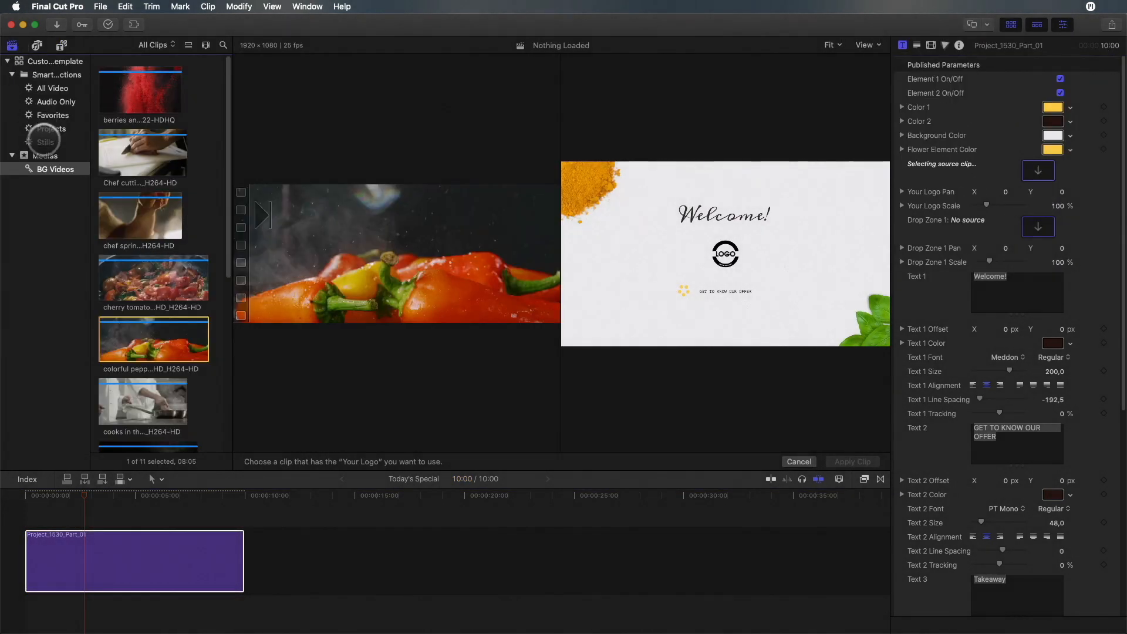
click(45, 141)
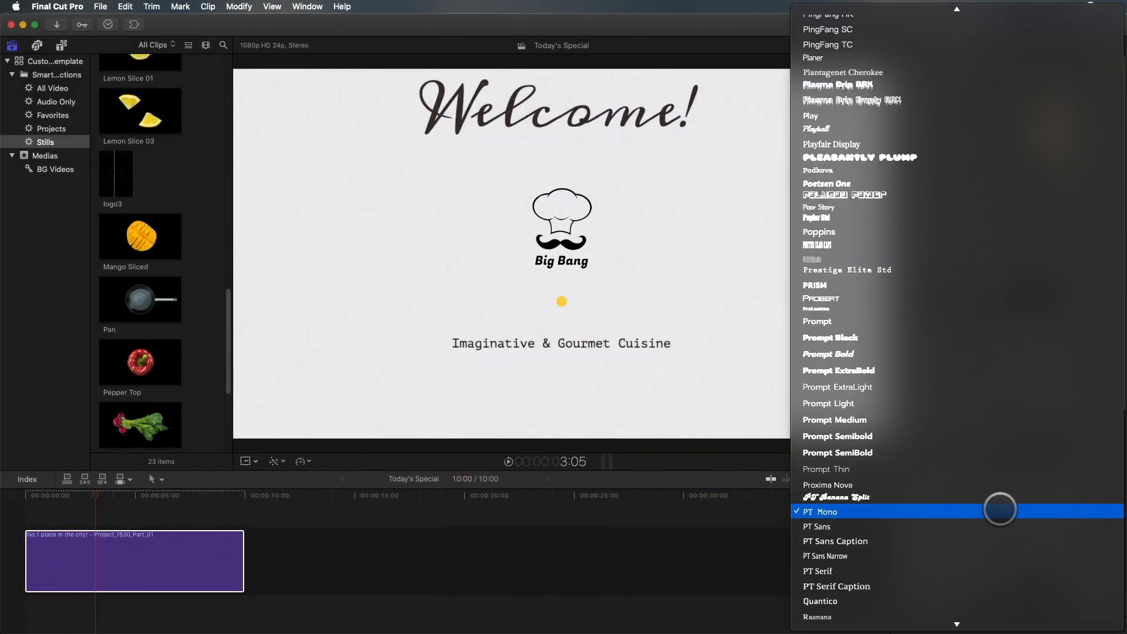
click(820, 511)
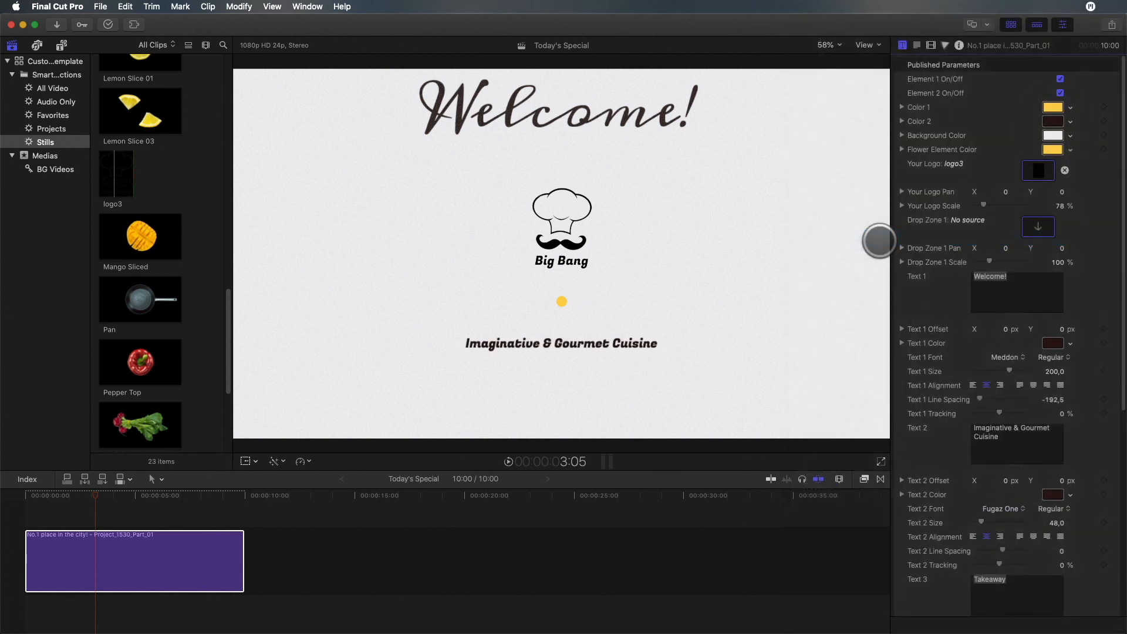
click(1053, 342)
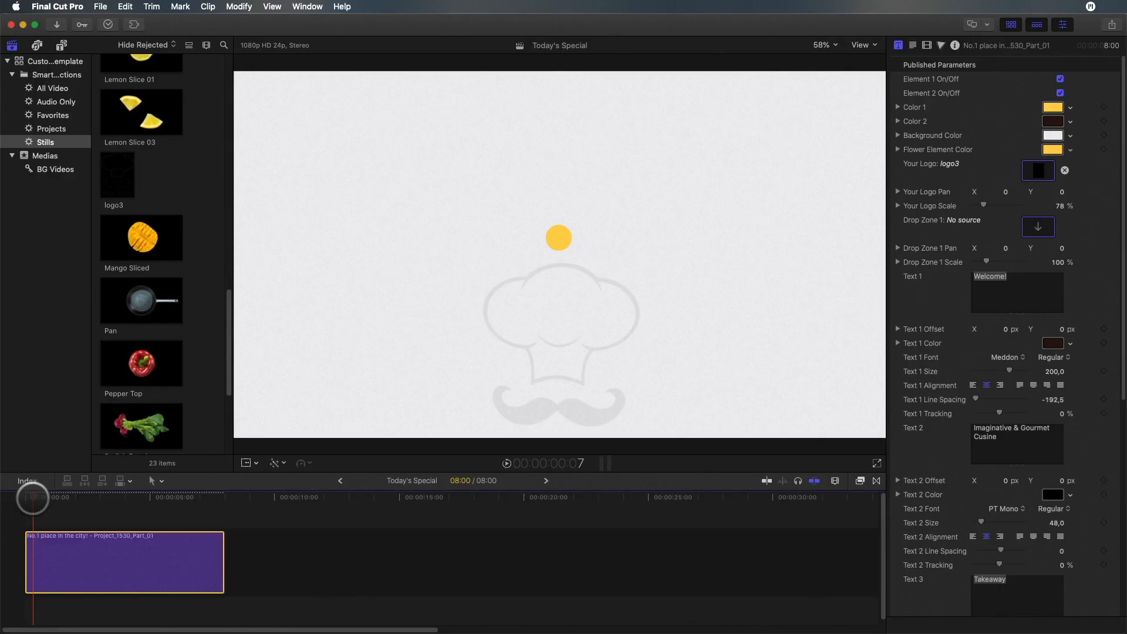
Step: Scrub the Part_01 title and choose a cooking video clip for Drop Zone 1
drag(34, 497, 76, 497)
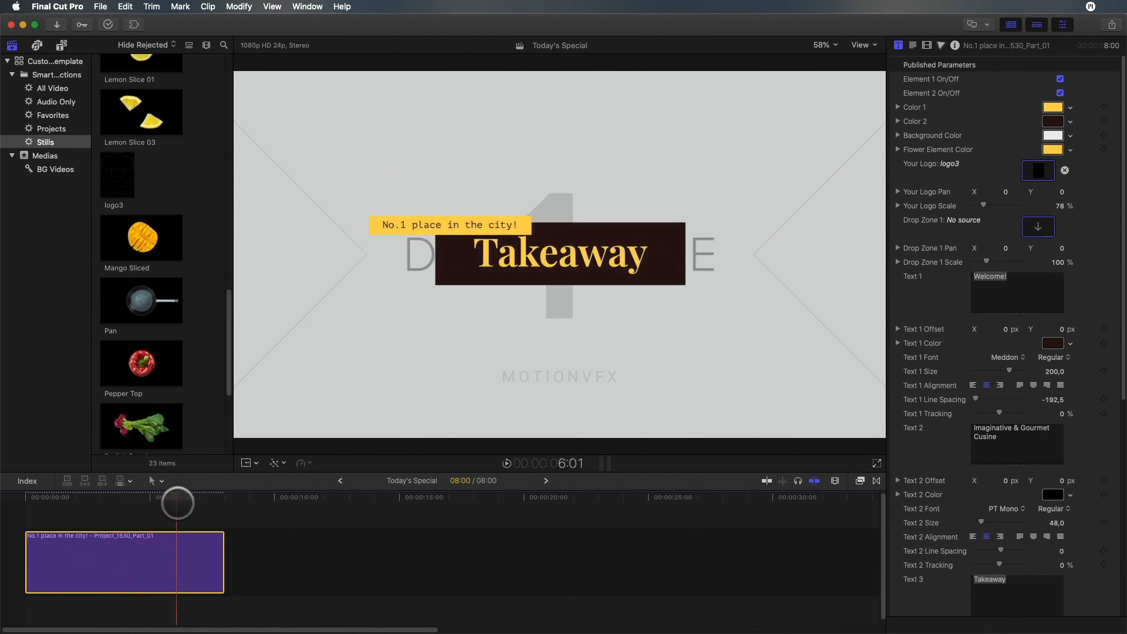
drag(176, 501, 209, 500)
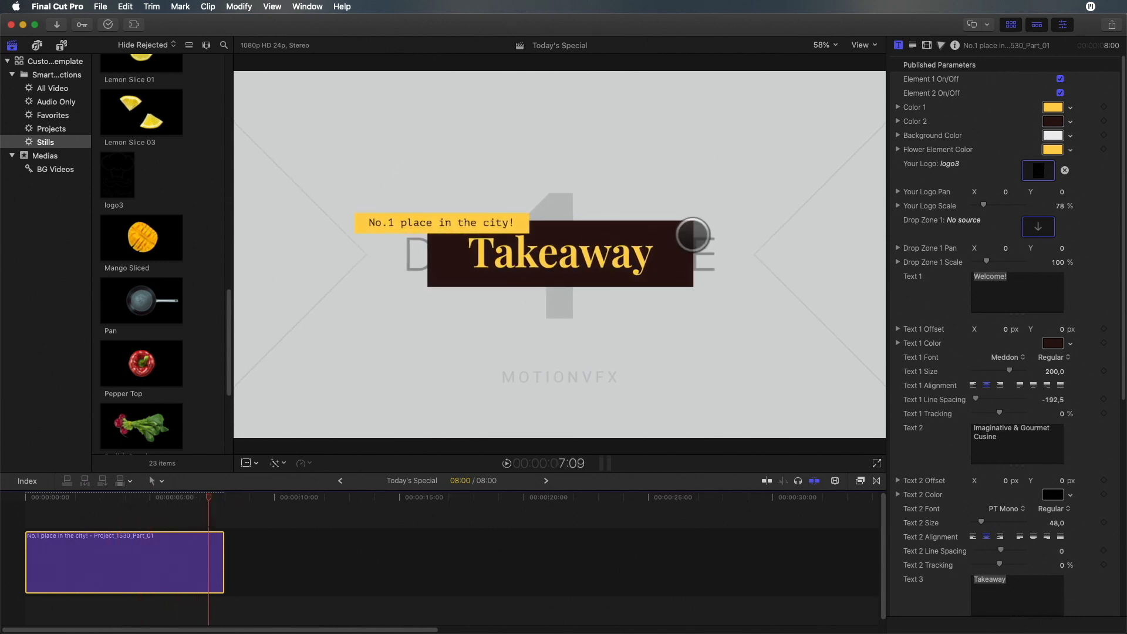
click(1052, 107)
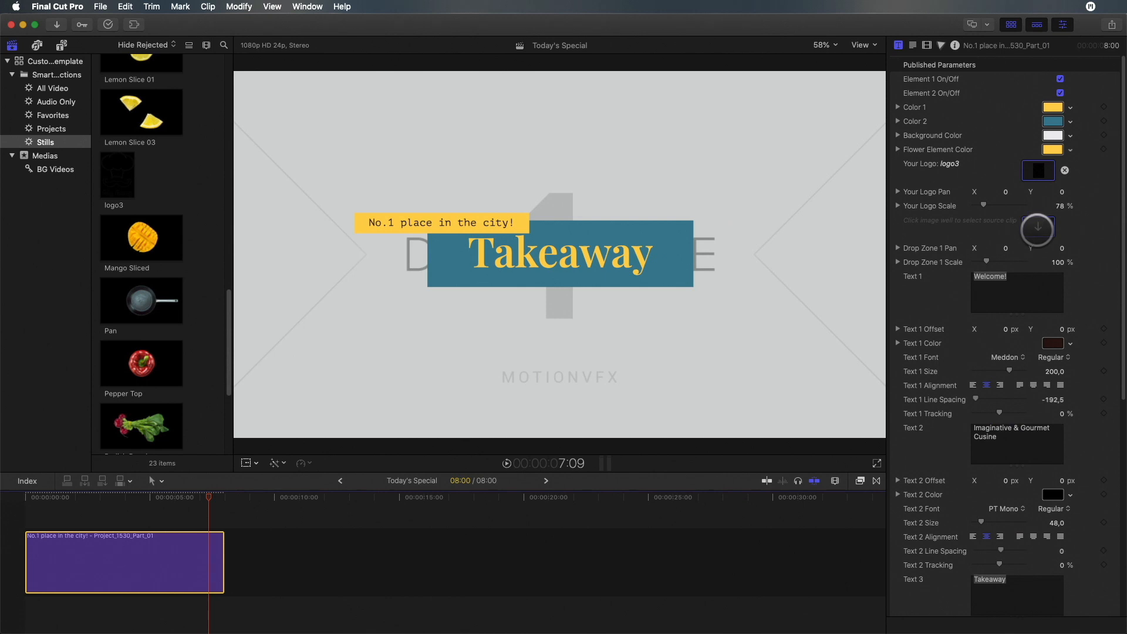
click(1038, 227)
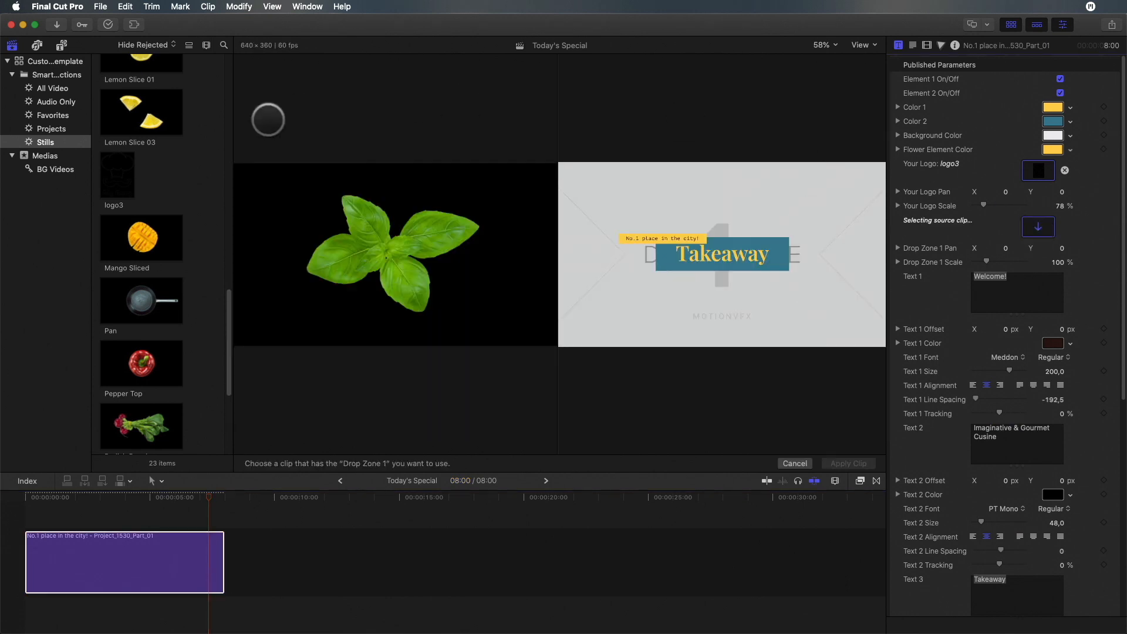
click(56, 169)
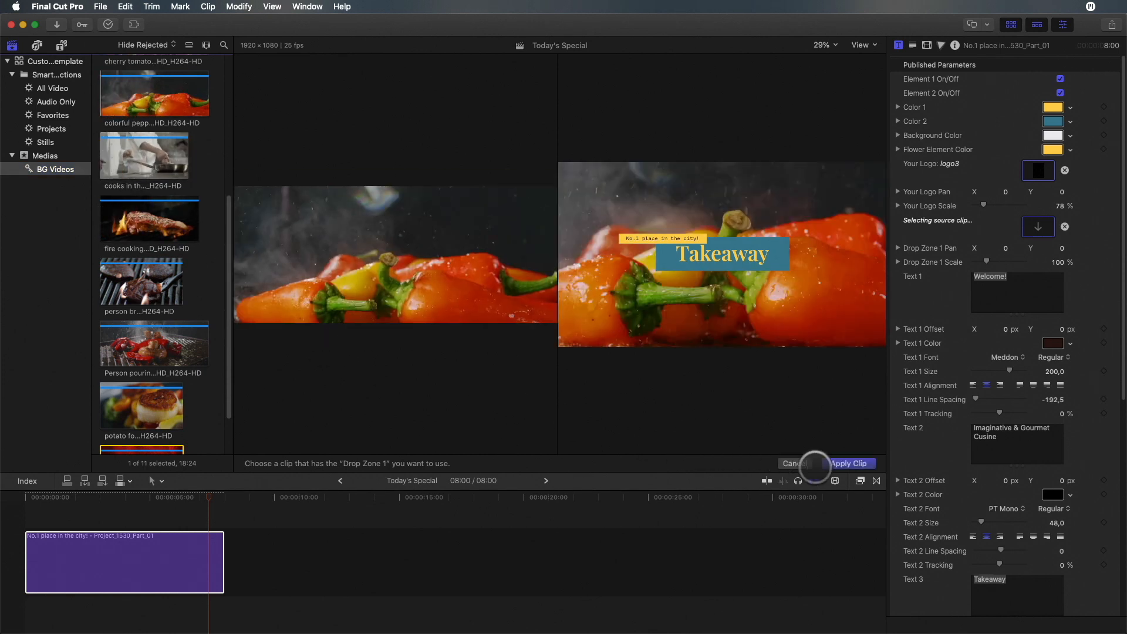
Step: Change the Text 3 headline to 'Fresh & Tasty' in the Fugaz One font
click(851, 463)
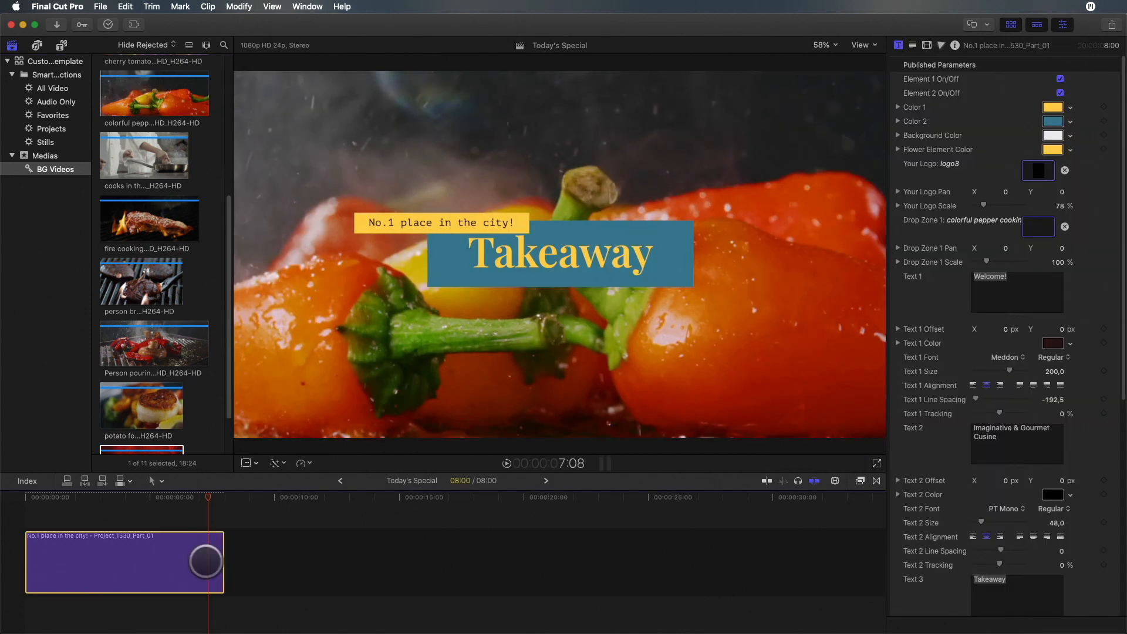
scroll(down, 3)
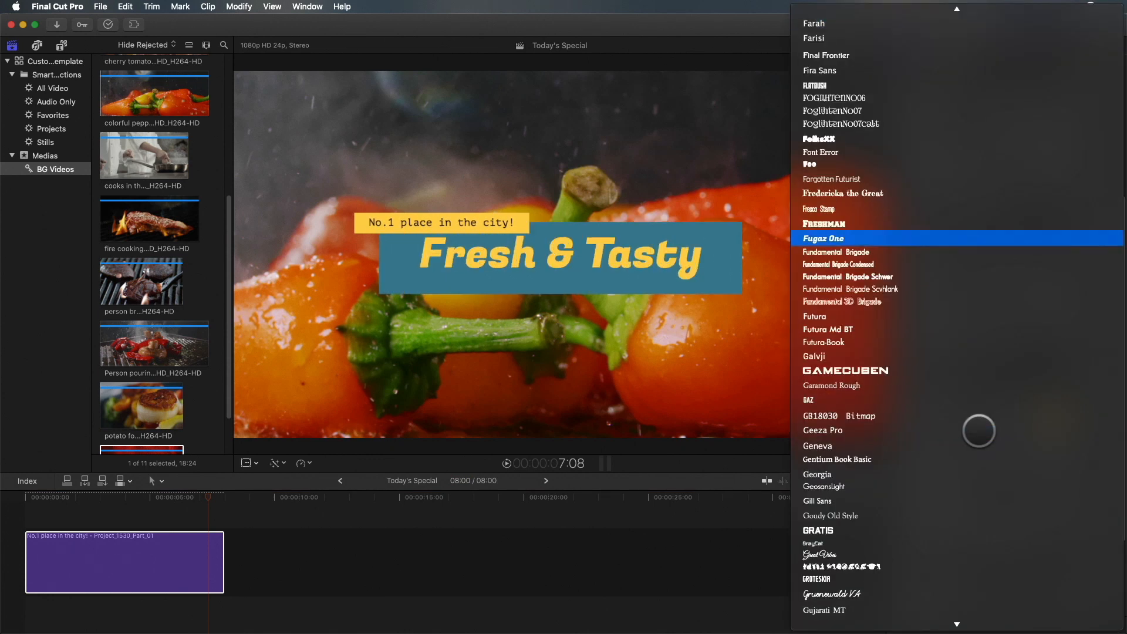
click(824, 238)
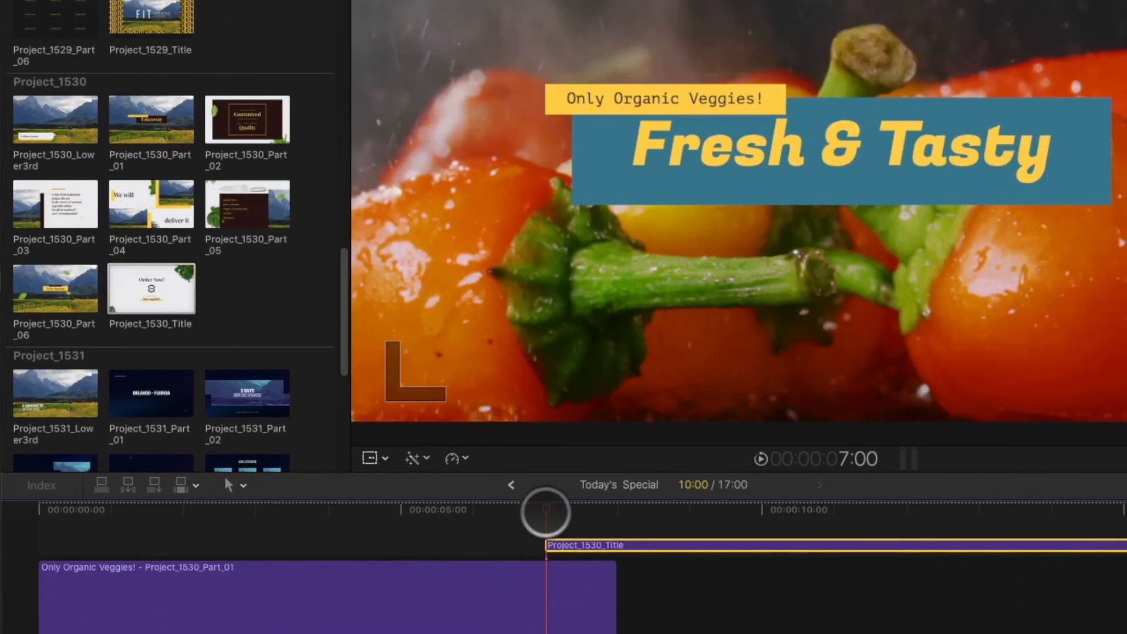
Step: Set the caption to 'Only Organic Veggies!' and place Project_1530_Title after the clip
drag(544, 512, 655, 512)
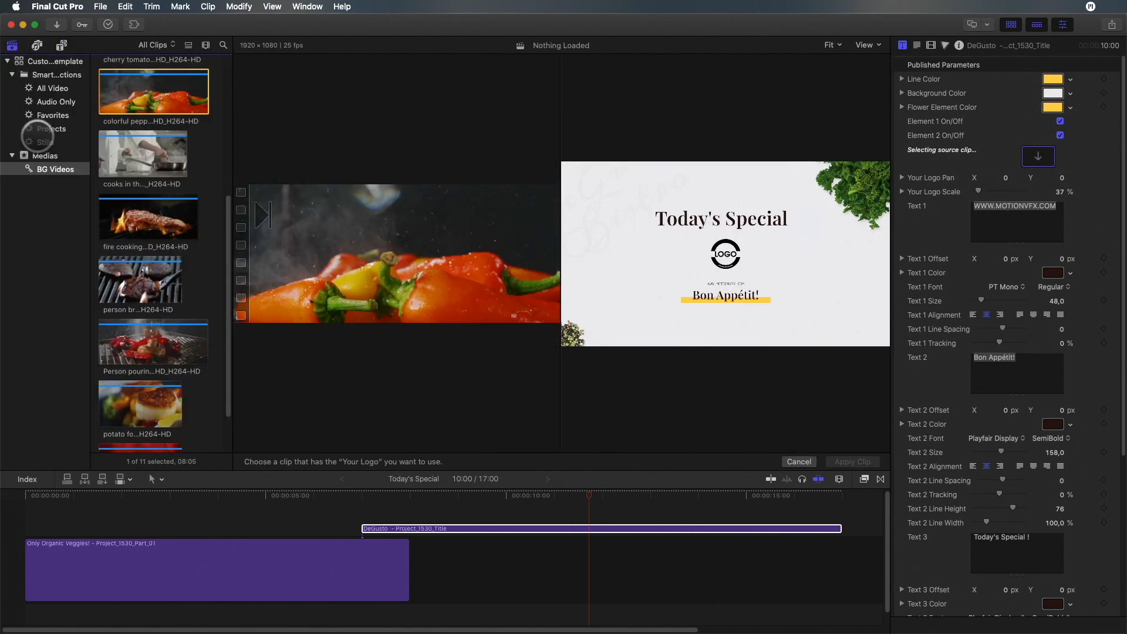
Step: Set the Today's Special title's logo to the Burger Front still, enlarged to 64%
click(44, 142)
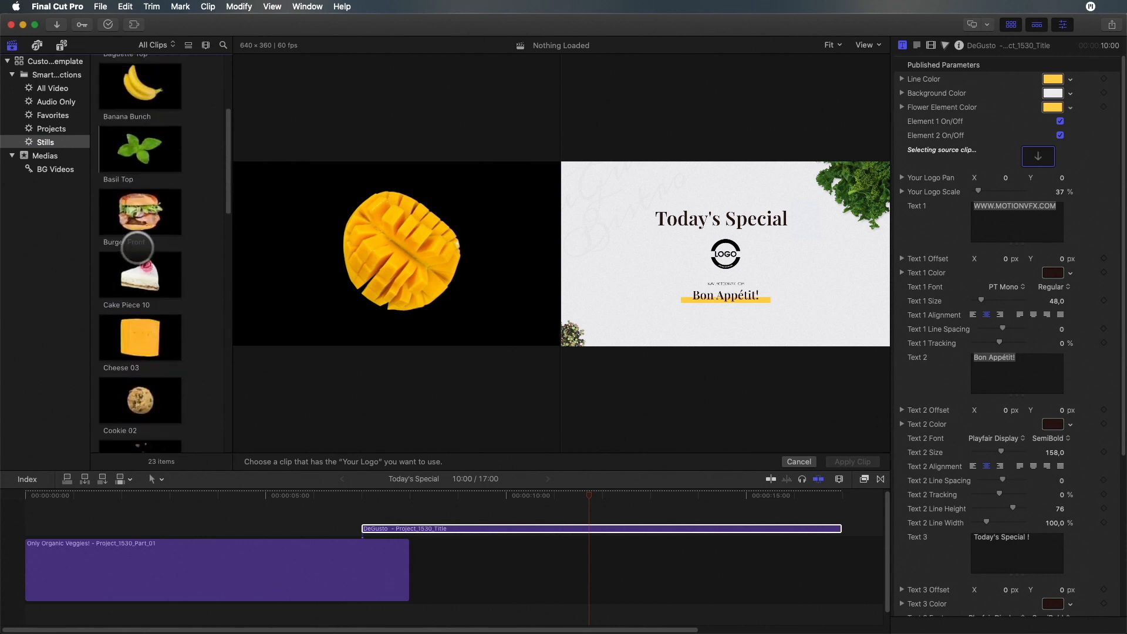
click(140, 211)
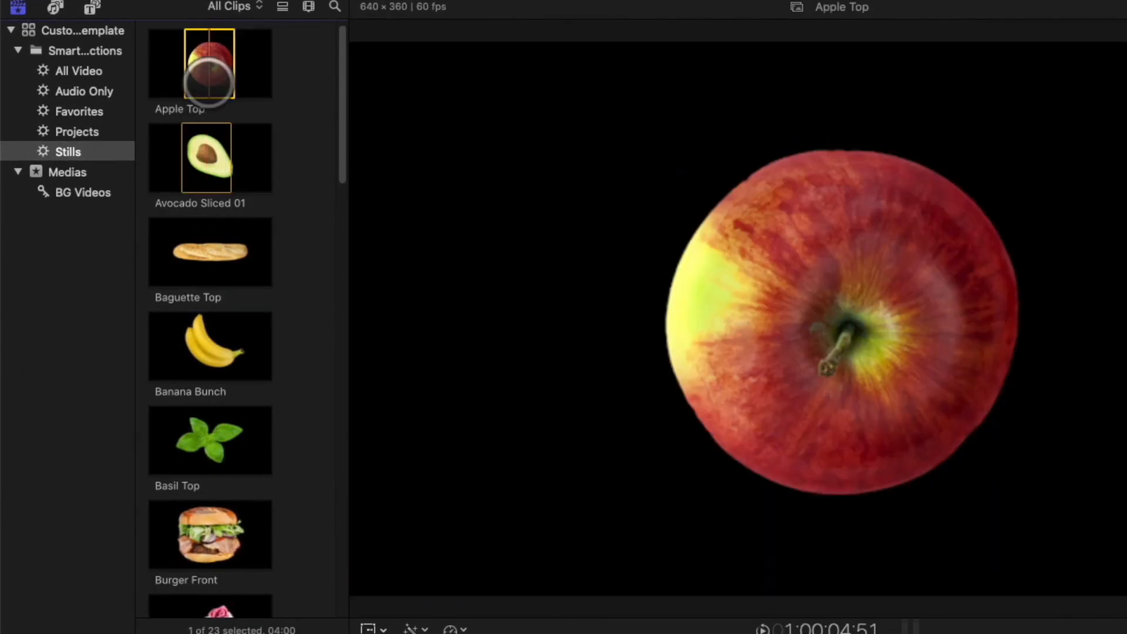
click(91, 7)
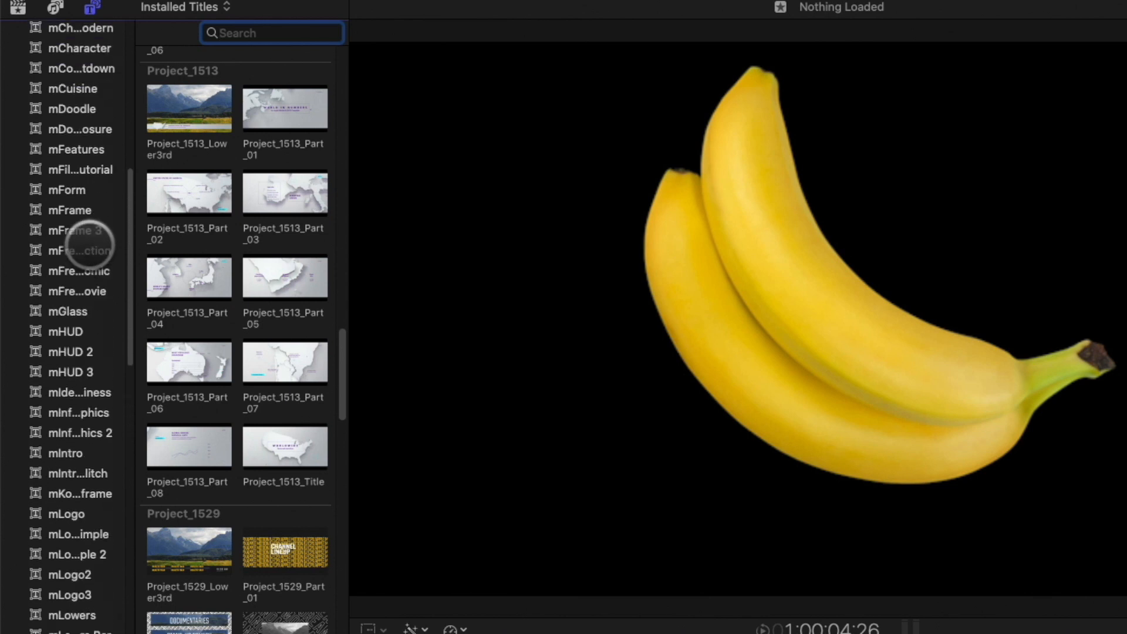
click(72, 340)
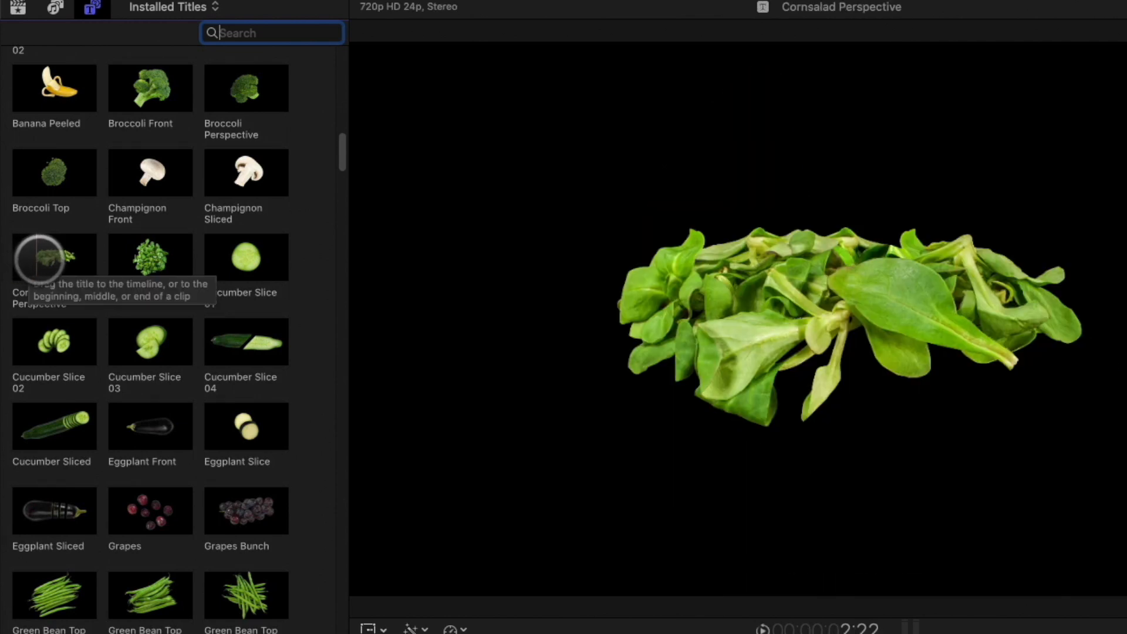
mouse_move(163, 261)
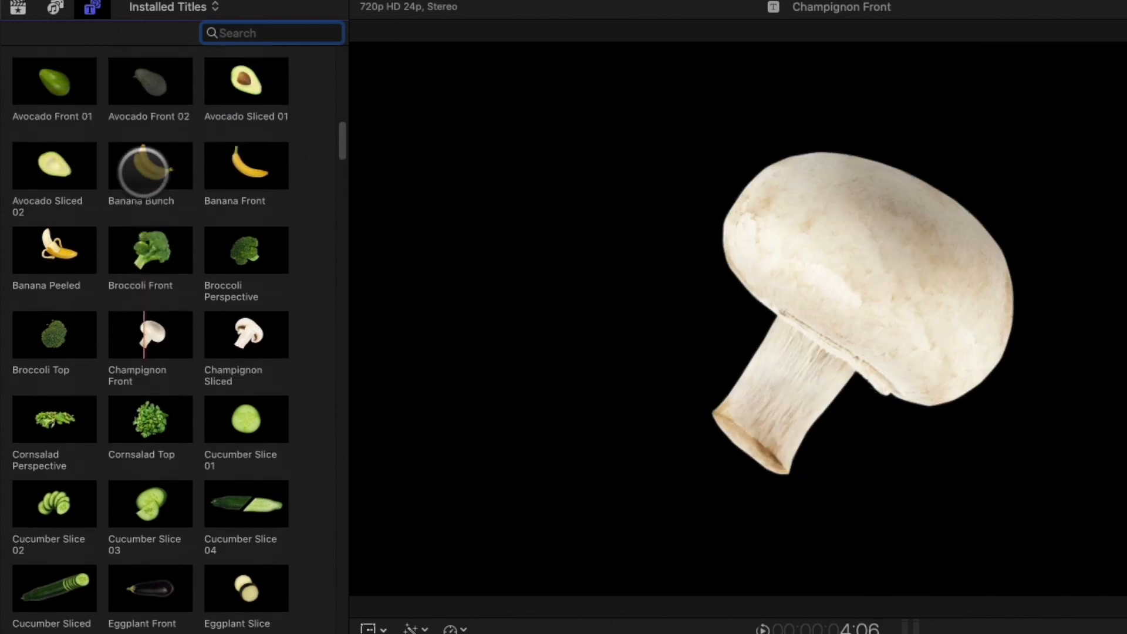
right_click(150, 166)
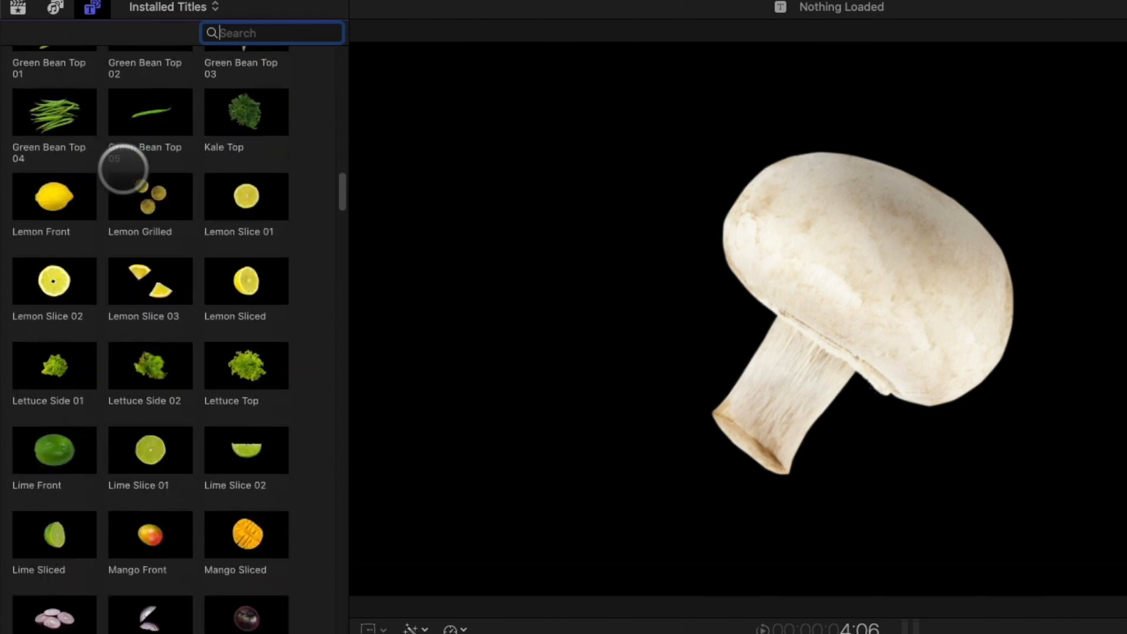
scroll(down, 3)
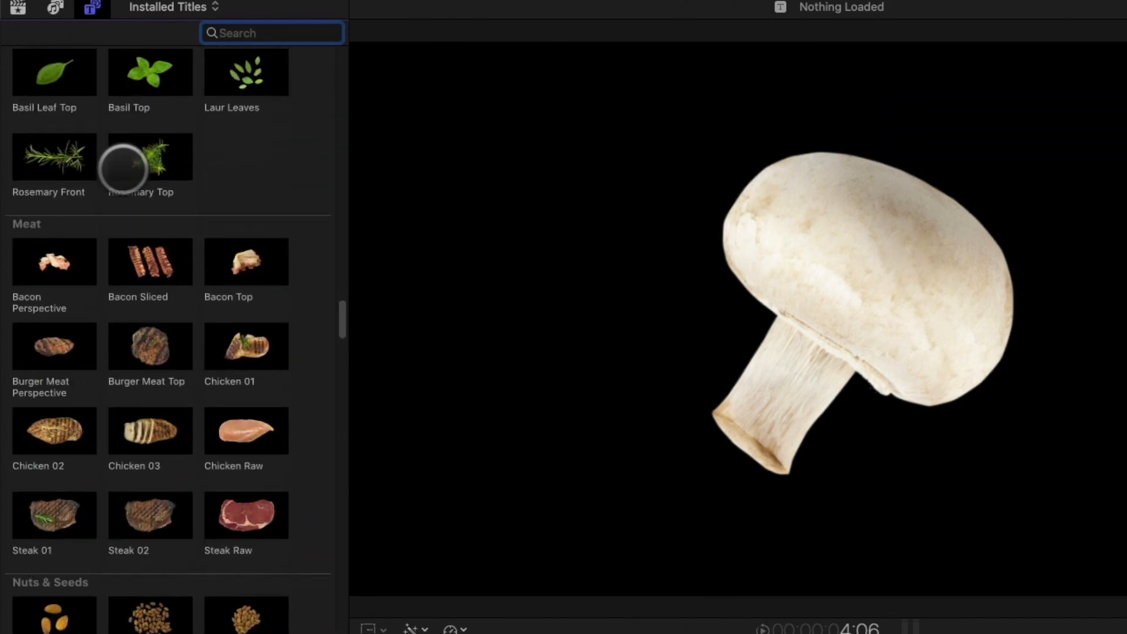
scroll(down, 3)
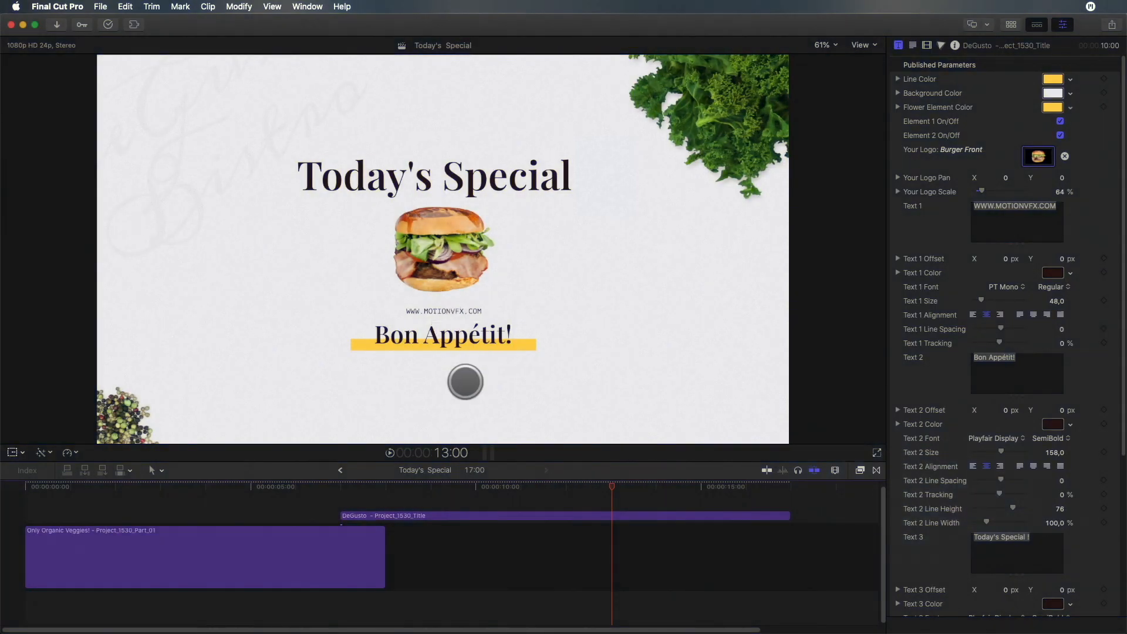
Step: Set Text 2 to 'Big Beasty!' and Text 1 to 'Only $7.99', then preview the title
text(Big Beasty!)
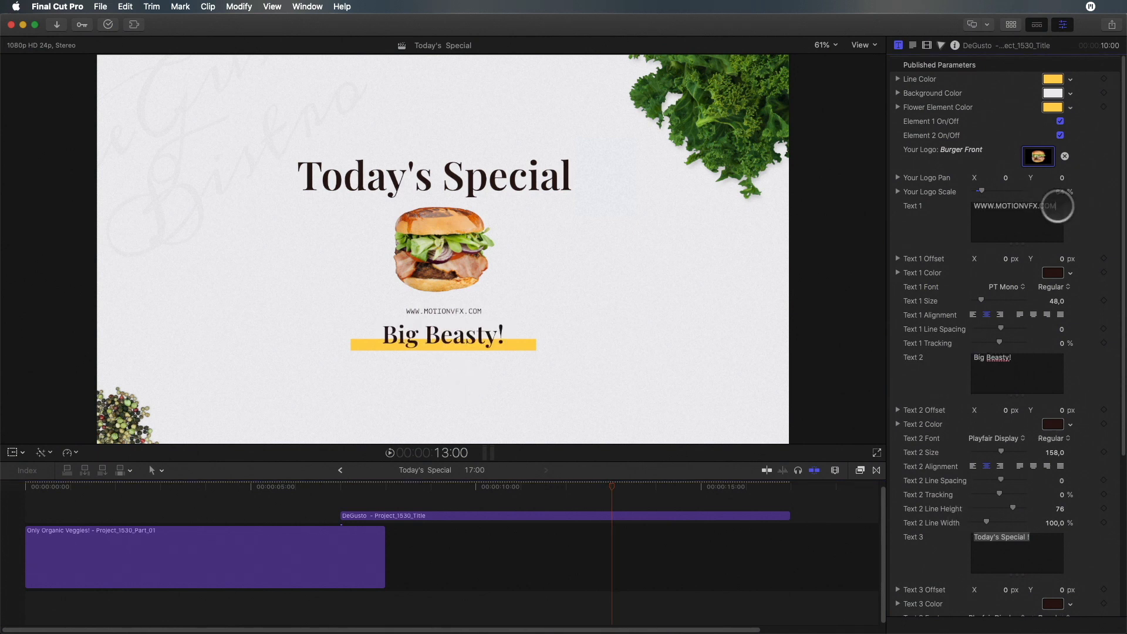
text(Only $7.99)
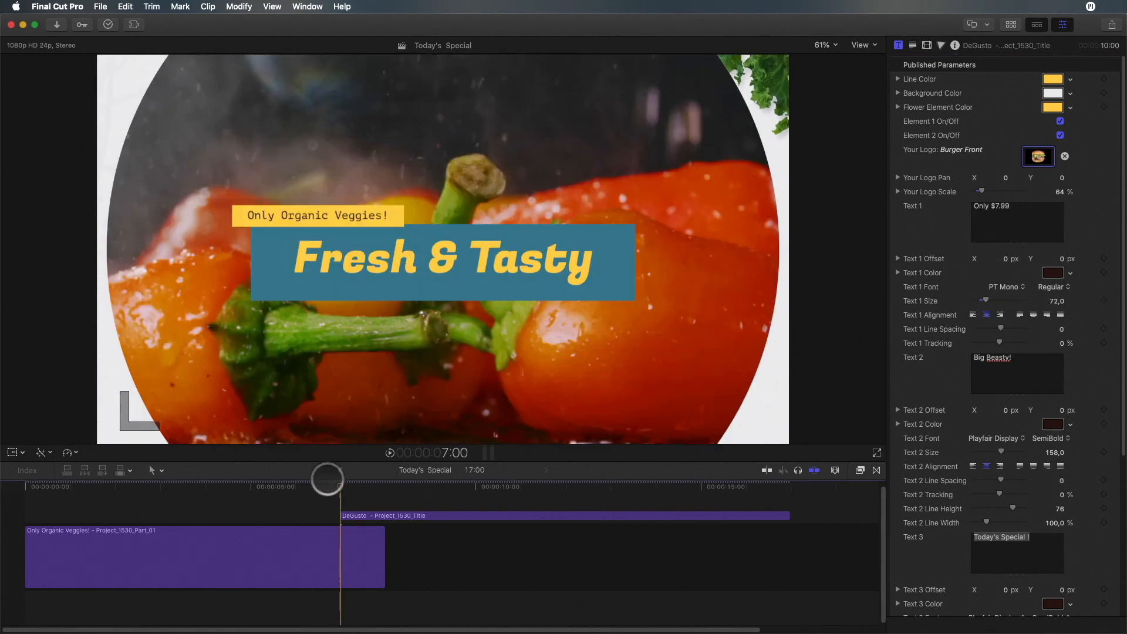
click(584, 487)
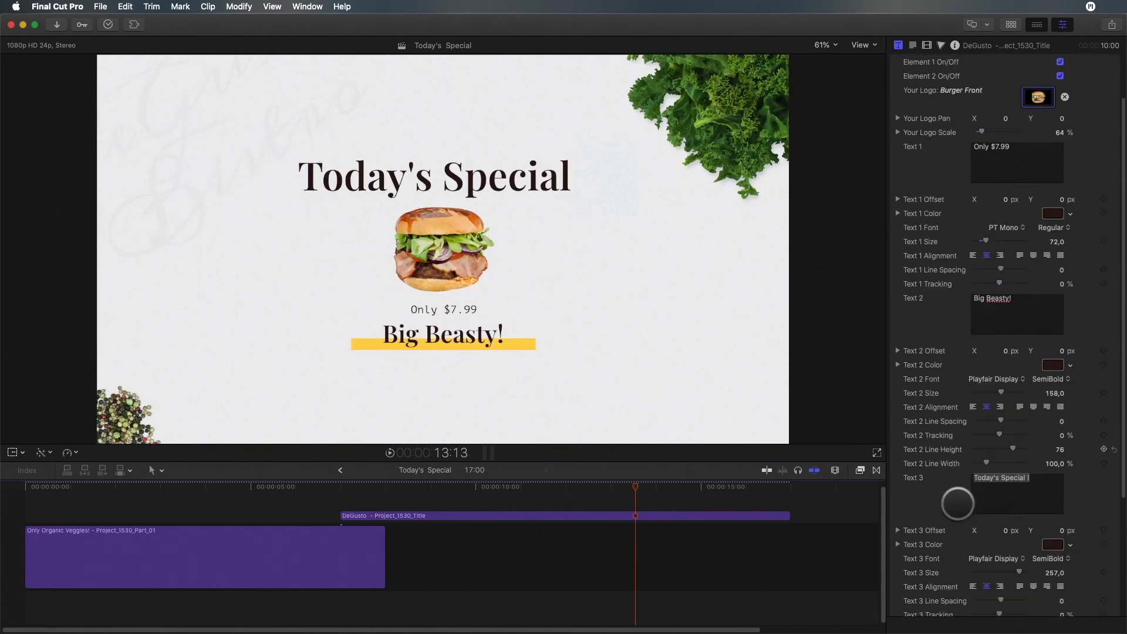
scroll(down, 3)
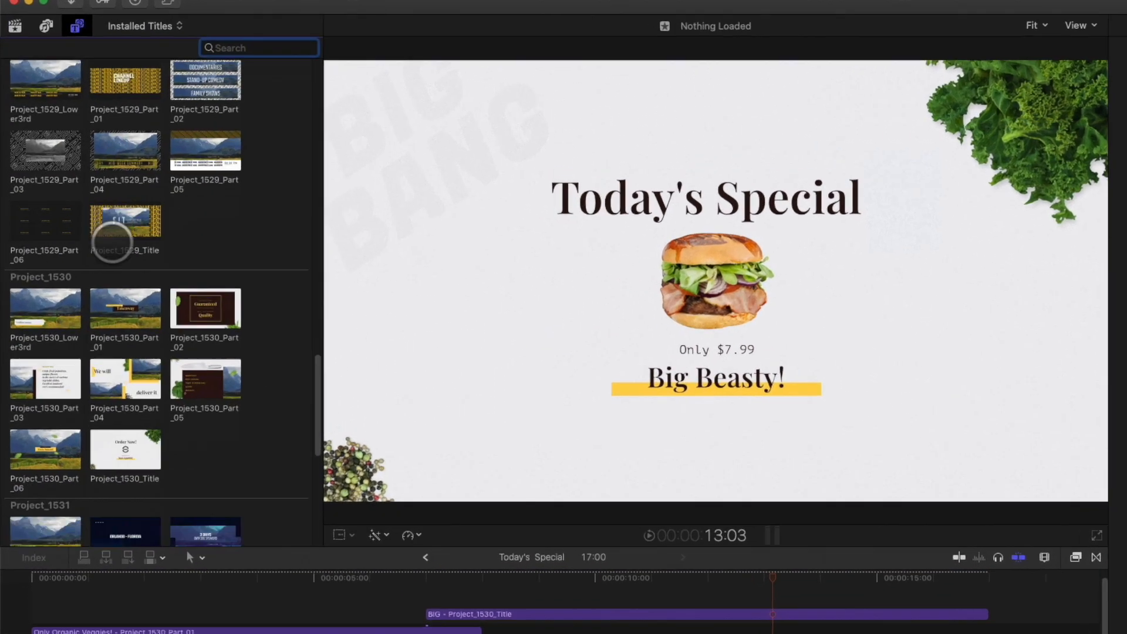
Step: Open the Project_1530_Title template in Motion from its context menu
right_click(125, 451)
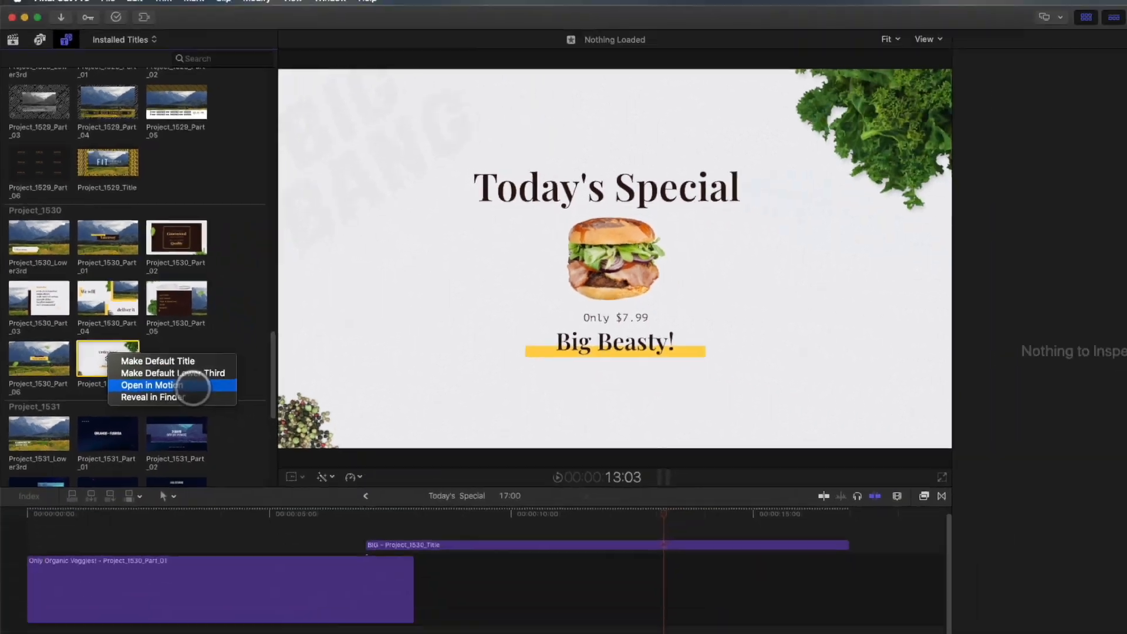
click(150, 385)
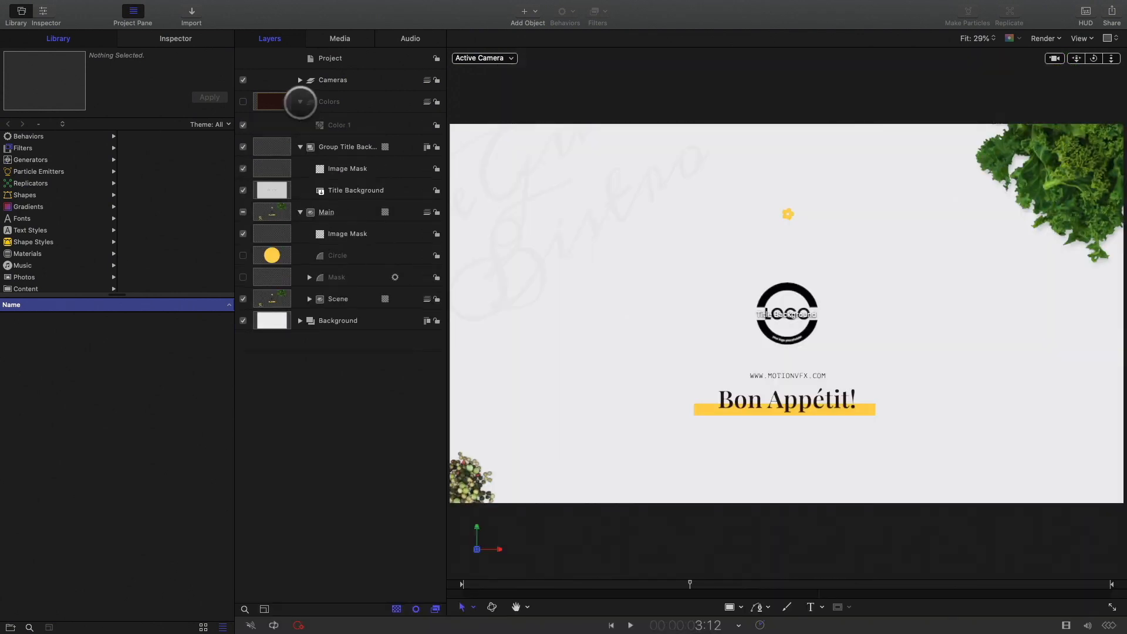
Step: Collapse the Colors group in the template's Layers list
click(301, 146)
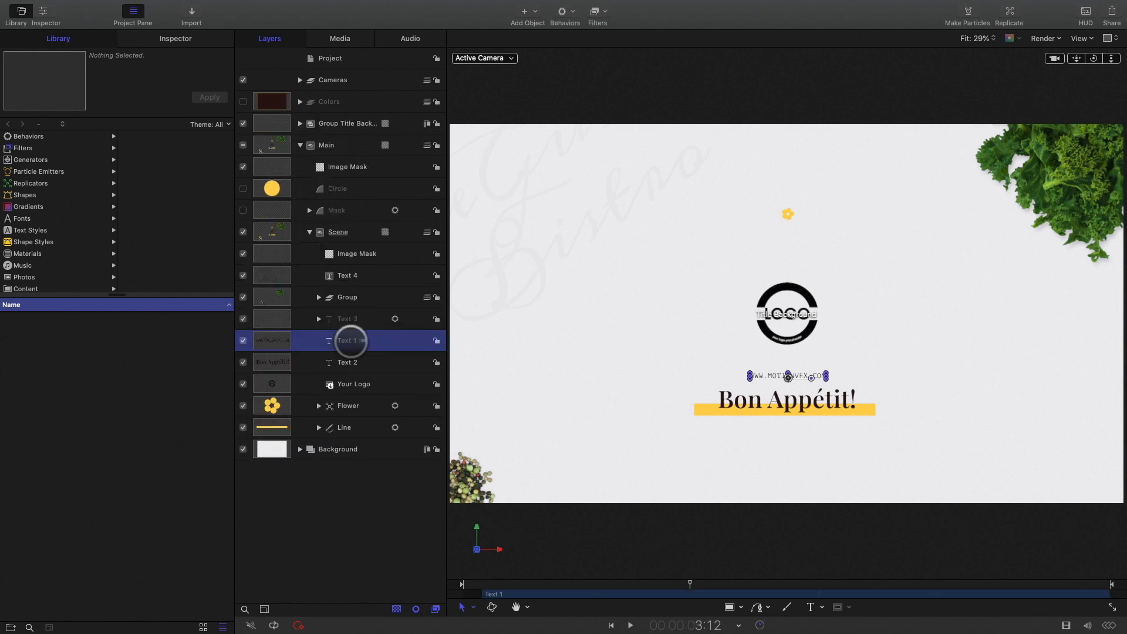
Step: Change background layer Text 4 to 'BIG BANG' in Fugaz One at size 522.5
click(347, 362)
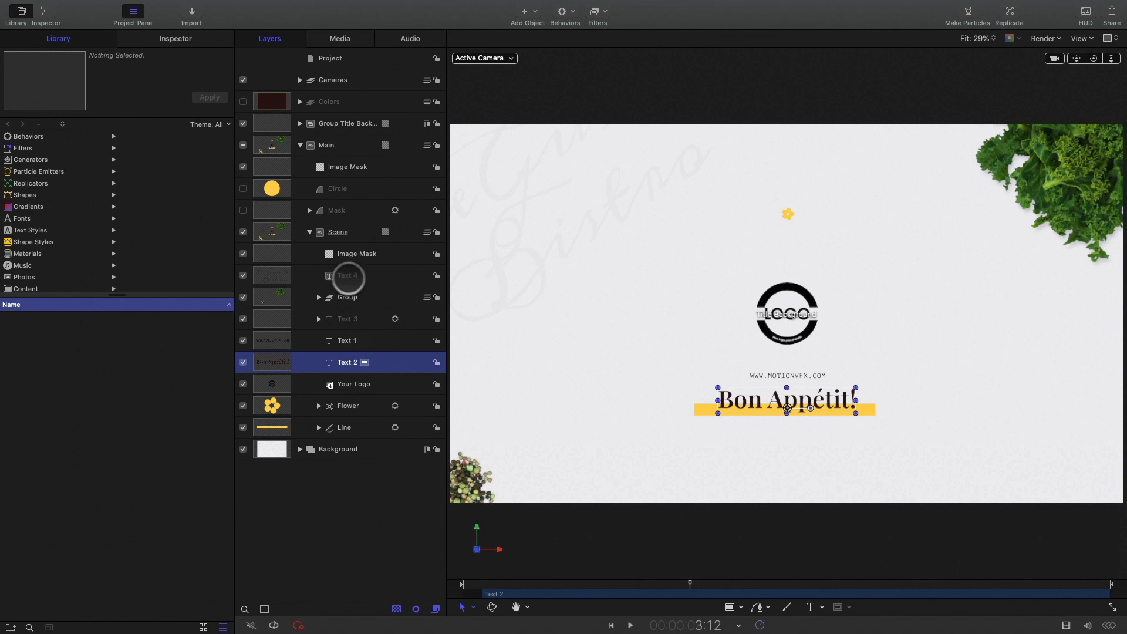
click(348, 275)
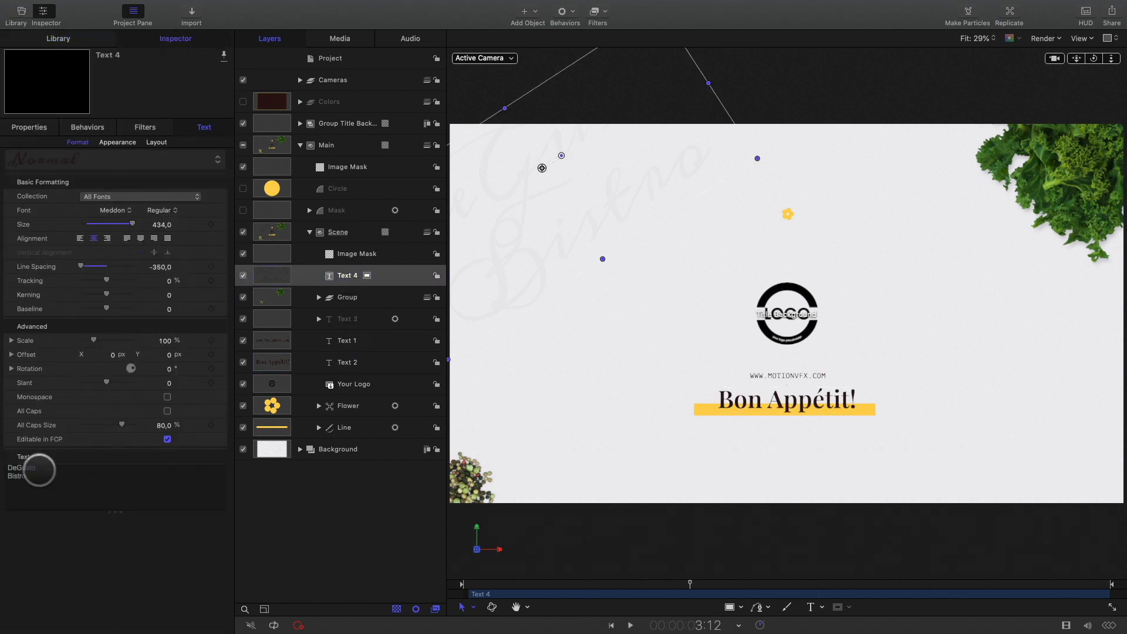
text(BIG BANG)
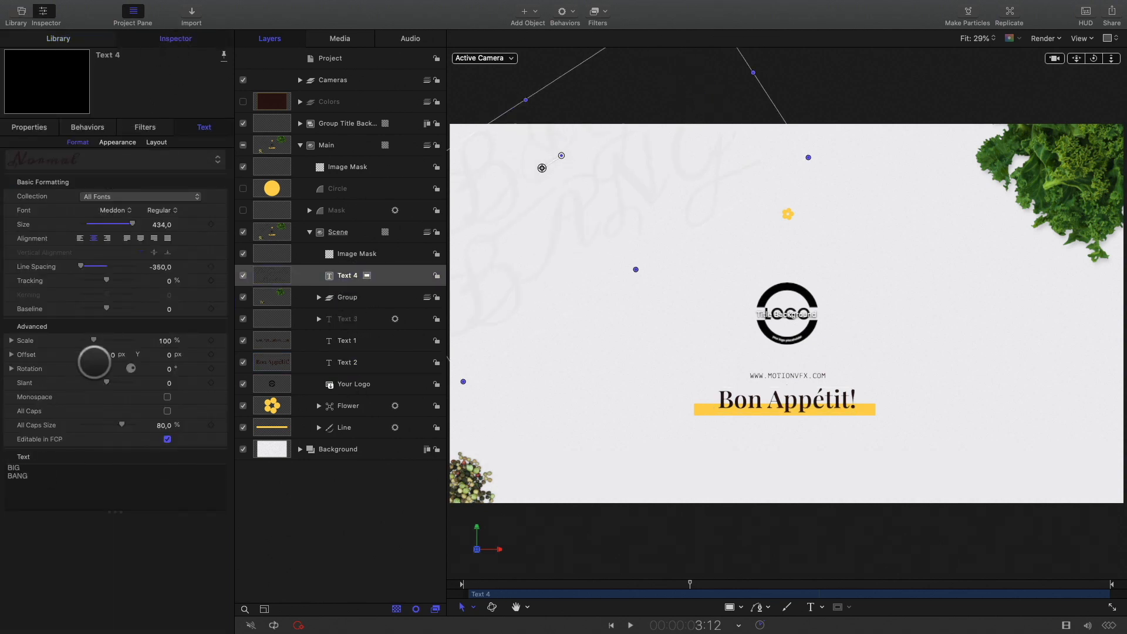
click(112, 210)
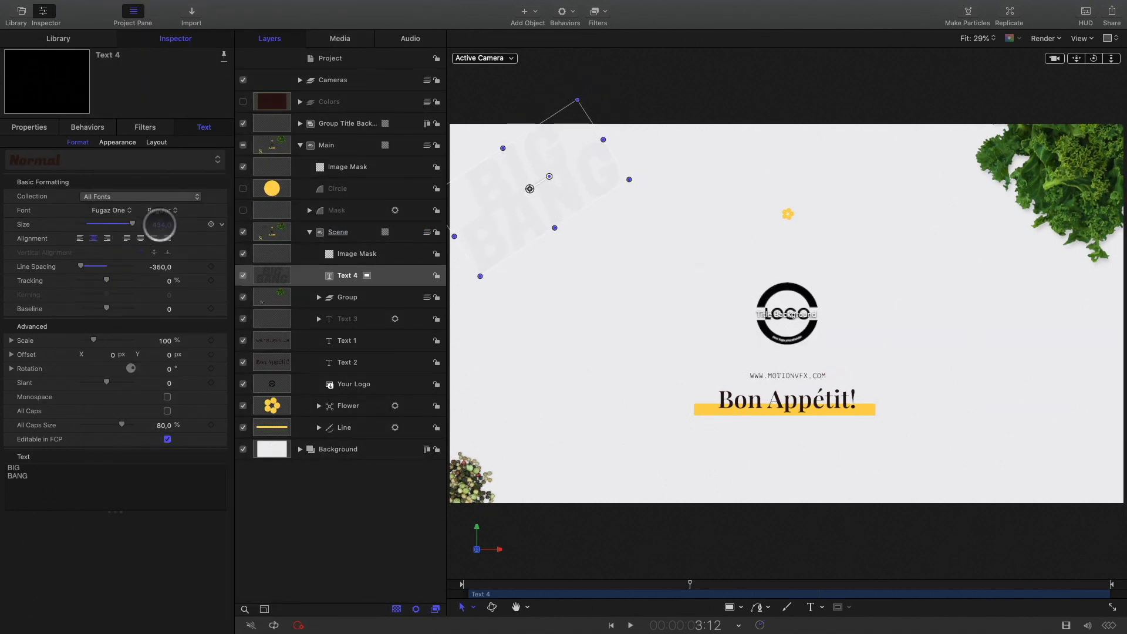
drag(132, 223, 132, 223)
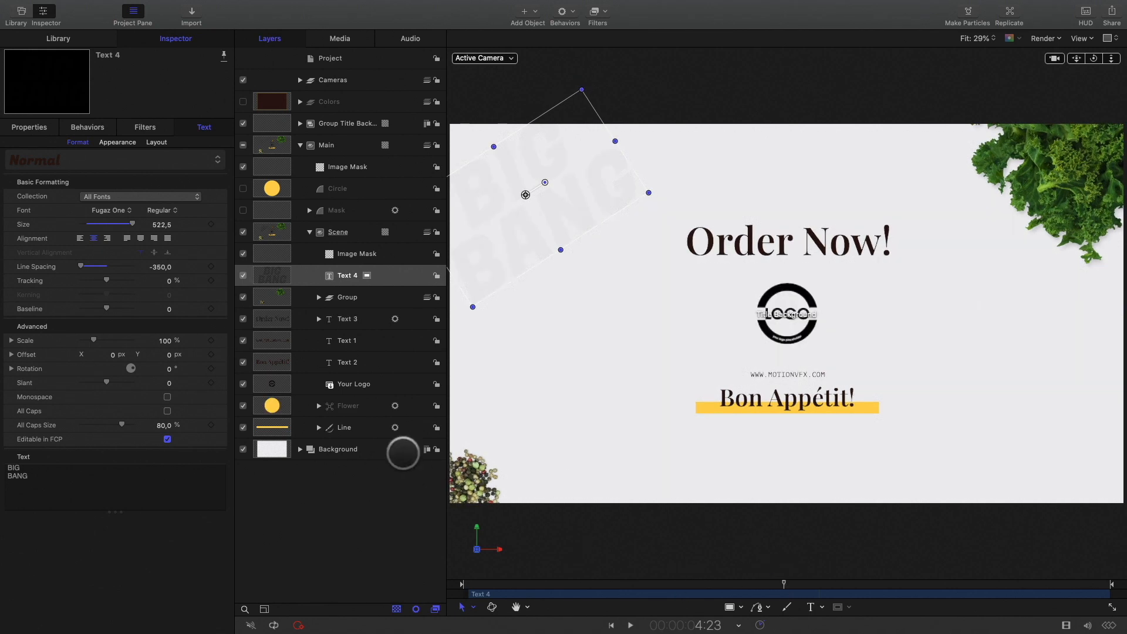
Step: Retype the title texts as 'Today's Special', 'Only $' and 'Recipe of the day'
click(348, 319)
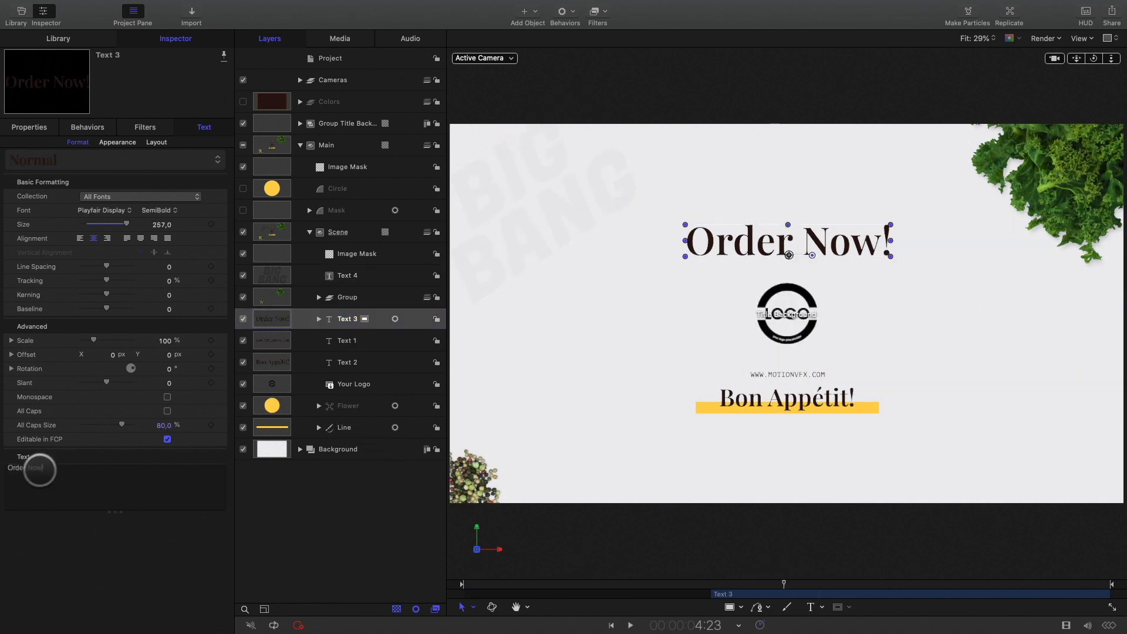
text(Today's Spec!)
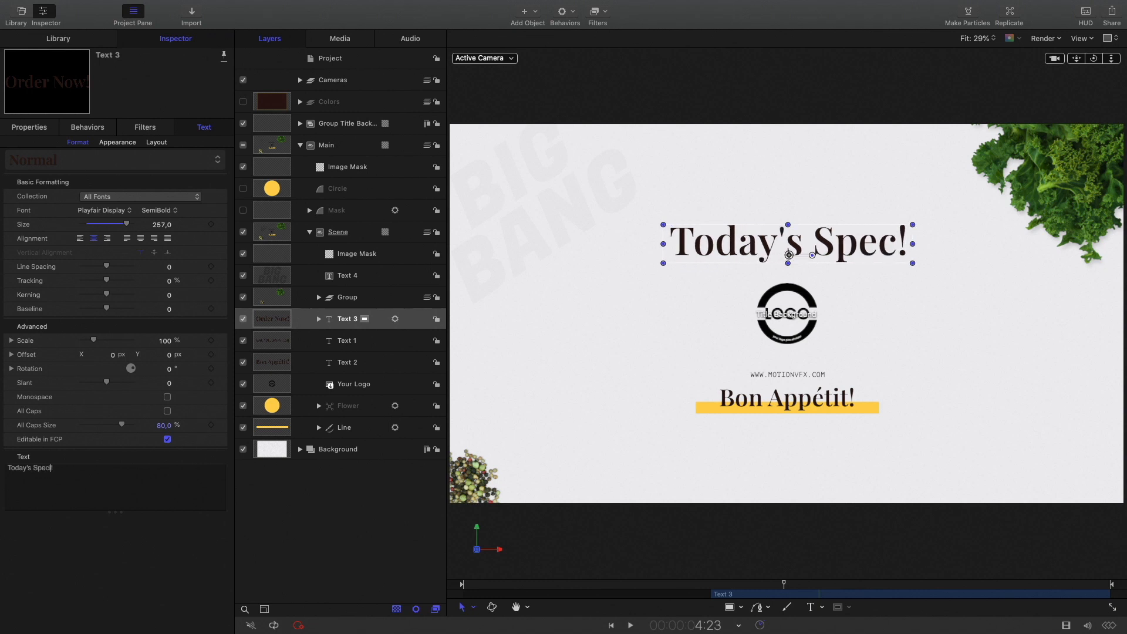
click(346, 340)
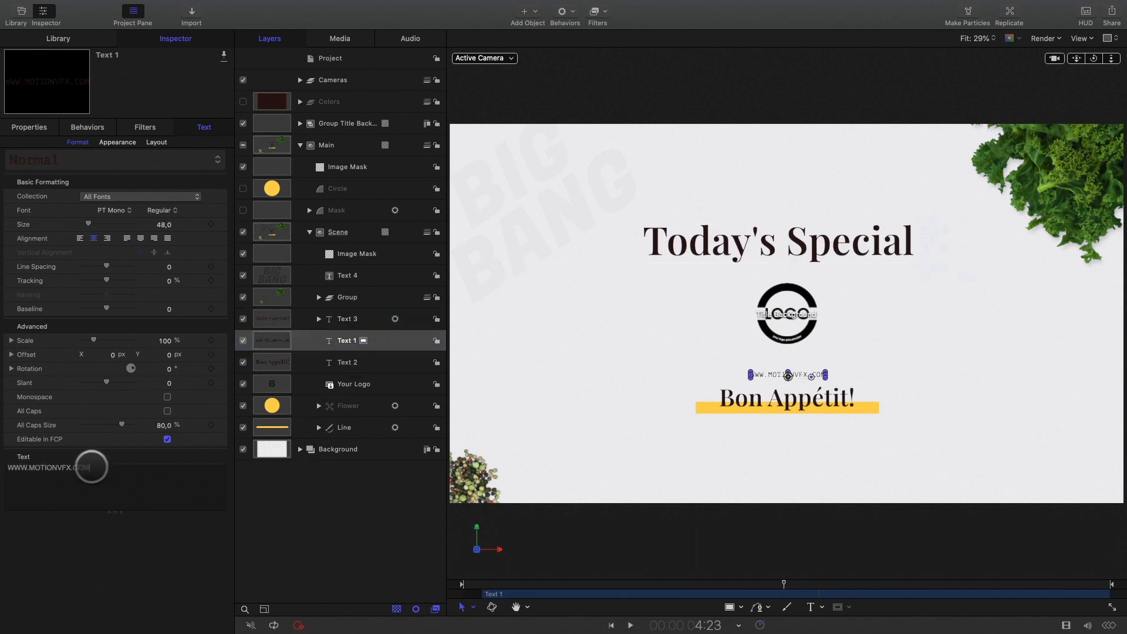
text(Only $)
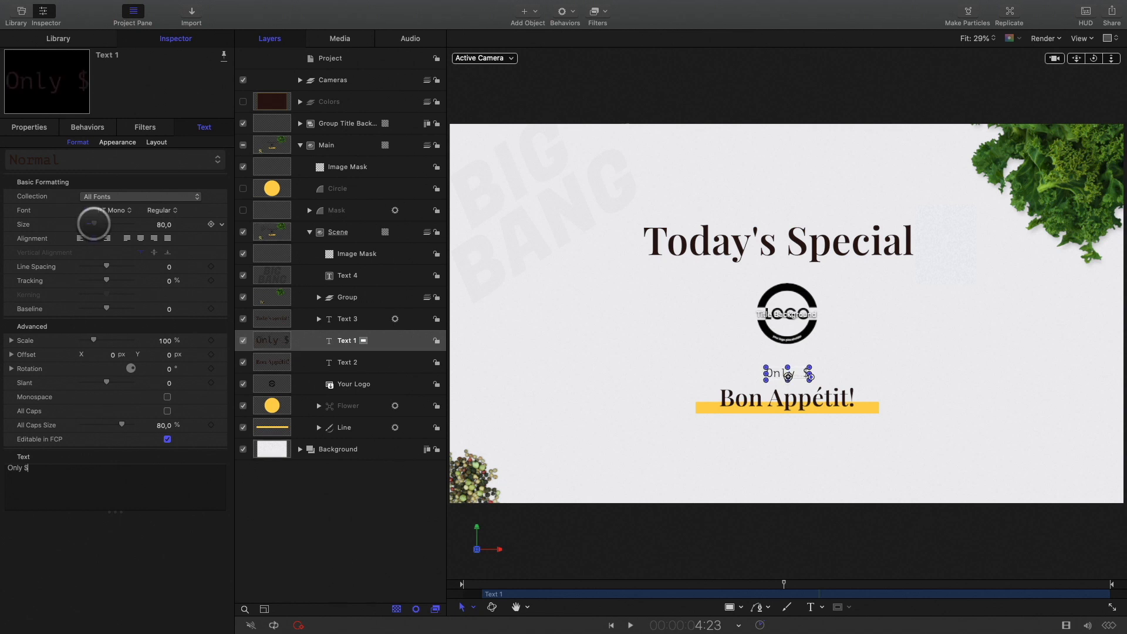
click(347, 362)
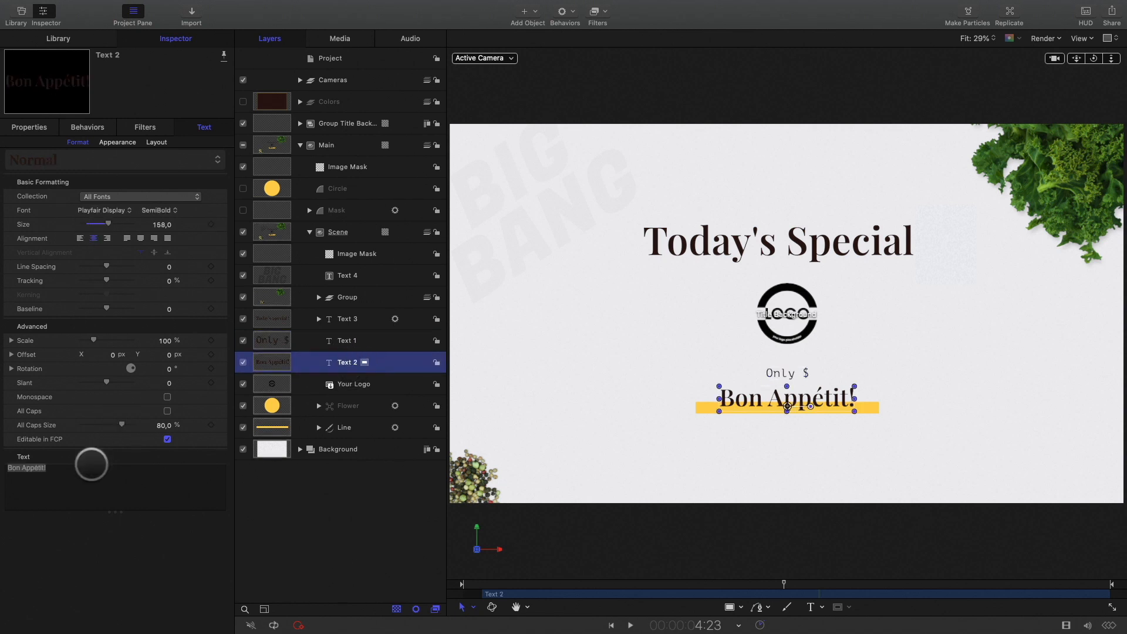
text(Recipe of the d)
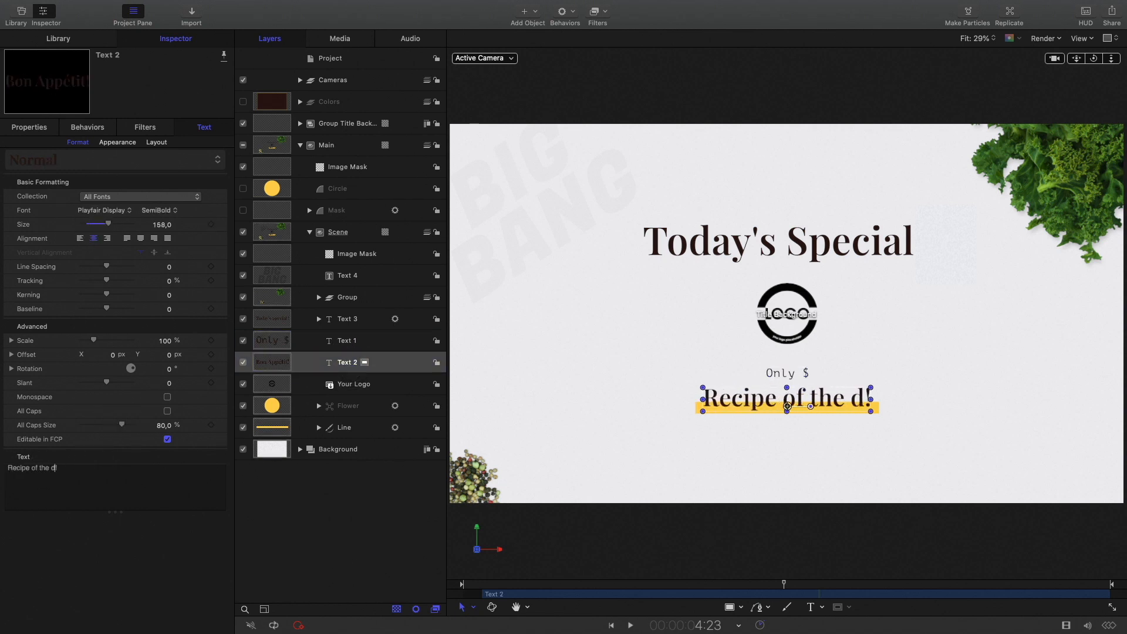
text(ay)
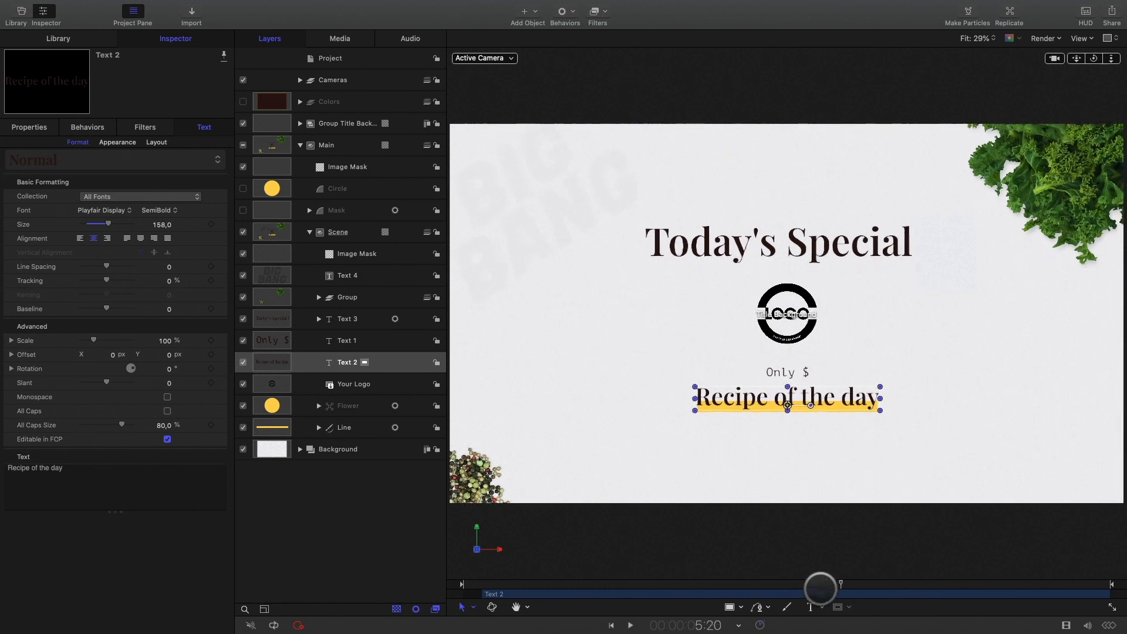
drag(821, 583, 816, 583)
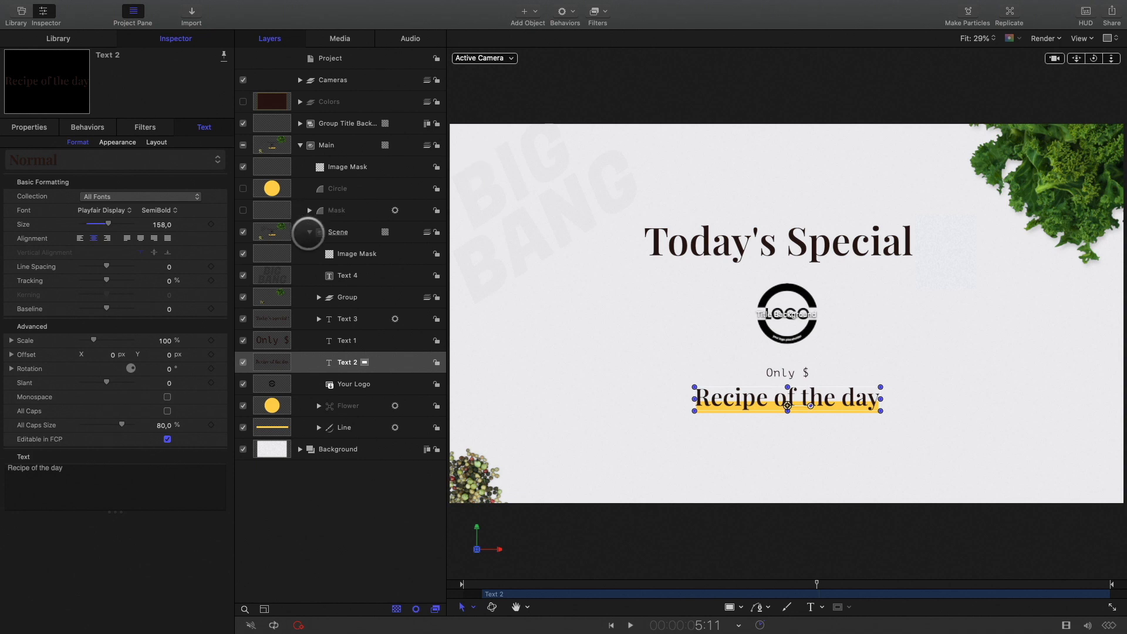
Step: Rename the image group Veggies and place the red pepper at bottom-left
click(319, 297)
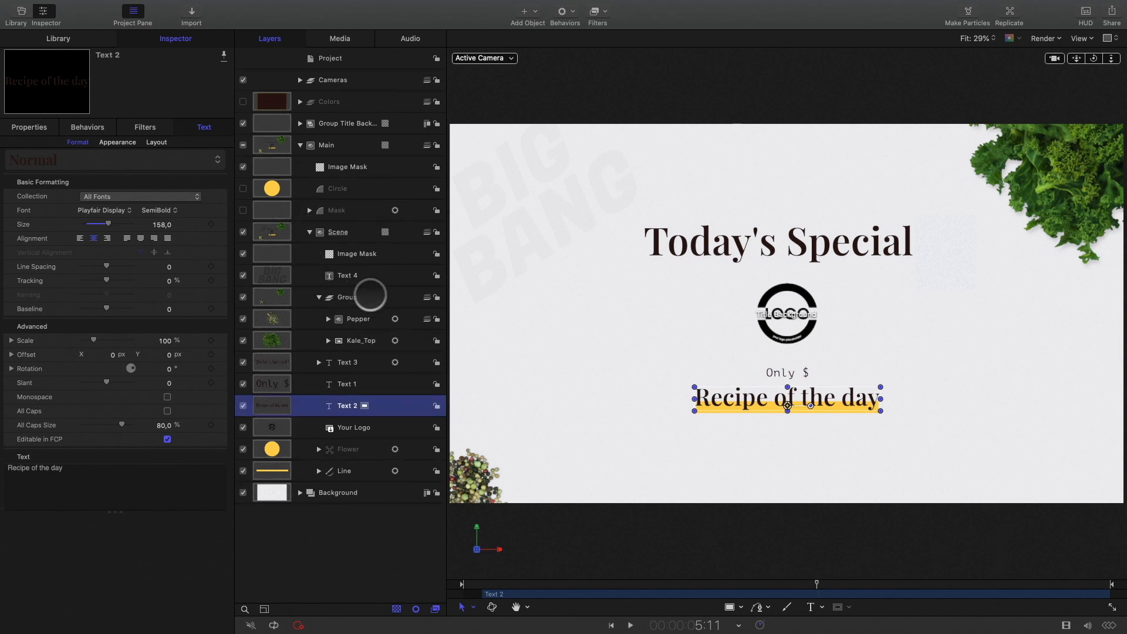
double_click(344, 297)
text(Veggies)
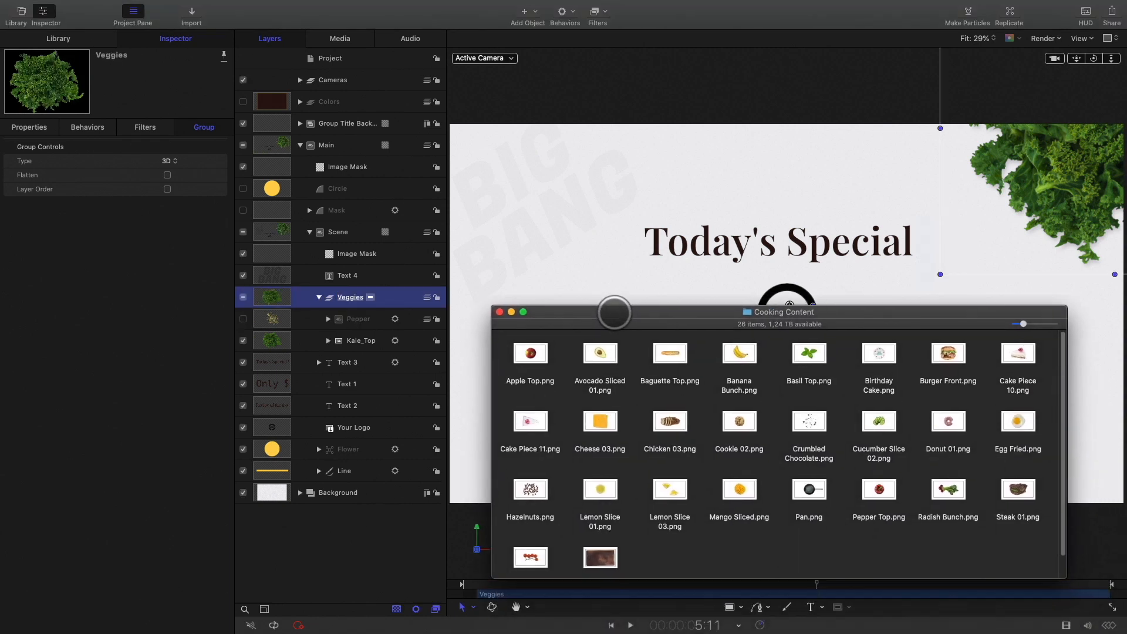
click(879, 488)
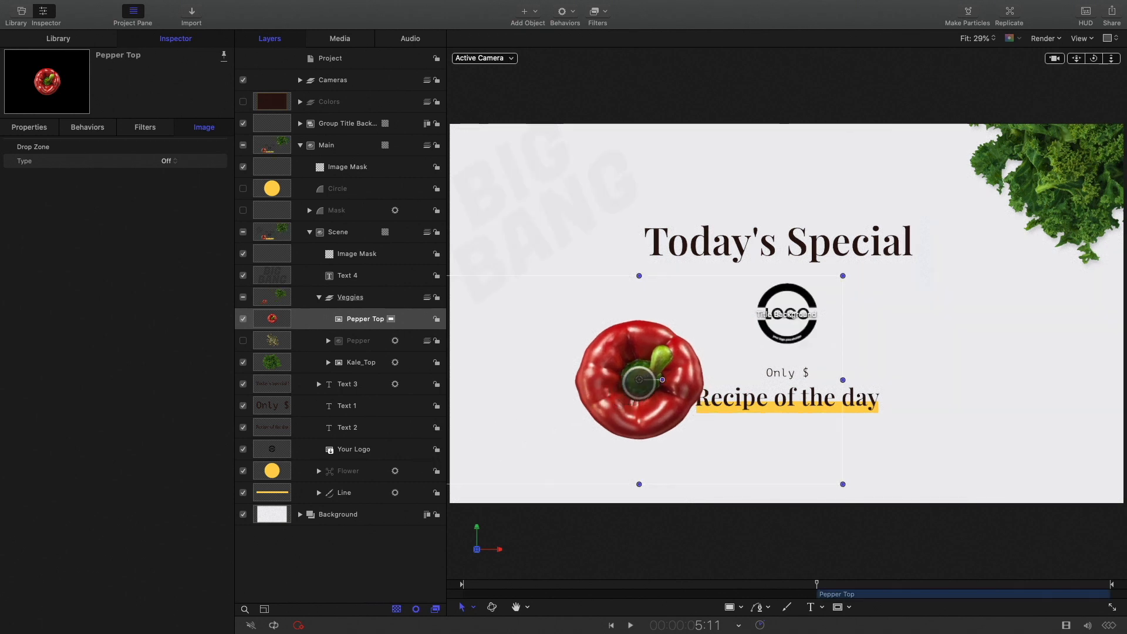
drag(638, 378, 527, 470)
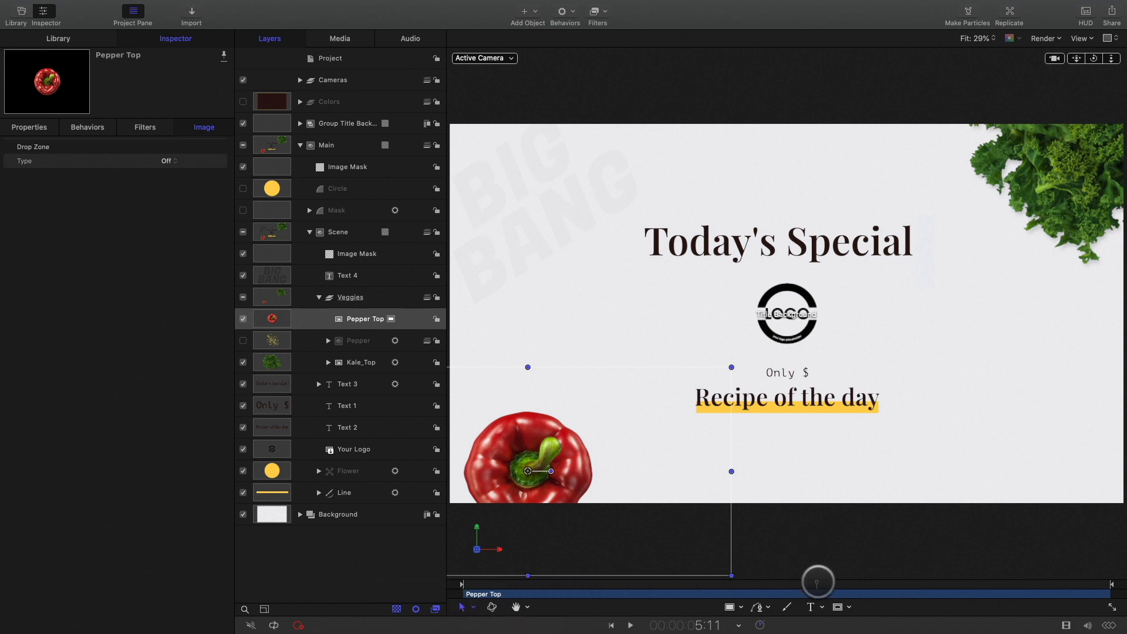
Step: Move and tilt the avocado half into the bottom-right corner
drag(817, 580, 689, 581)
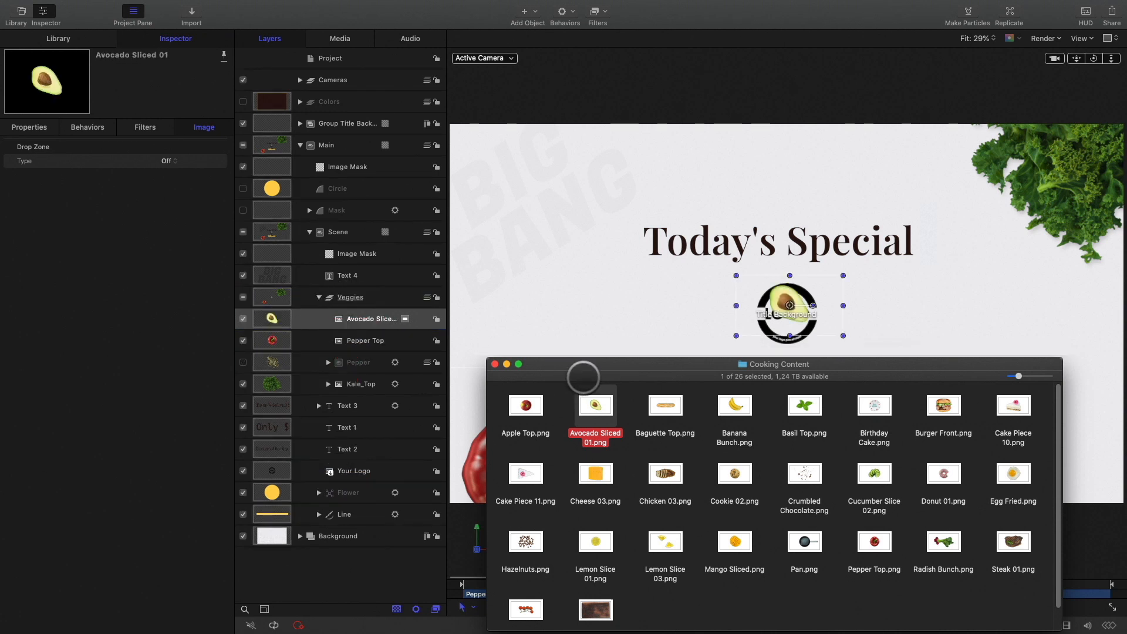
click(496, 364)
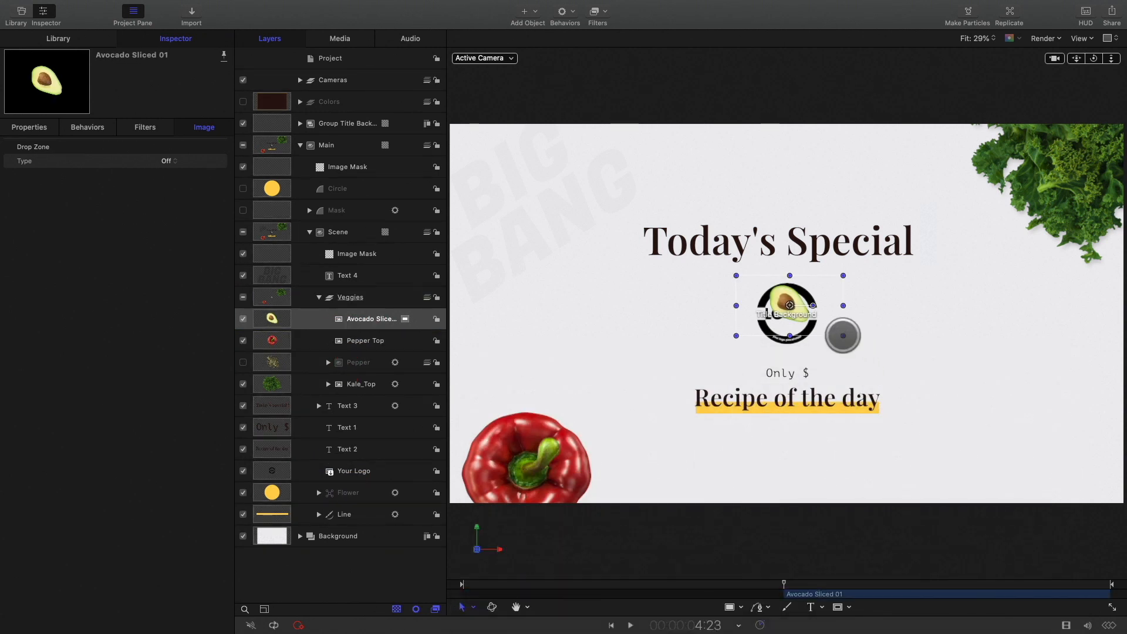
drag(788, 305, 1040, 423)
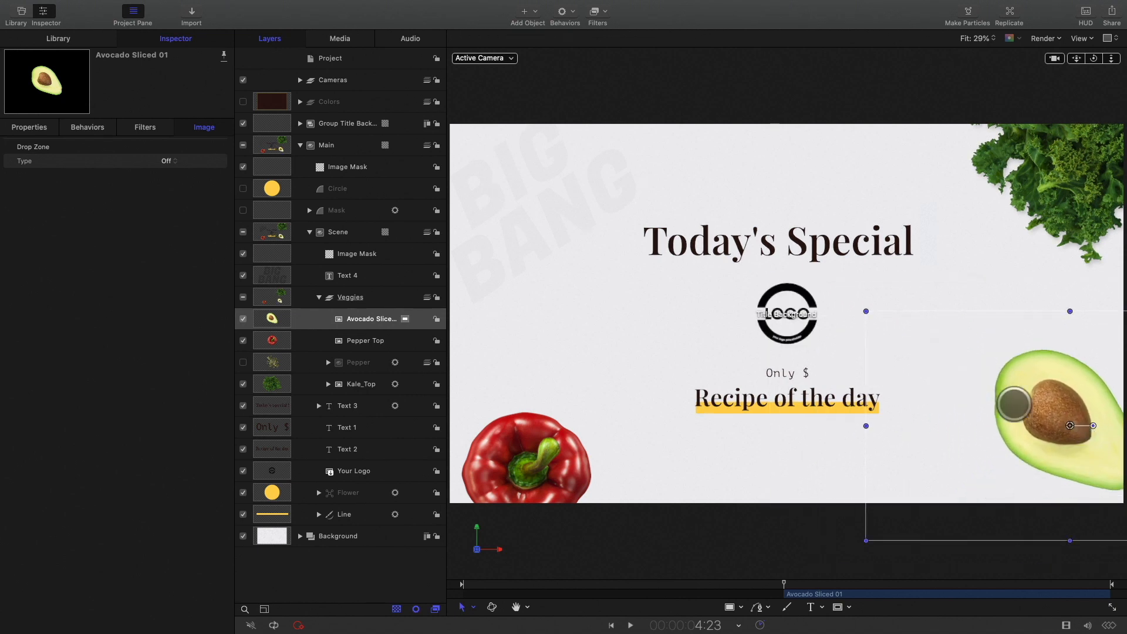
drag(1070, 425, 1091, 375)
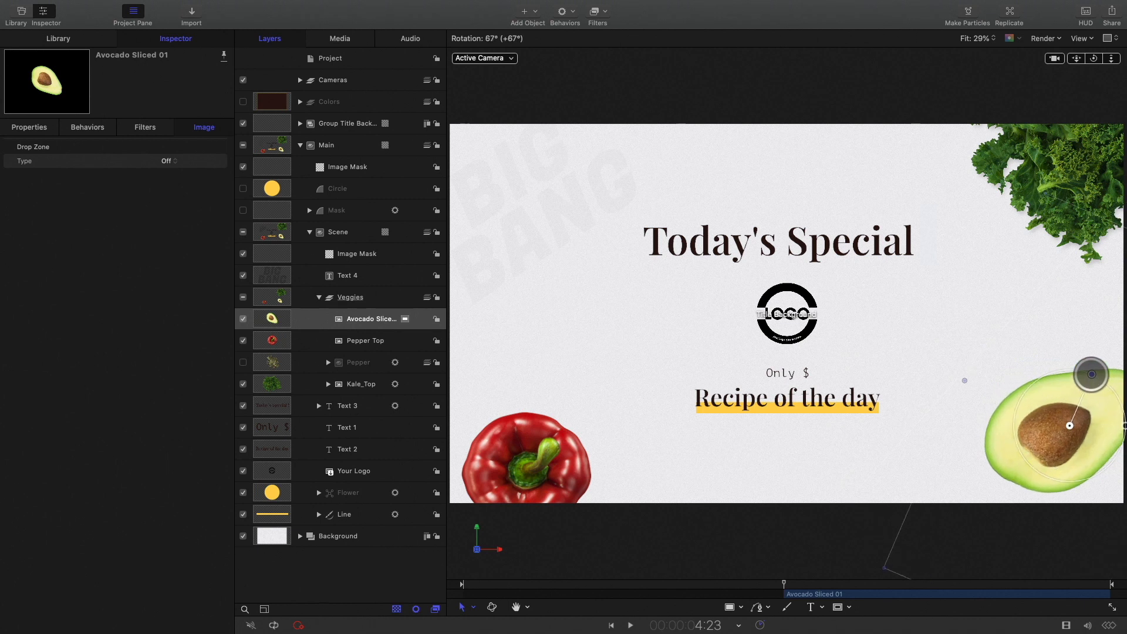
drag(1091, 374, 1047, 483)
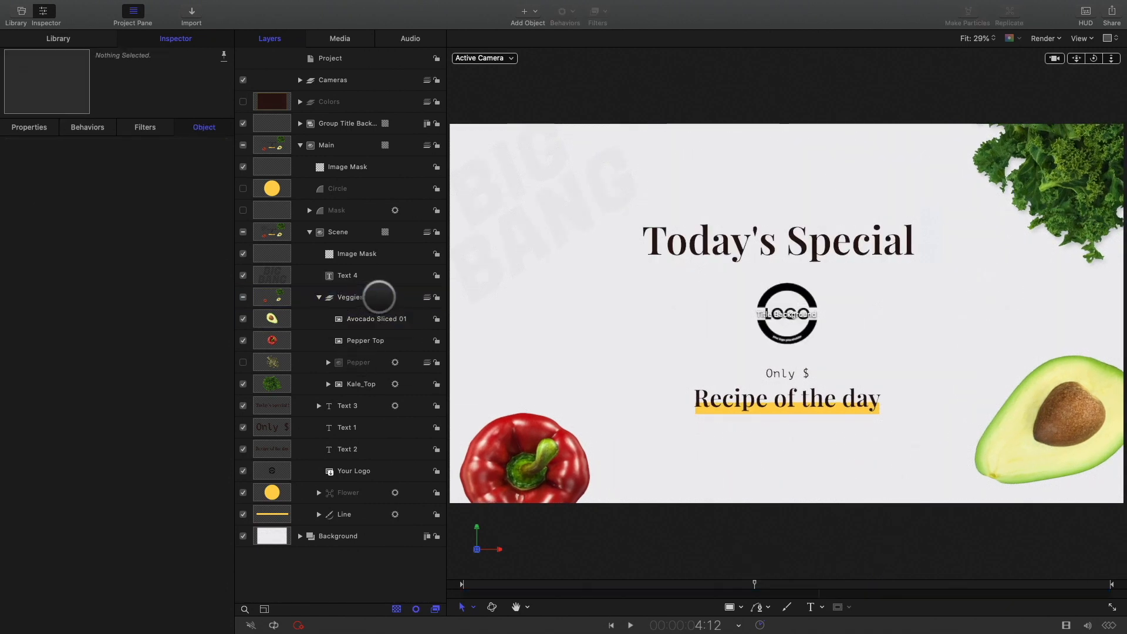
Step: Give the avocado half a soft, angled drop shadow
click(376, 319)
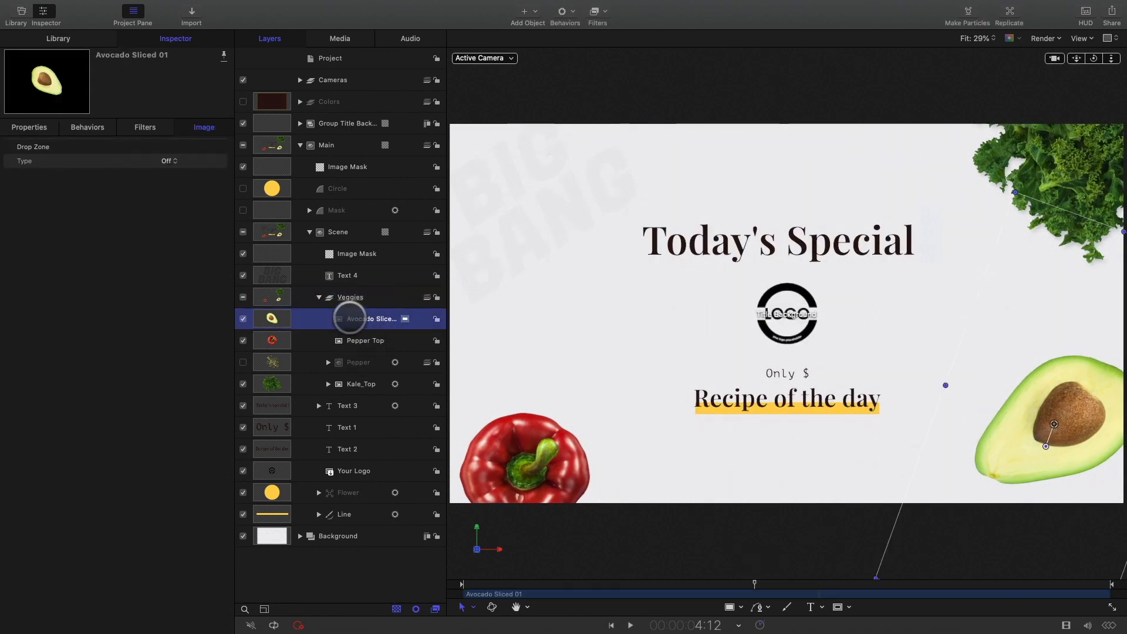
click(29, 127)
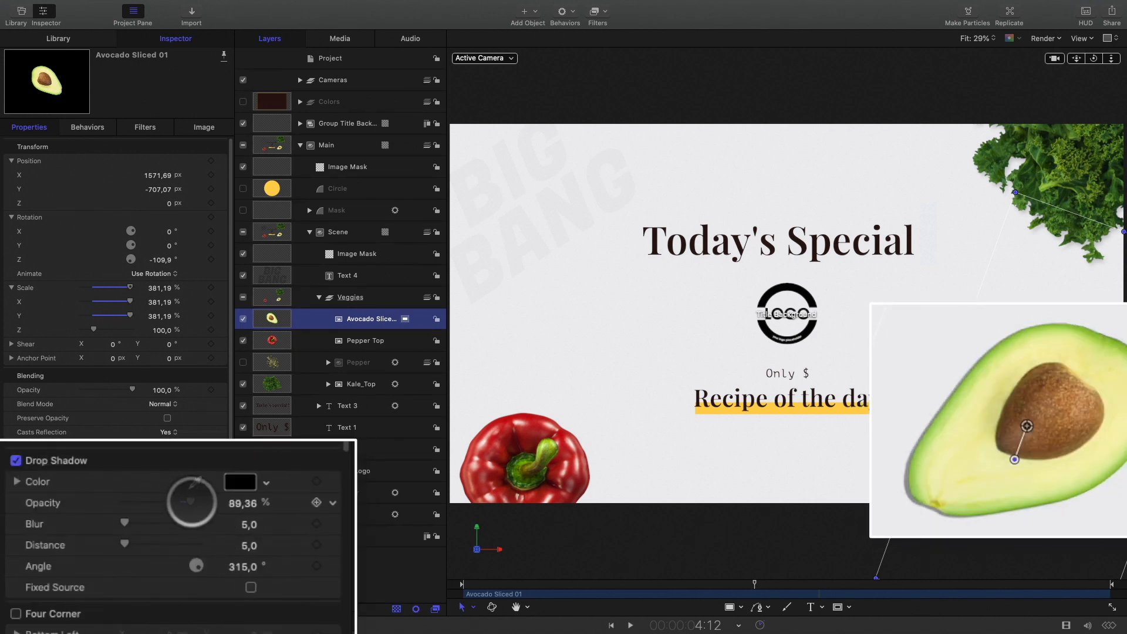
drag(215, 566, 241, 566)
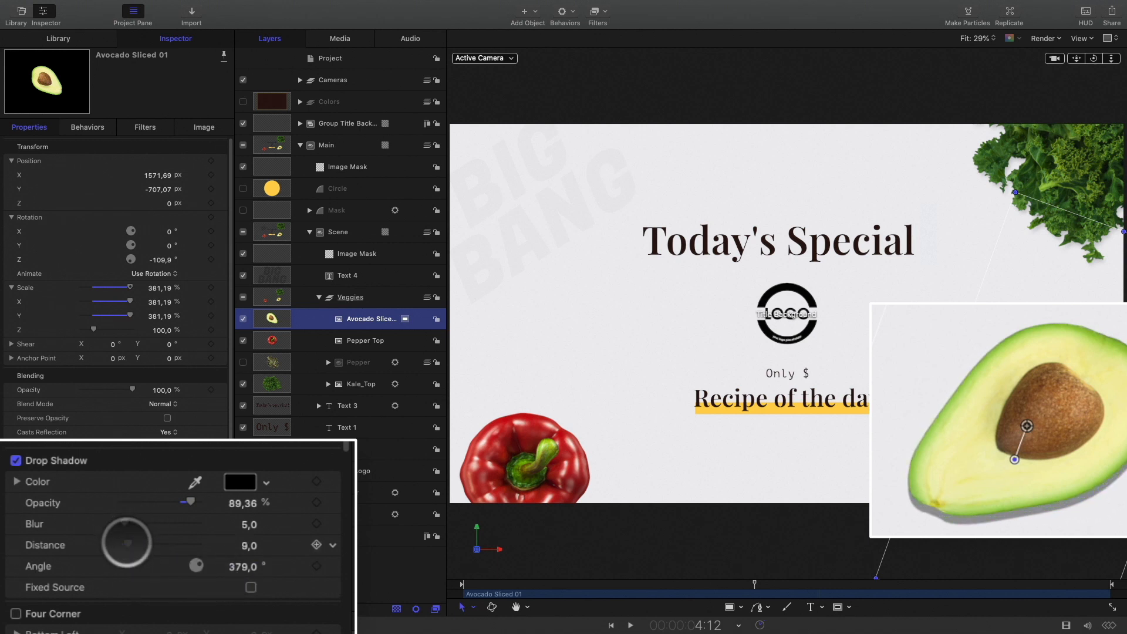
drag(126, 524, 172, 523)
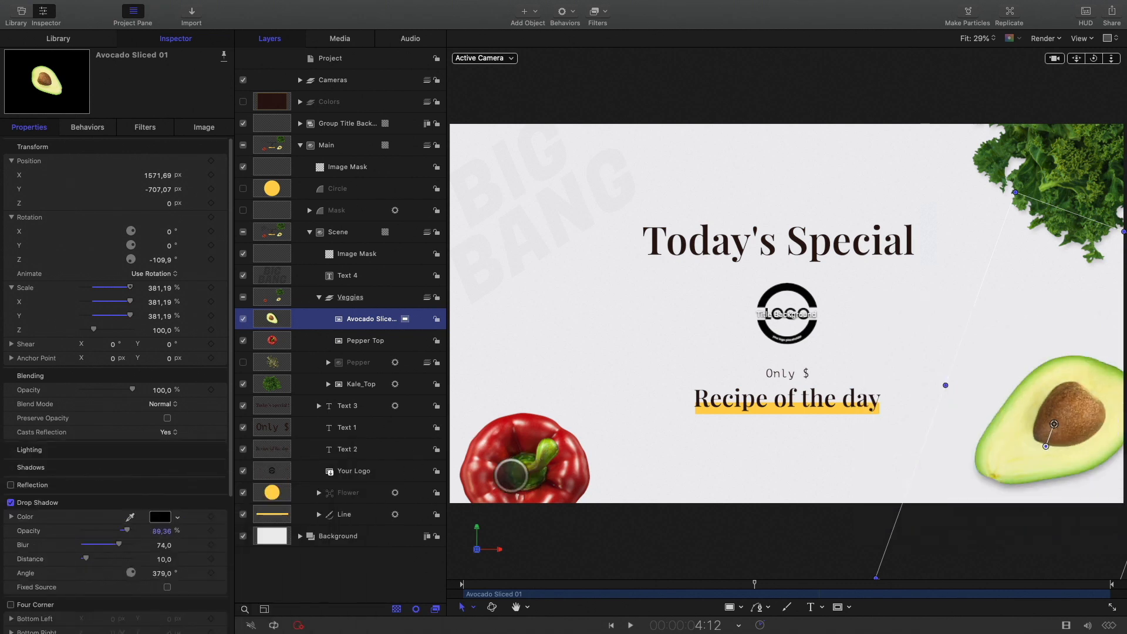
Step: Give the red pepper a soft drop shadow, then select the Veggies group
click(366, 340)
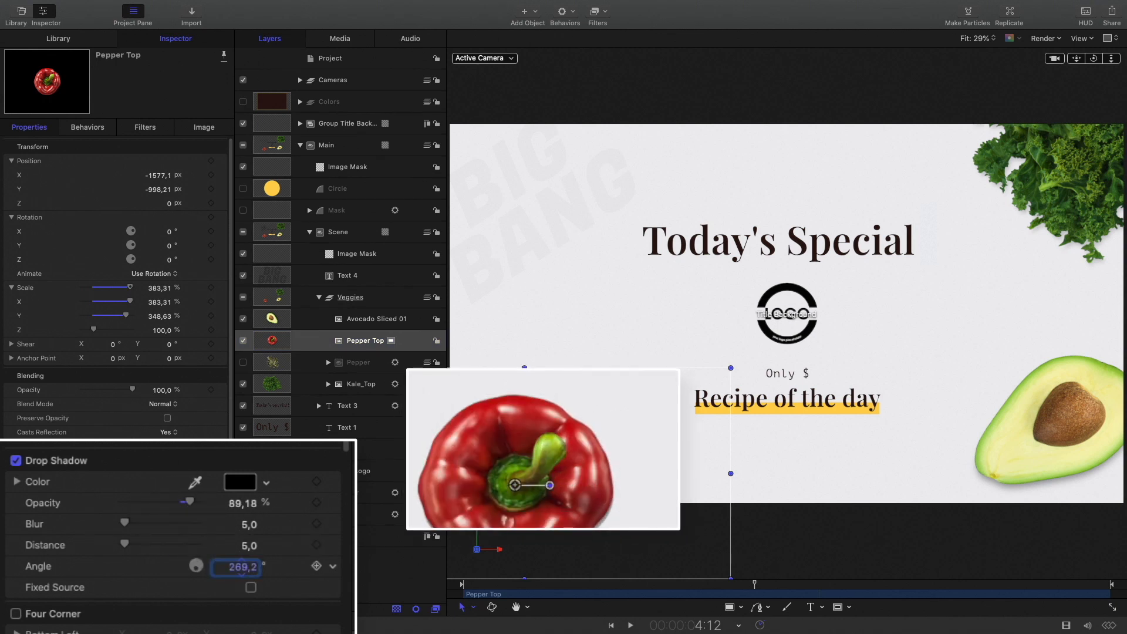
drag(124, 545, 134, 545)
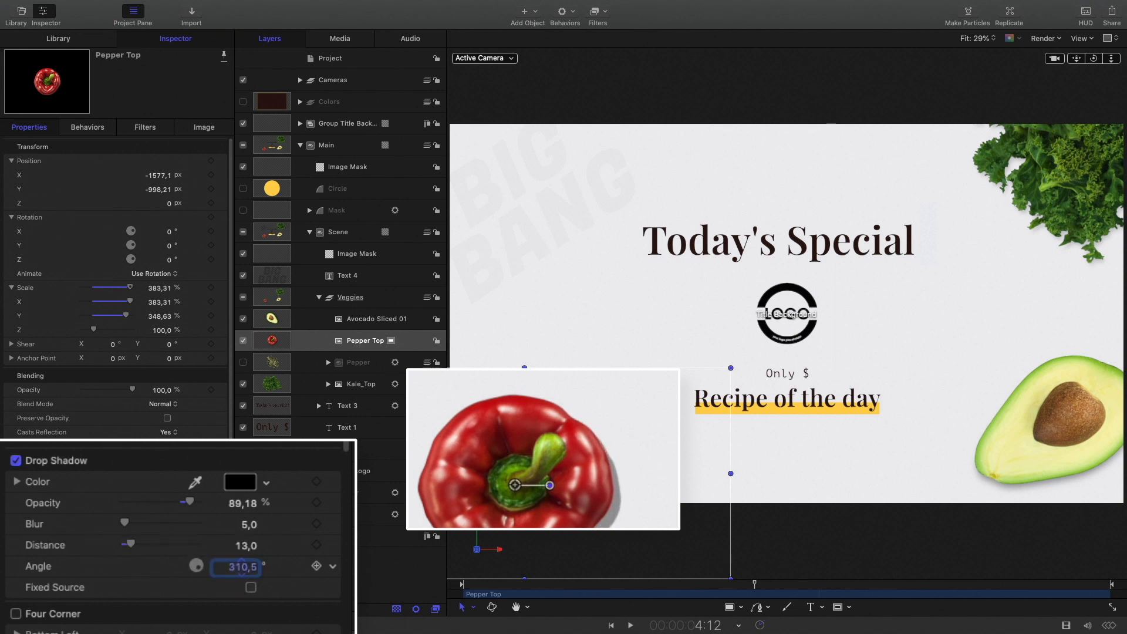
drag(124, 523, 173, 524)
text(317,5)
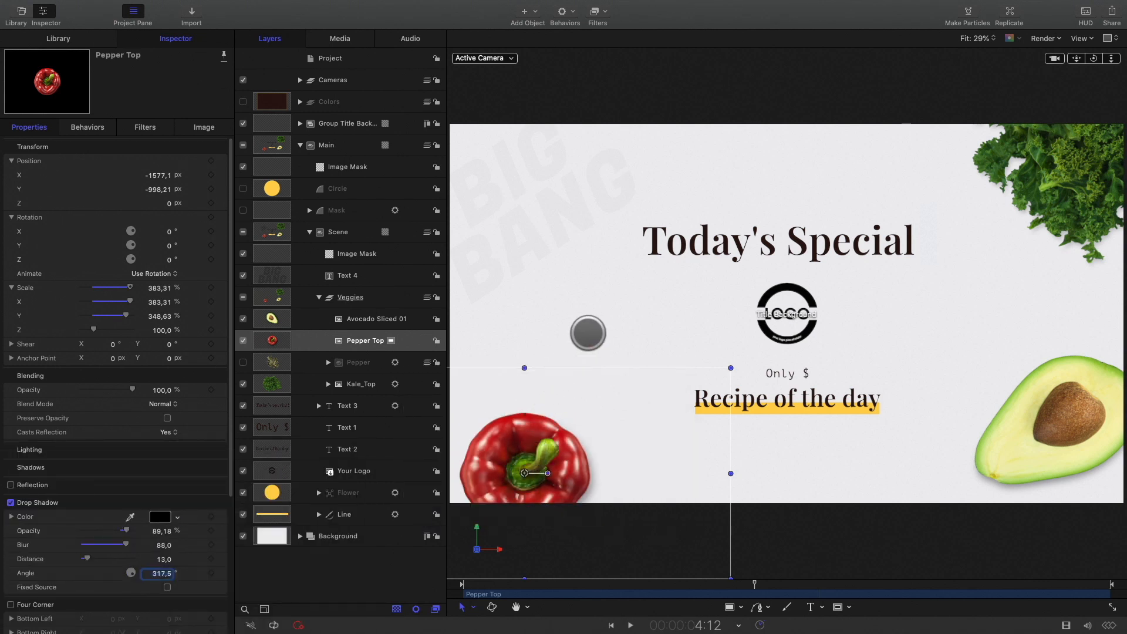
click(350, 297)
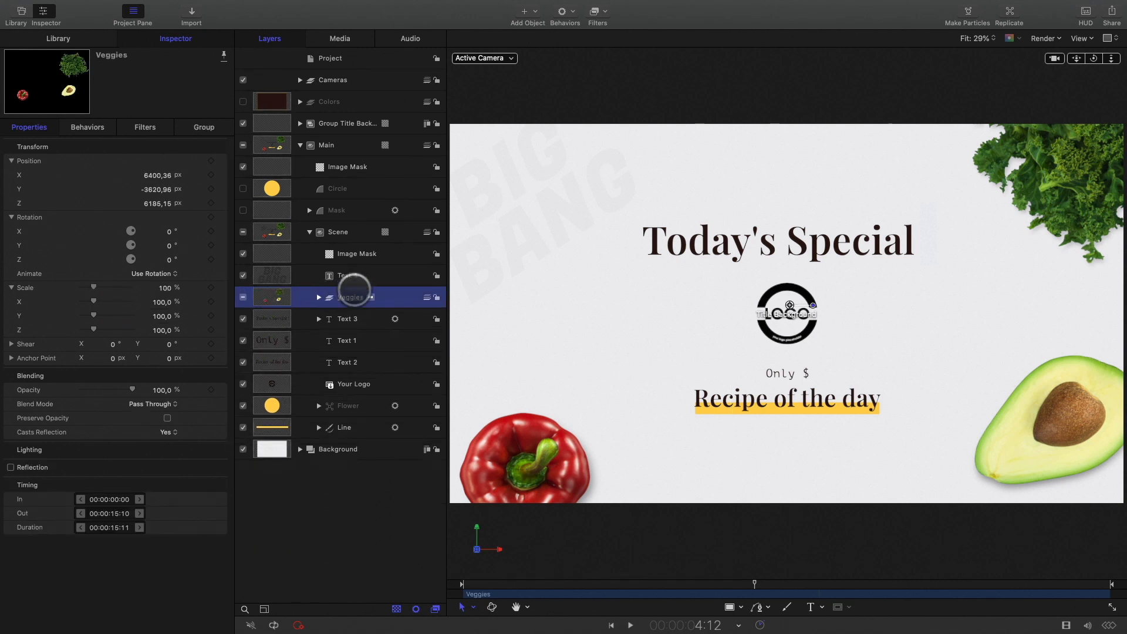
Step: Duplicate Veggies, rename the copy Dessert, clear its images and hide Veggies
right_click(351, 297)
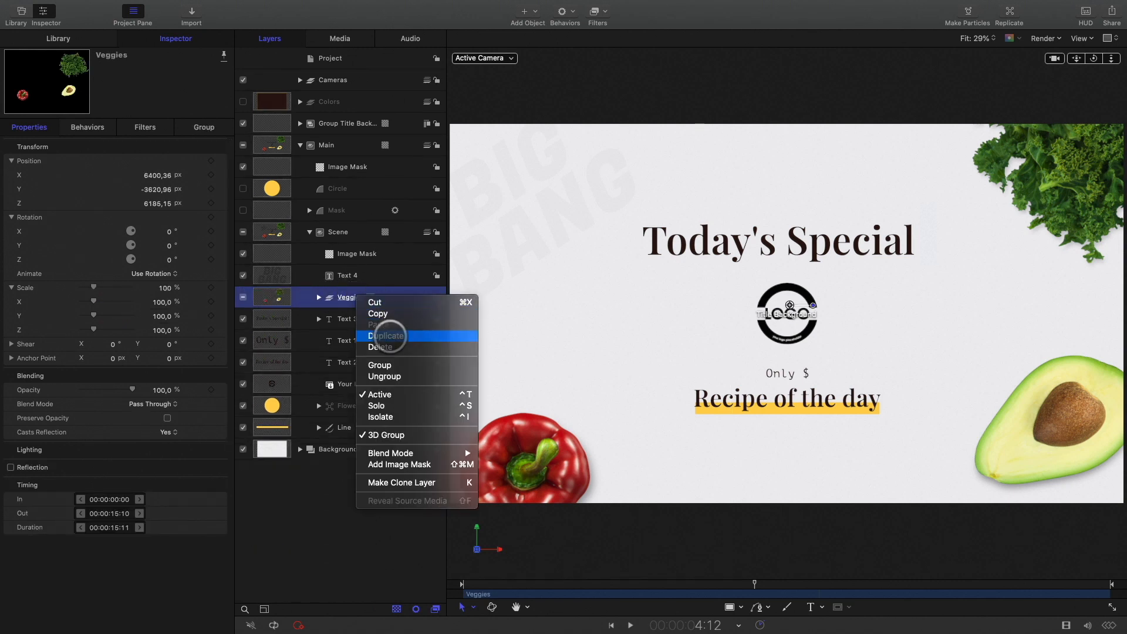
click(387, 336)
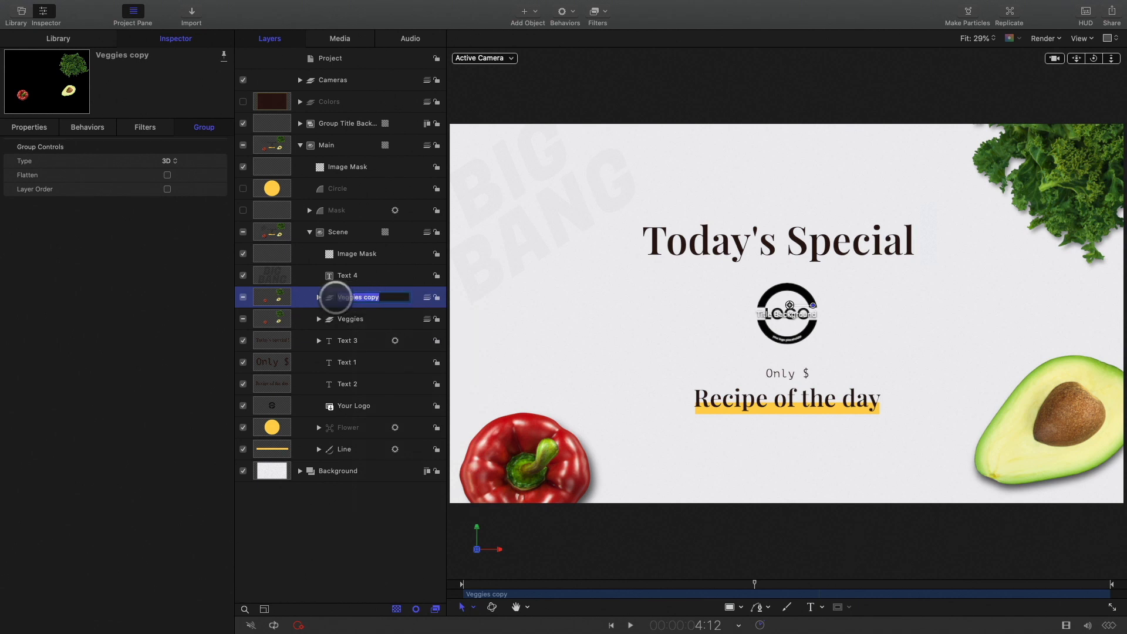
text(Dessert)
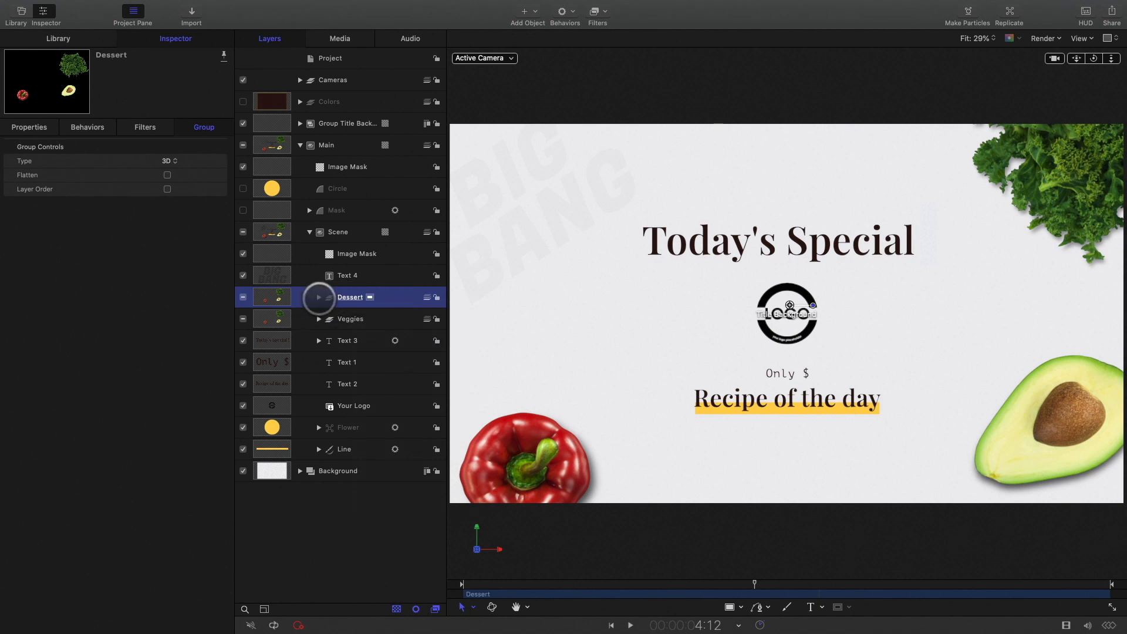
click(320, 297)
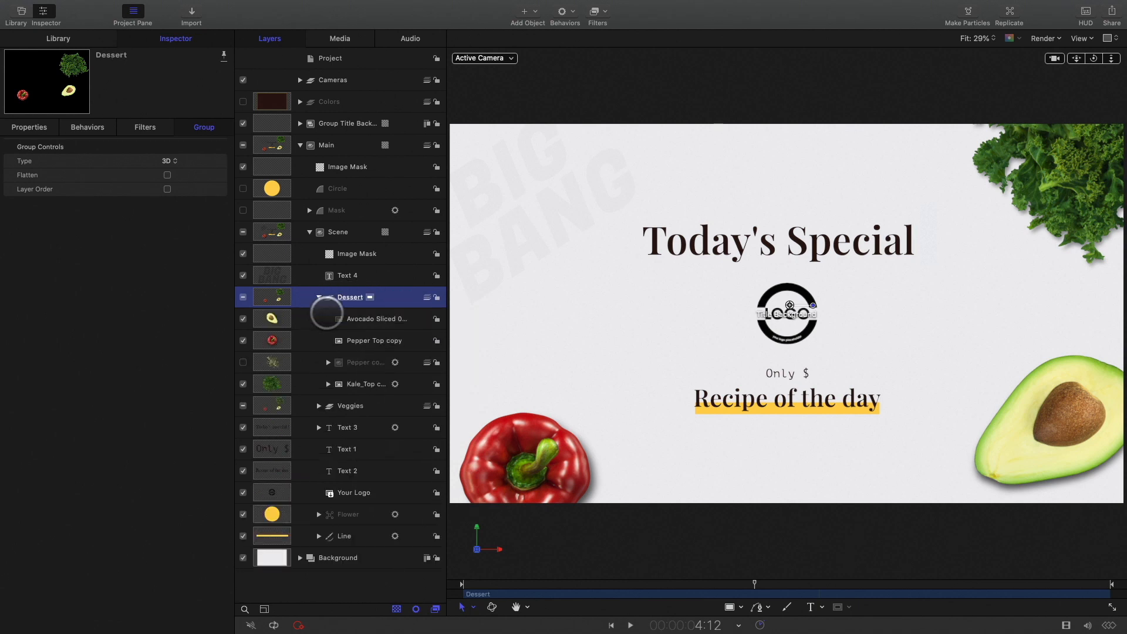
click(319, 297)
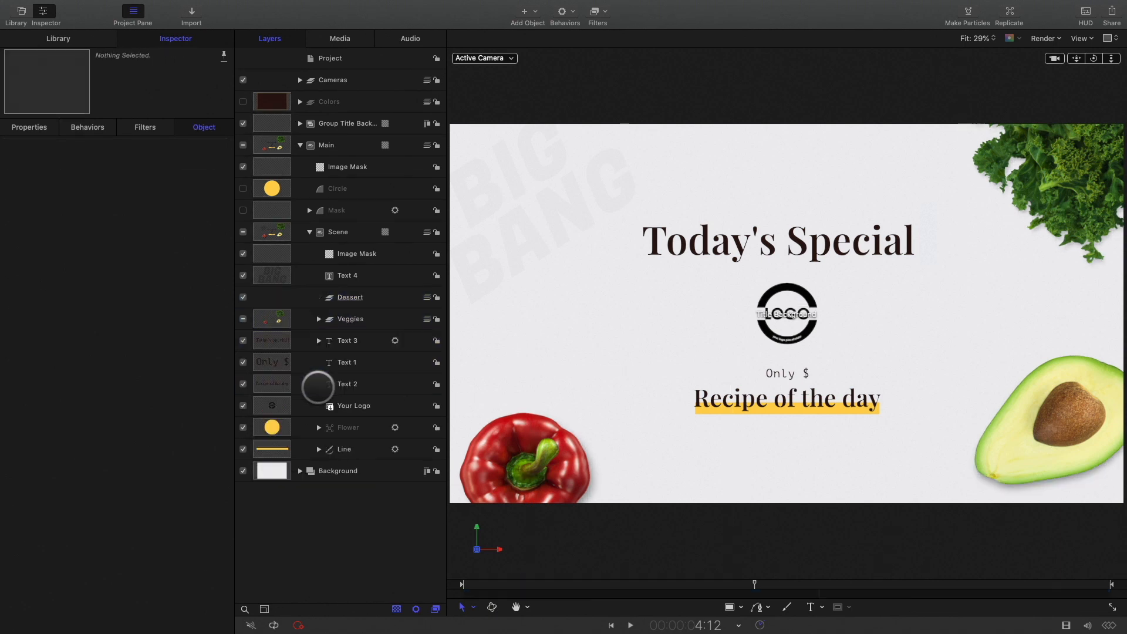
click(350, 297)
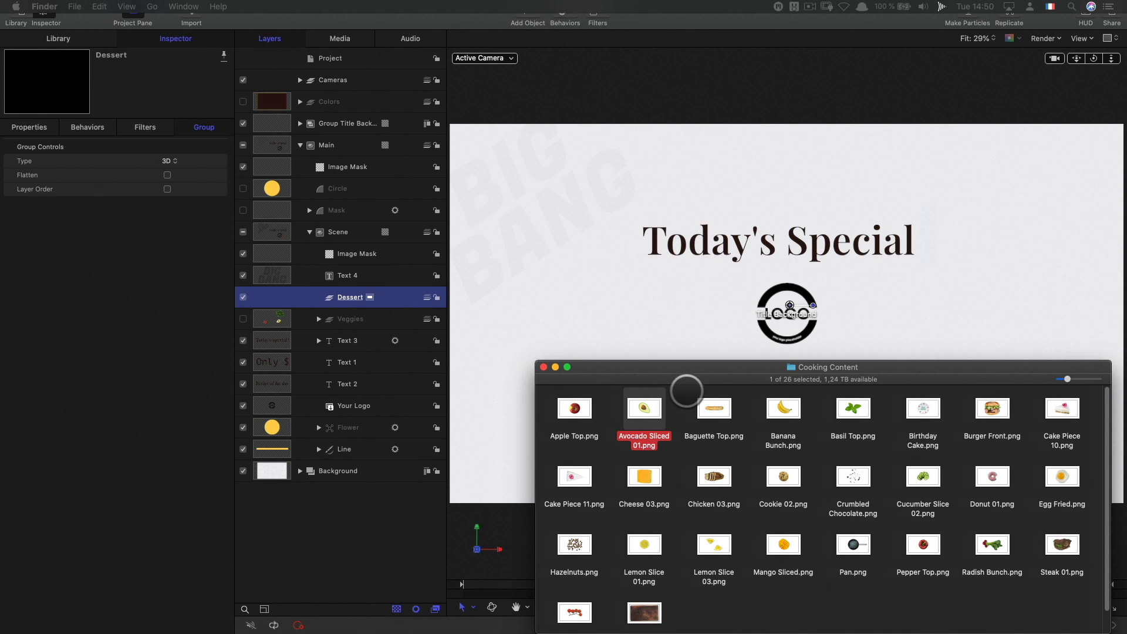
Step: Add the donut off the logo and shadow the donut and crumbled chocolate
click(853, 477)
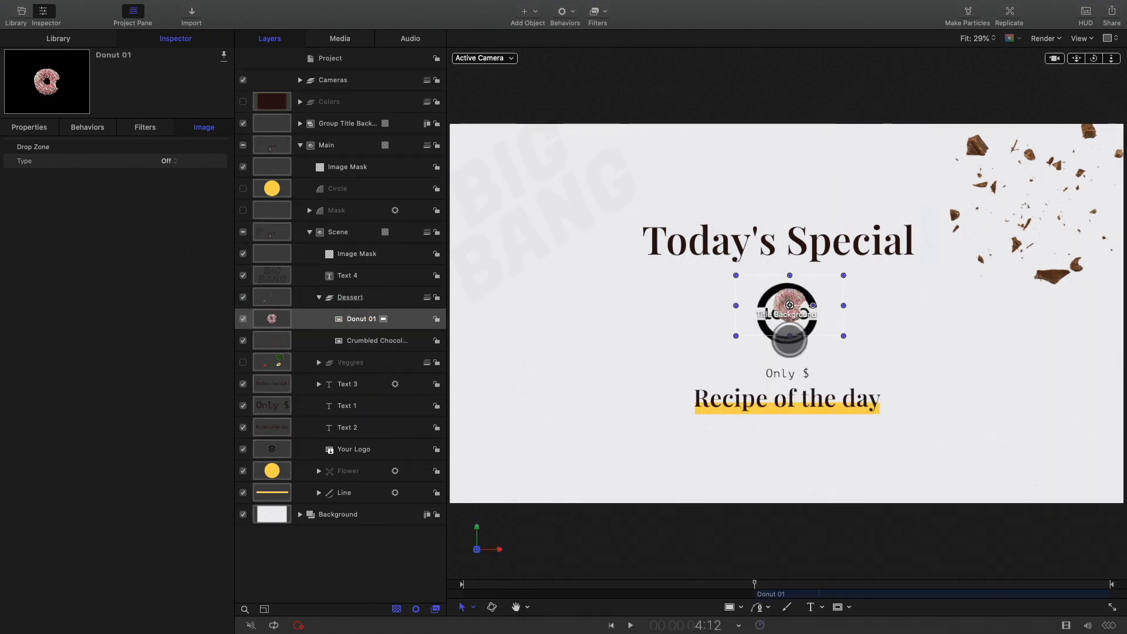
drag(789, 304, 562, 368)
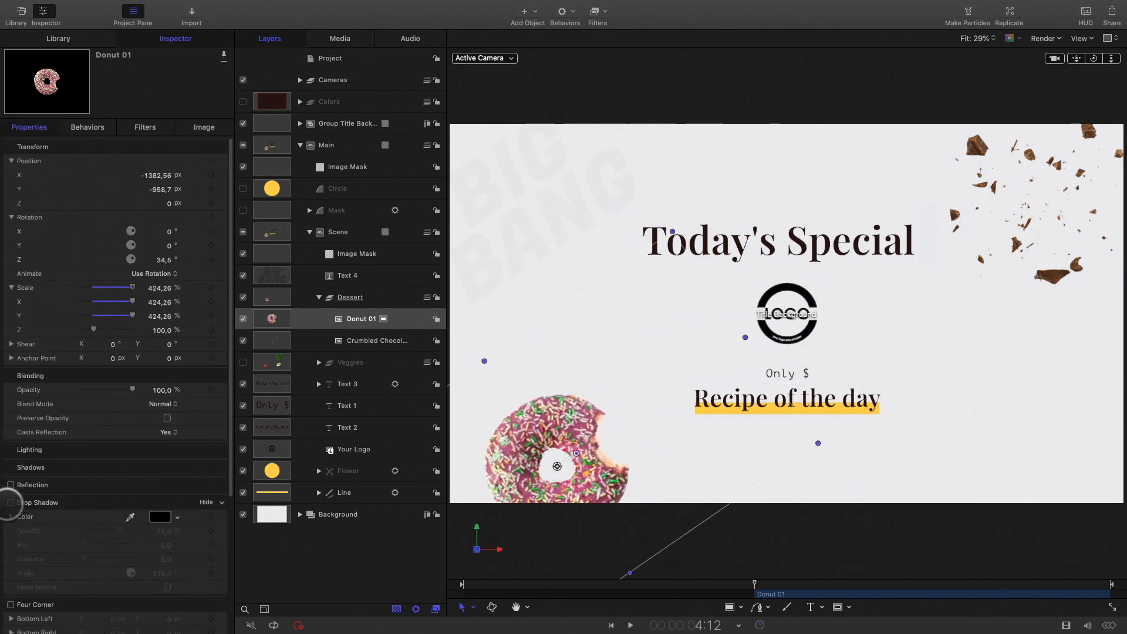
click(8, 503)
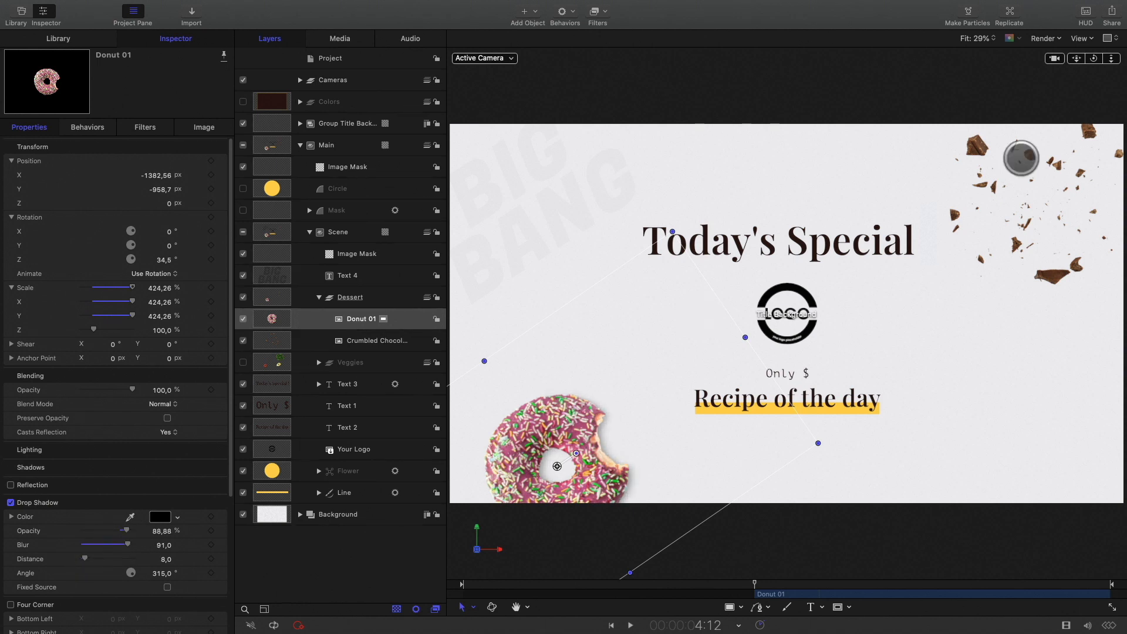
click(373, 340)
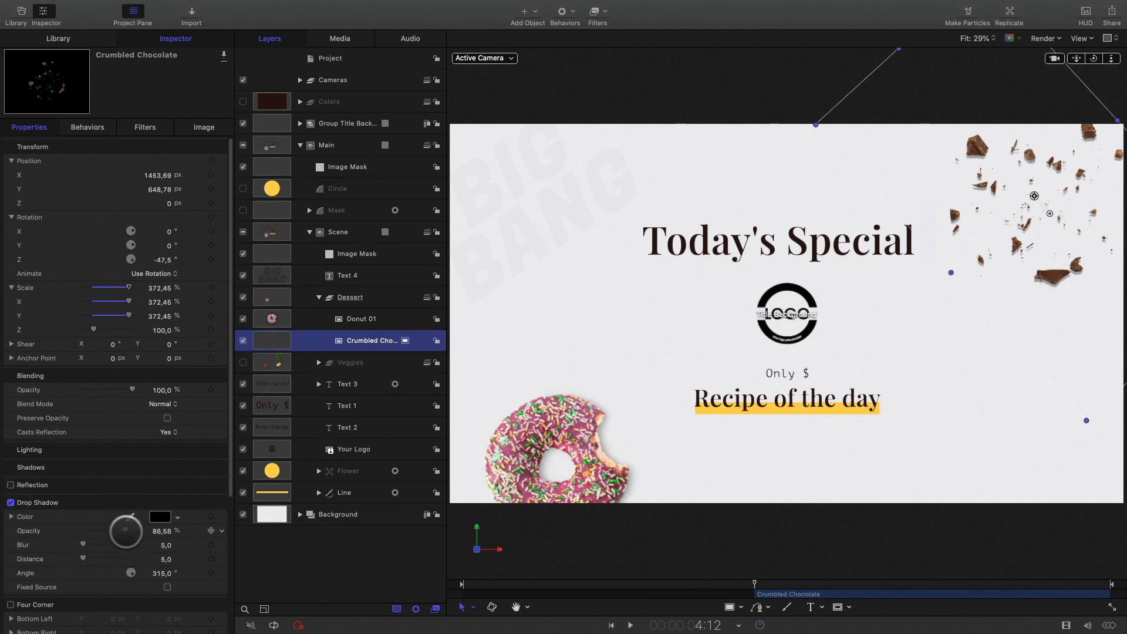
drag(105, 544, 125, 545)
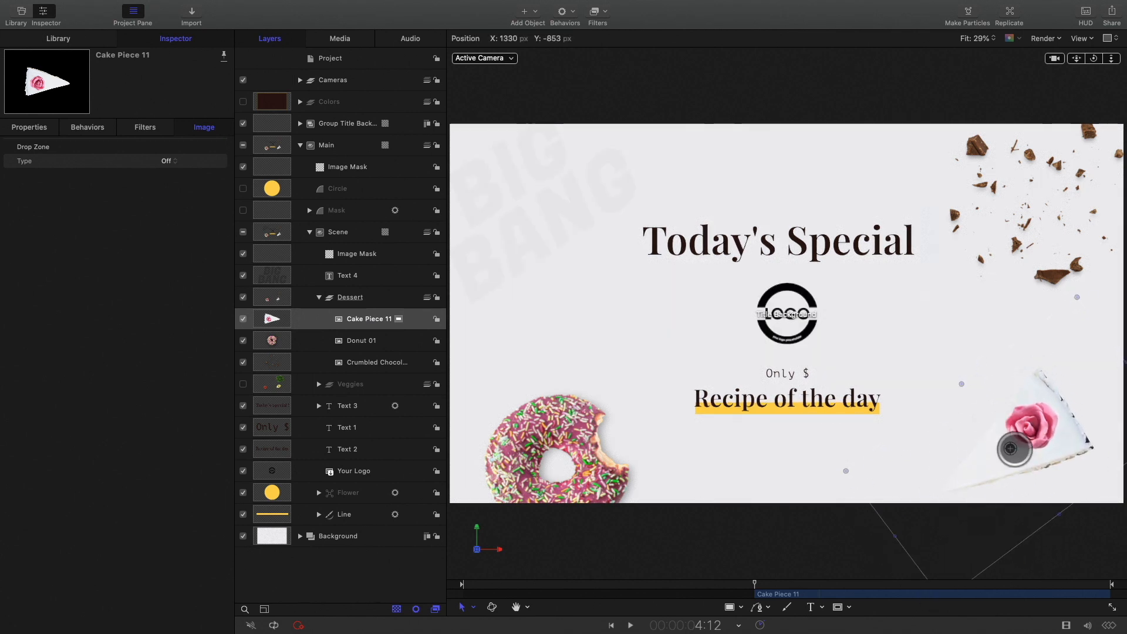
Step: Soften and spread the Cake Piece 11 drop shadow
click(28, 127)
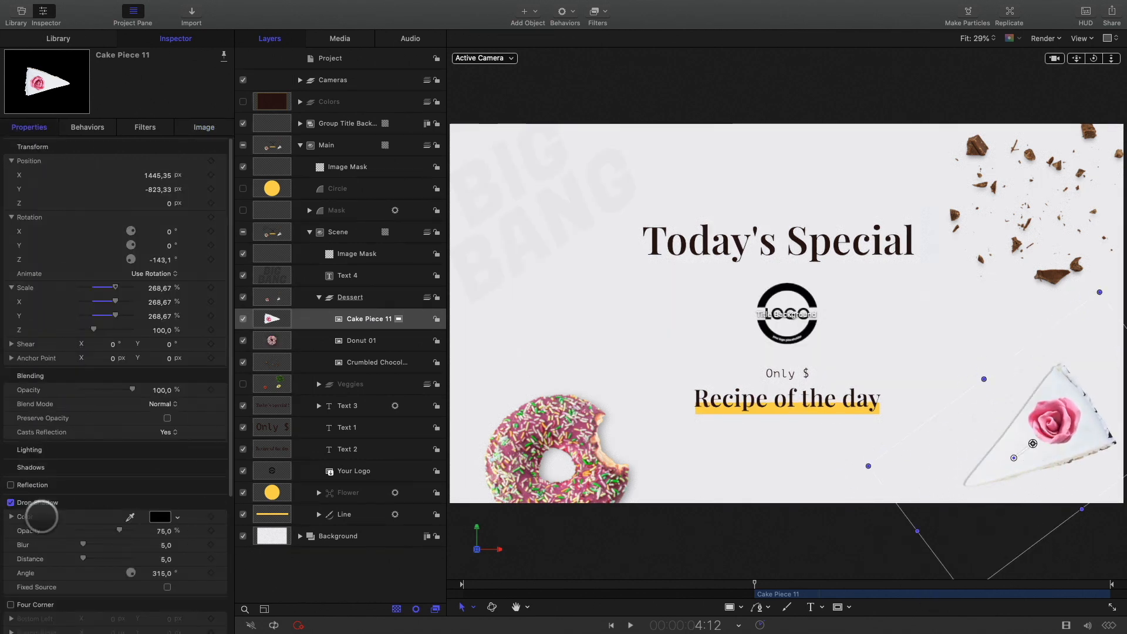
drag(131, 573, 147, 570)
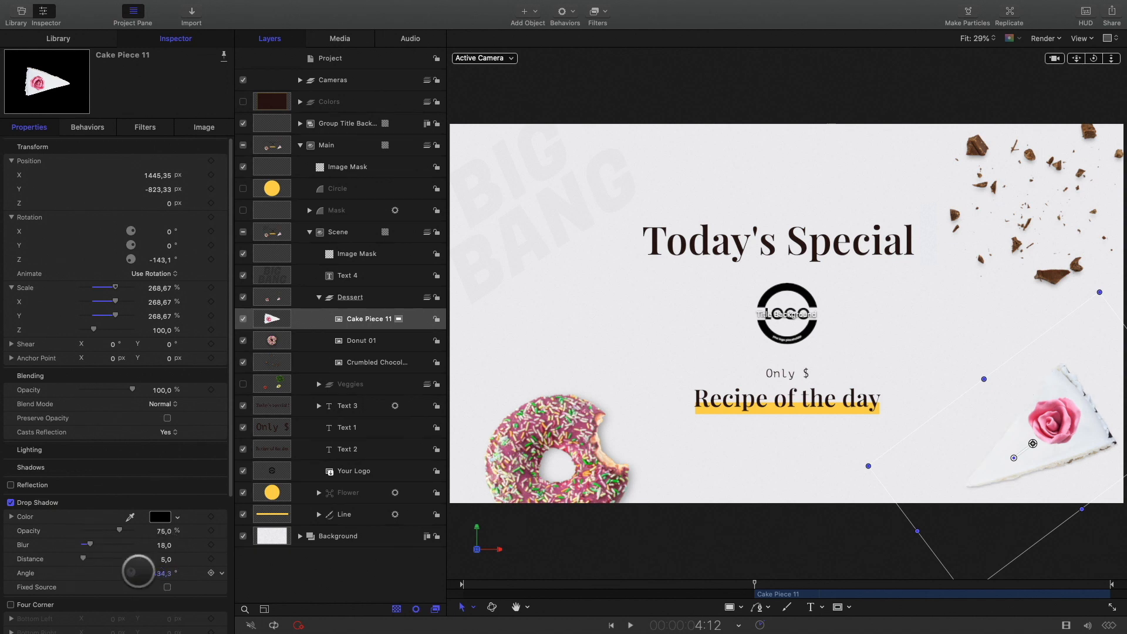
drag(143, 573, 132, 569)
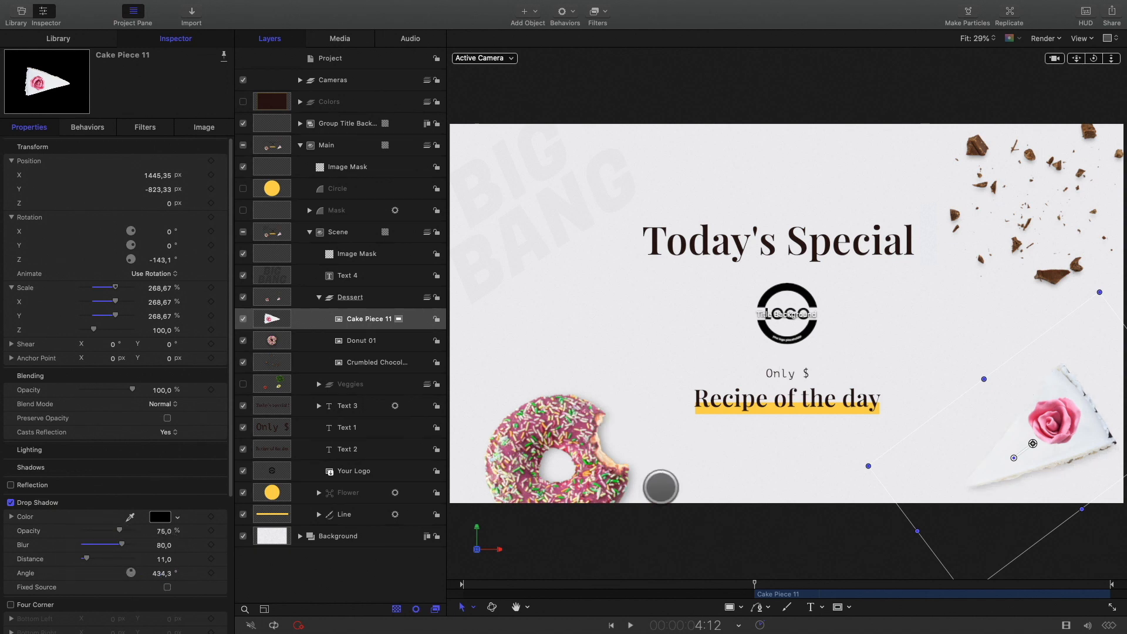
click(361, 341)
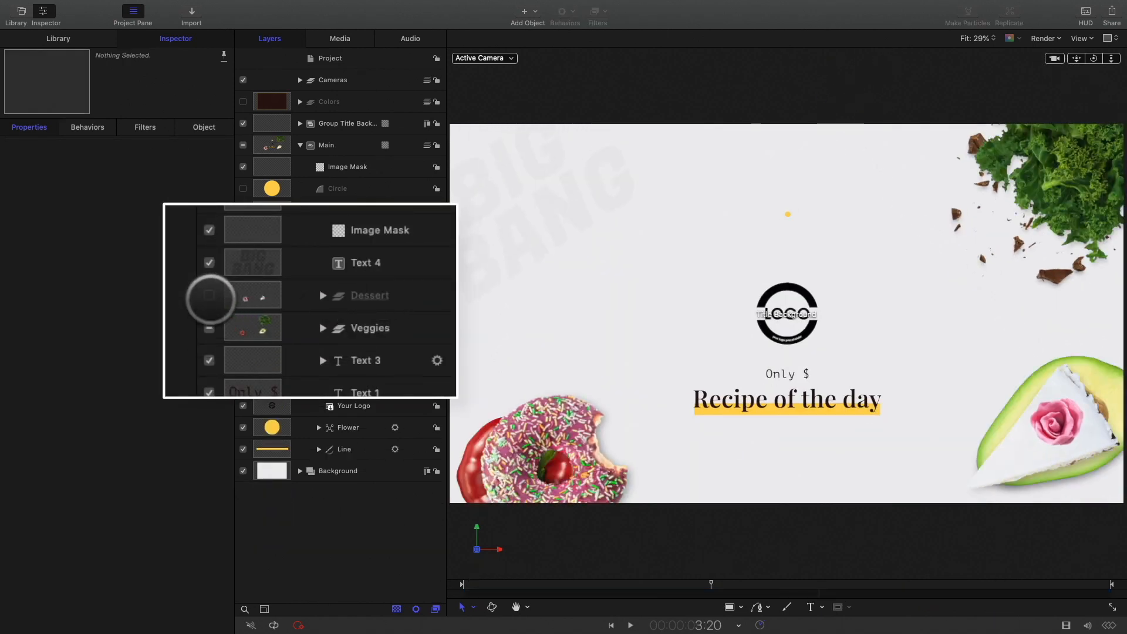
click(209, 295)
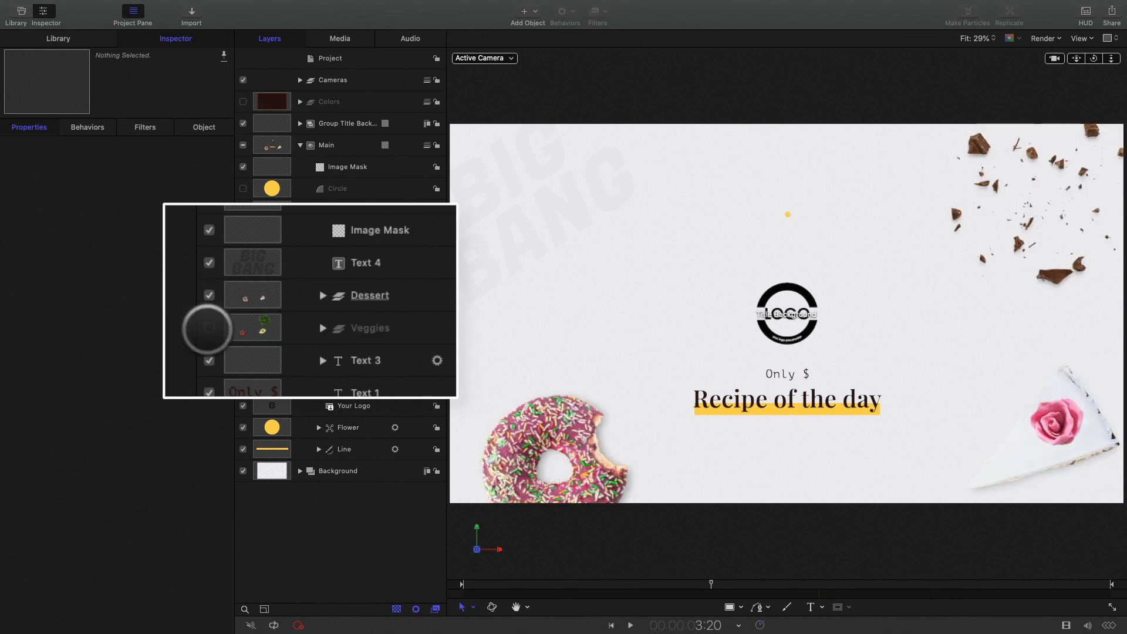
click(209, 329)
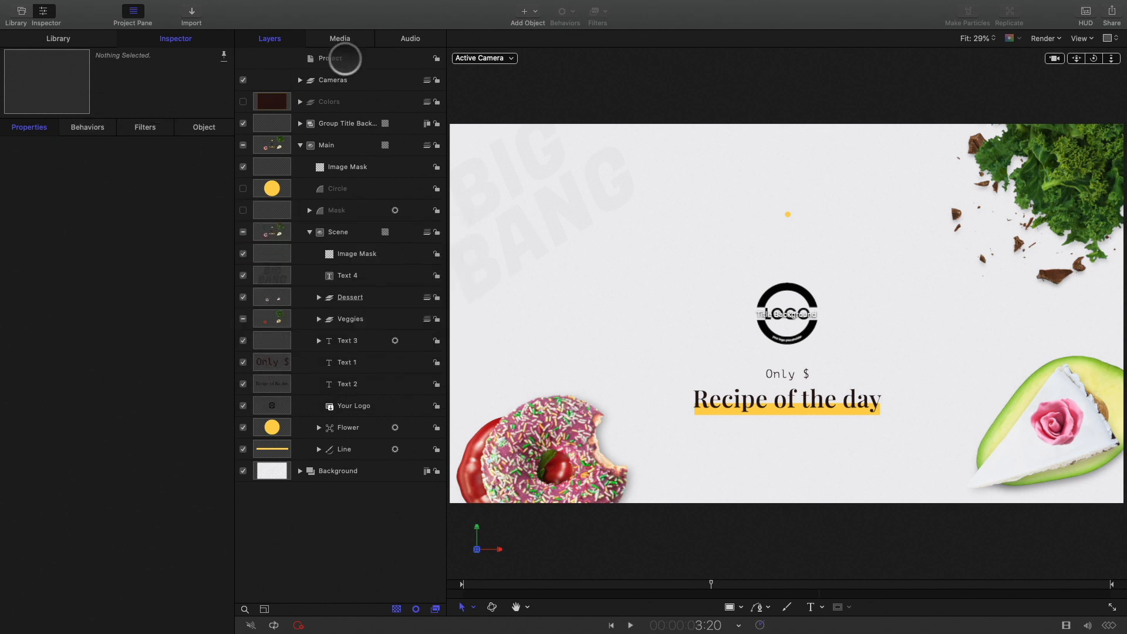
click(329, 57)
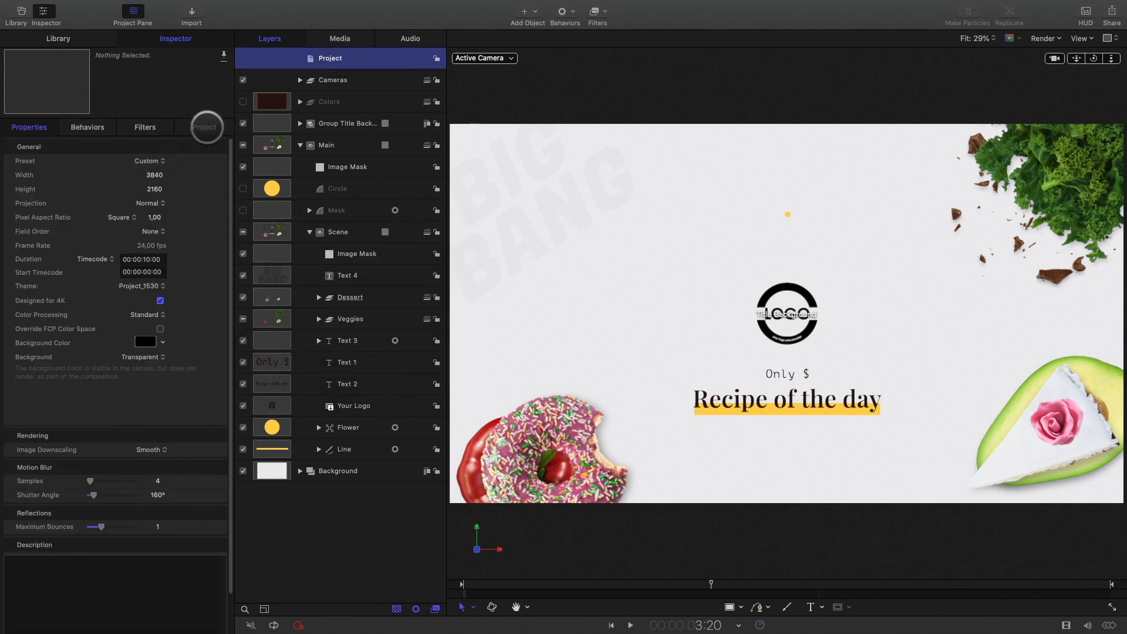
click(203, 127)
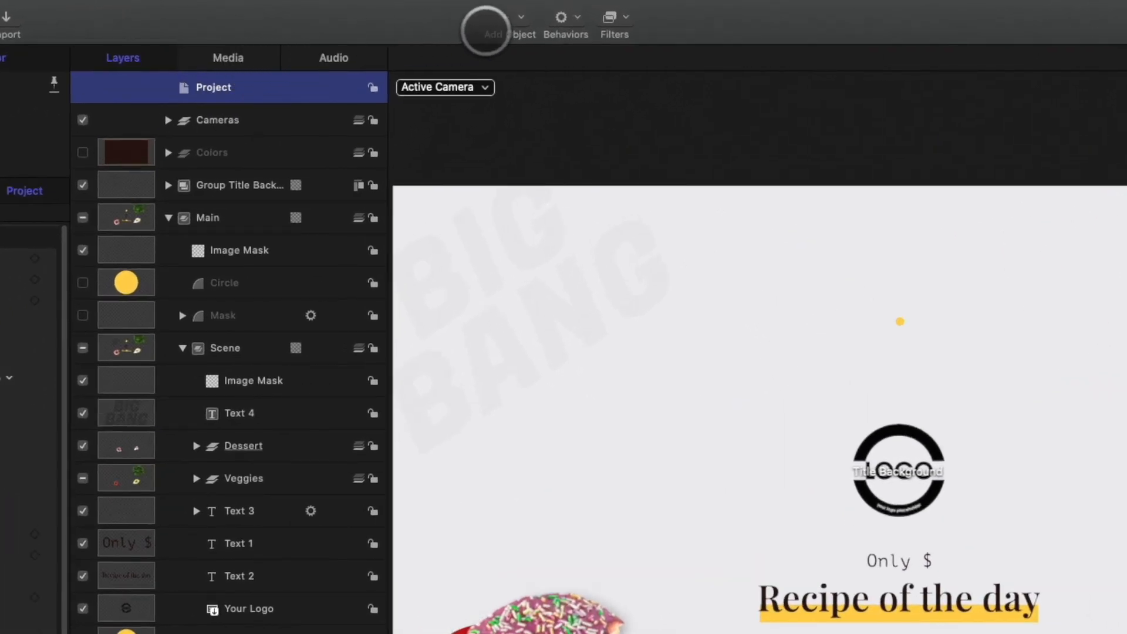
click(490, 18)
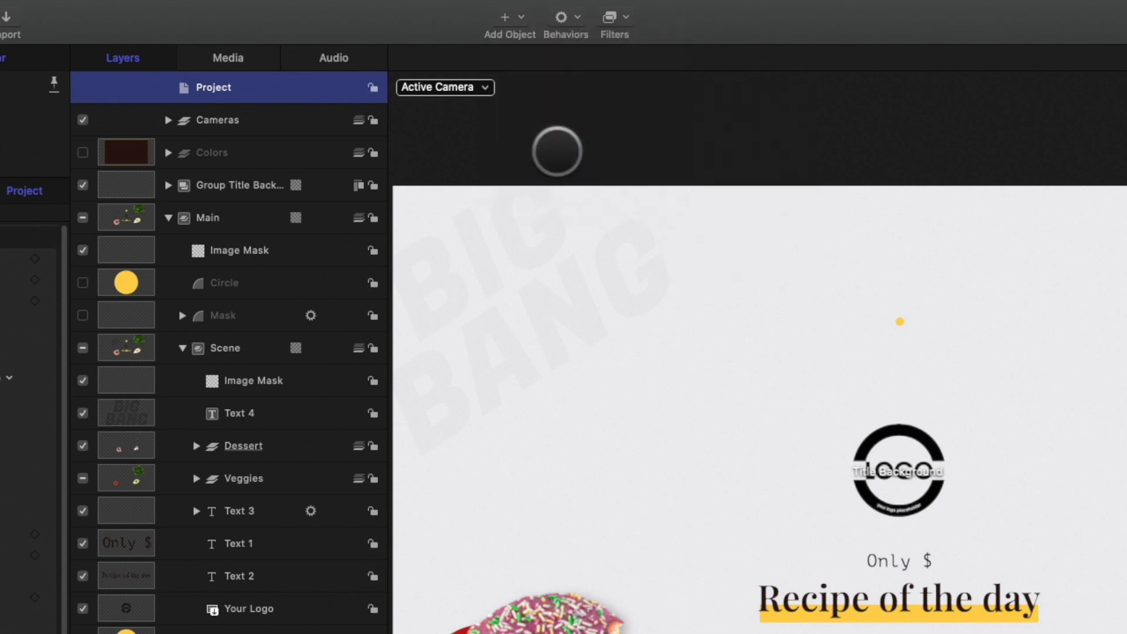
Step: Add a rig with a 'Type of dish' pop-up and a DESSERT snapshot
click(170, 176)
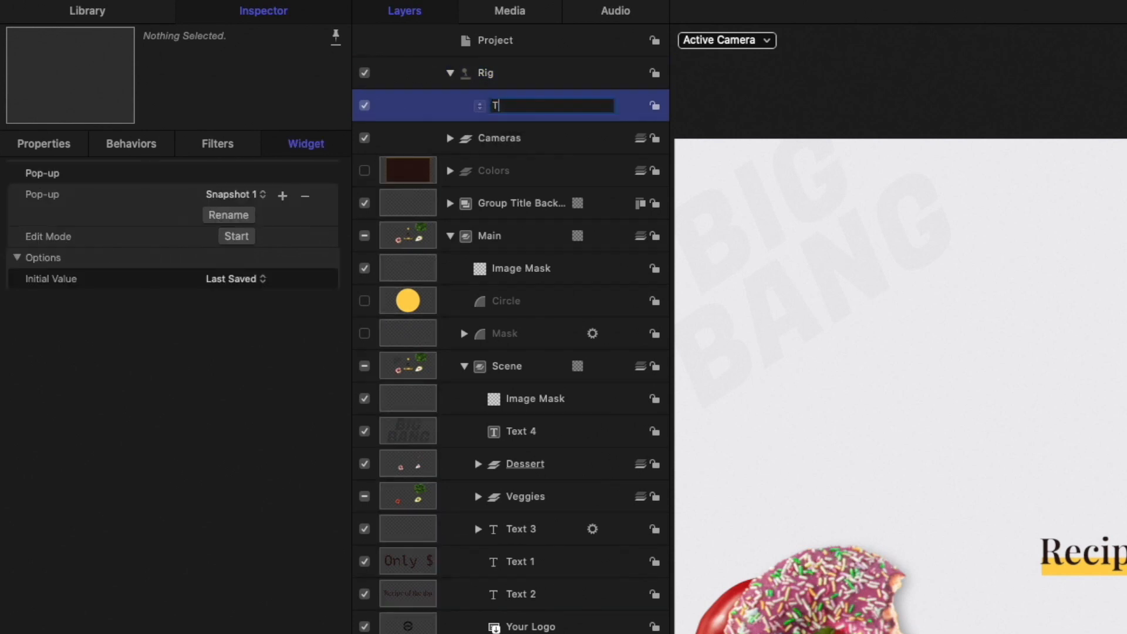
text(Type of dish)
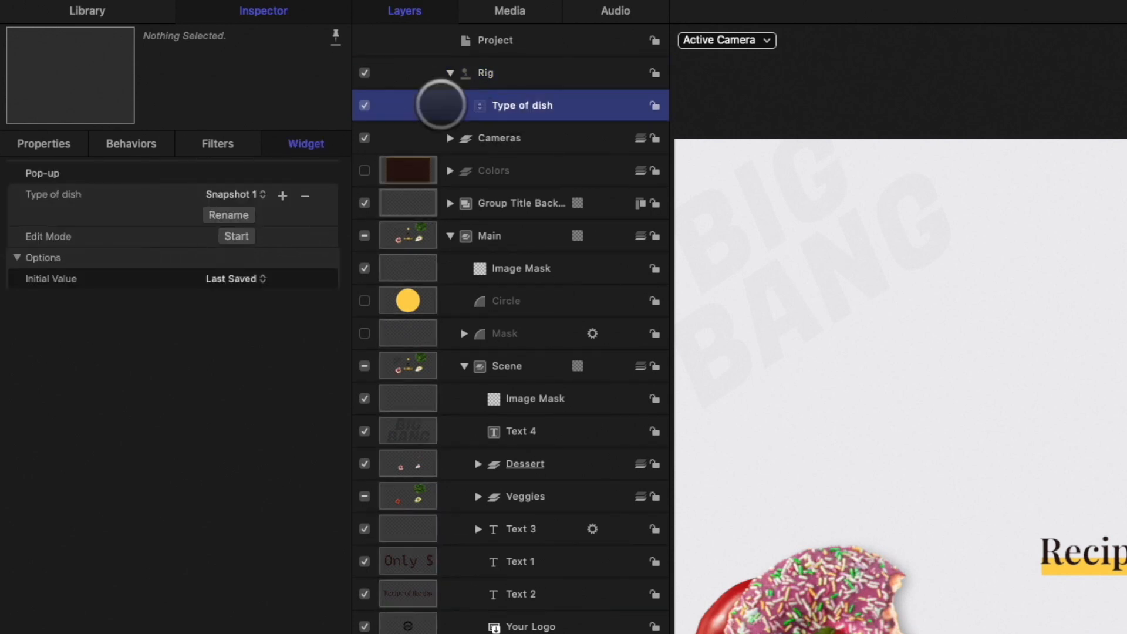
click(231, 194)
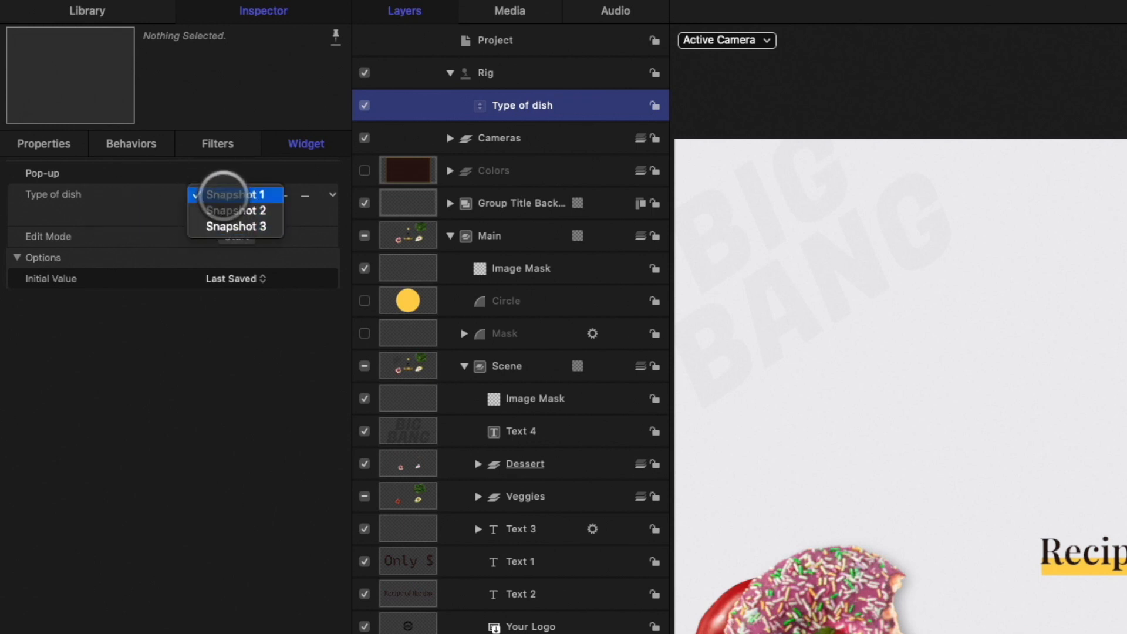
click(237, 194)
text(DESSERT)
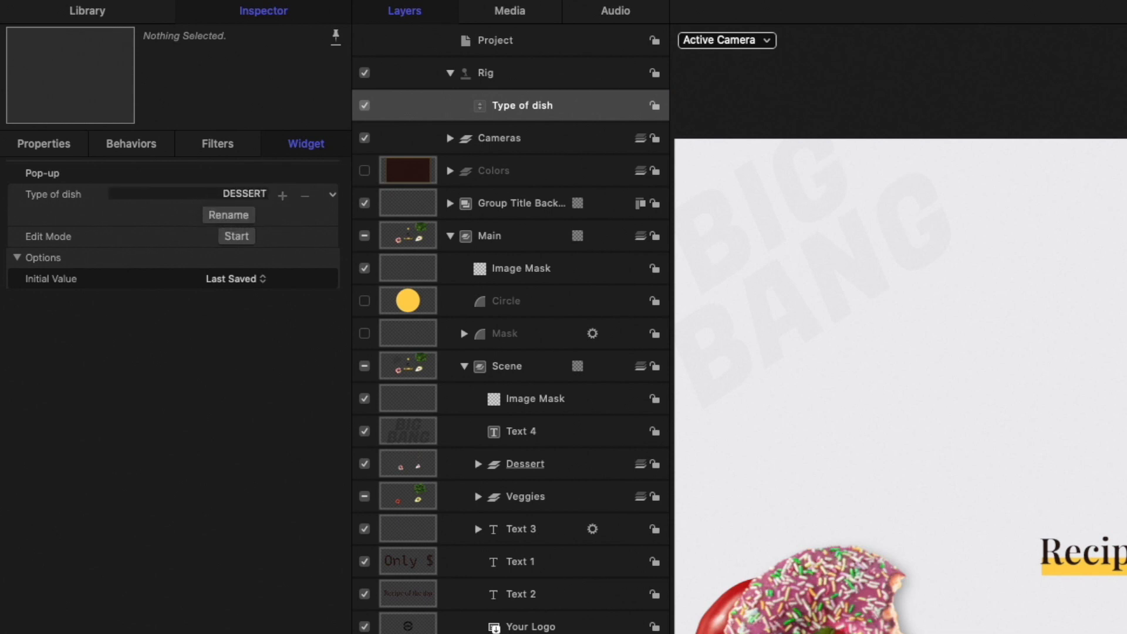
click(243, 194)
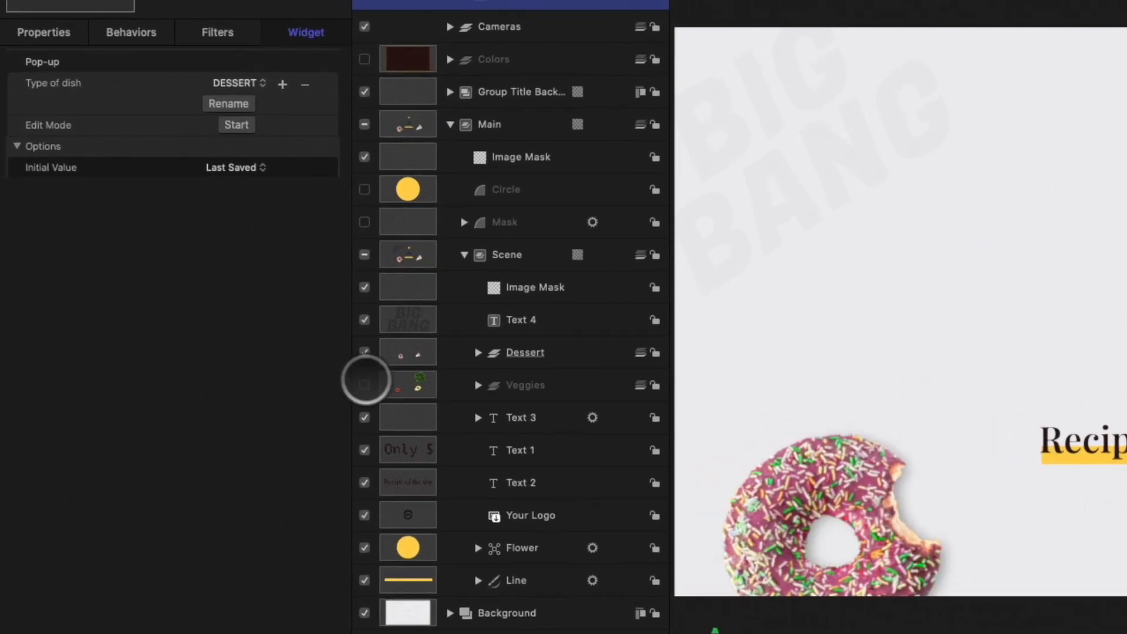
Step: Add the Dessert and Veggies group opacities to the Type of dish rig
click(525, 352)
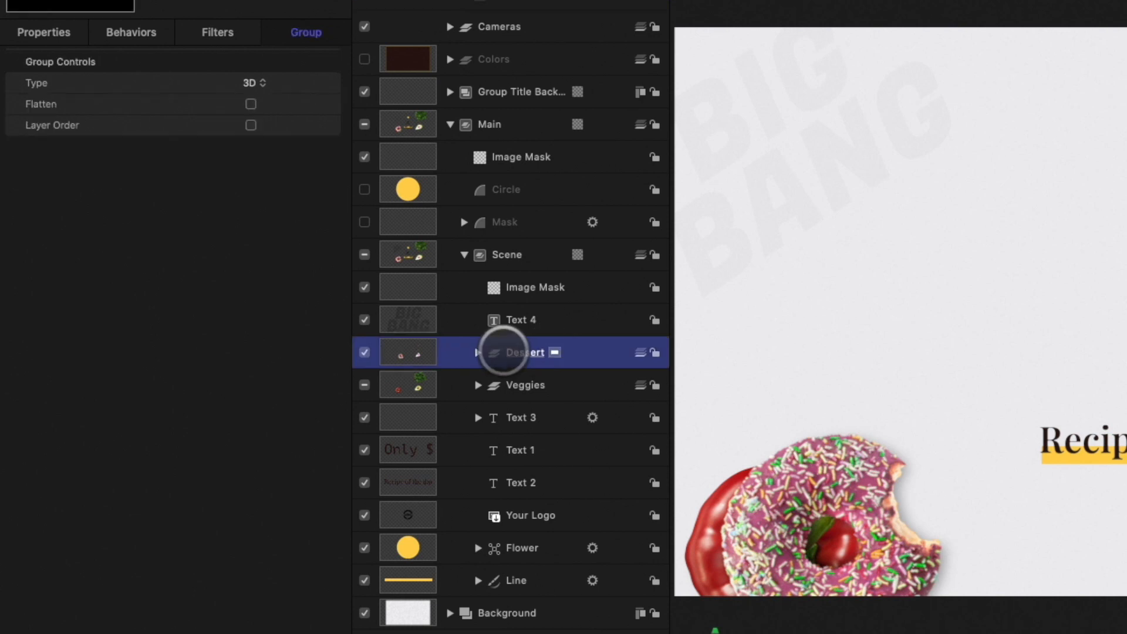
click(41, 32)
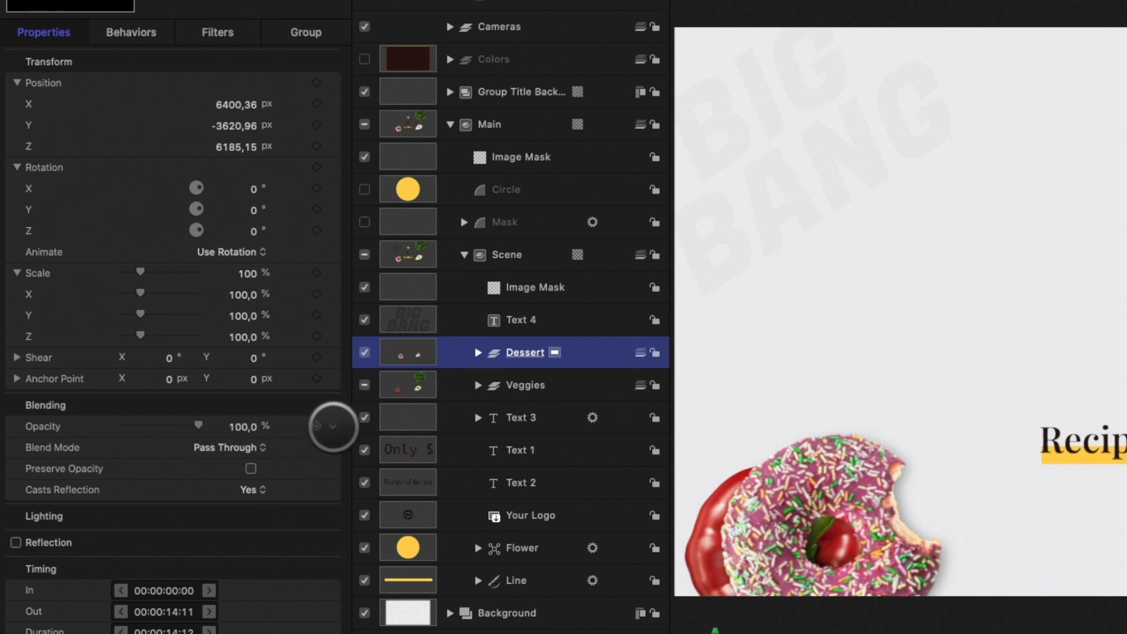
click(333, 427)
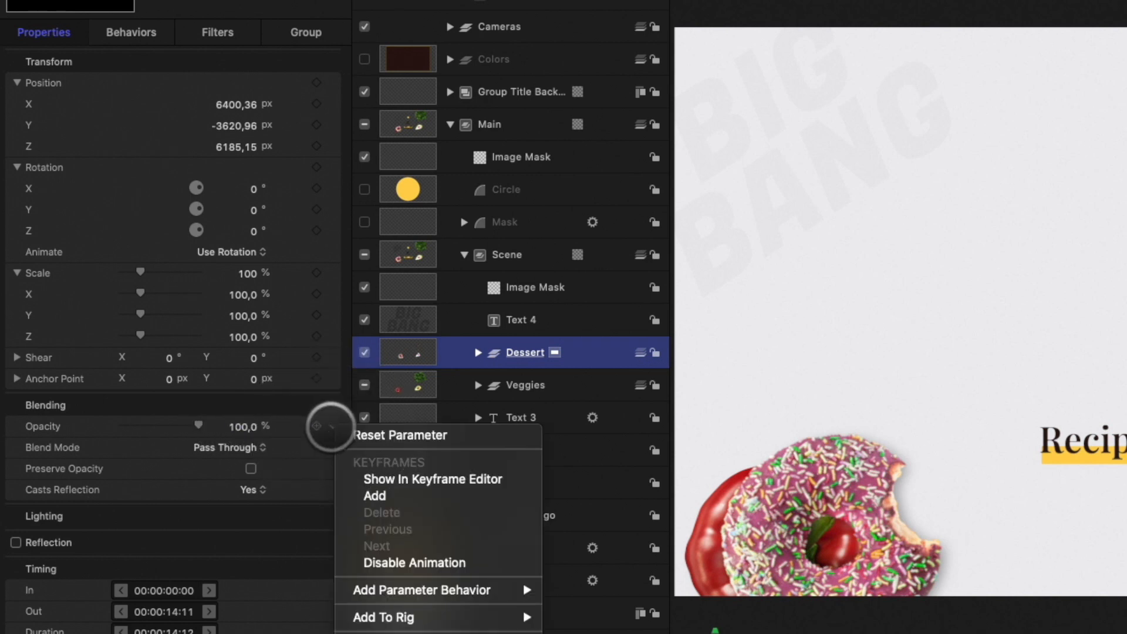
mouse_move(259, 517)
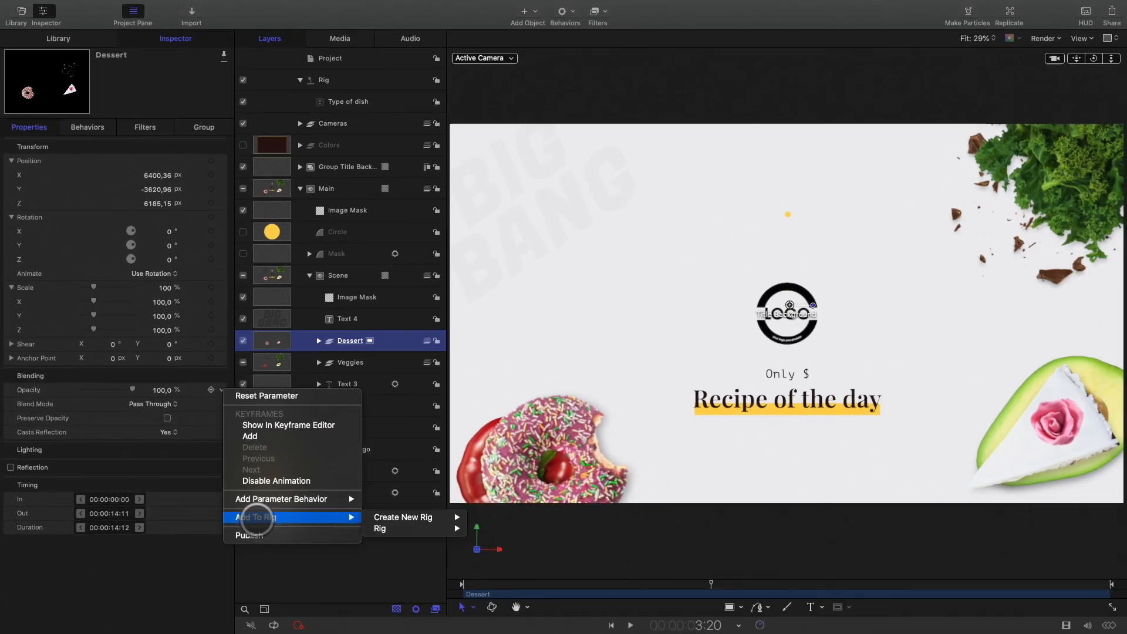
mouse_move(394, 529)
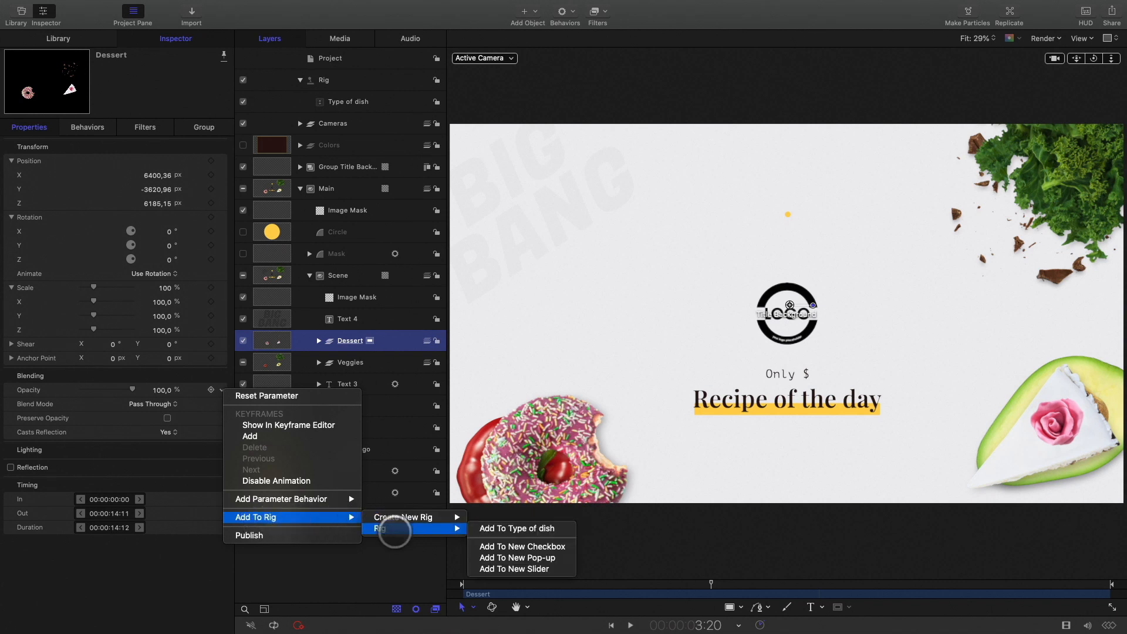
mouse_move(509, 529)
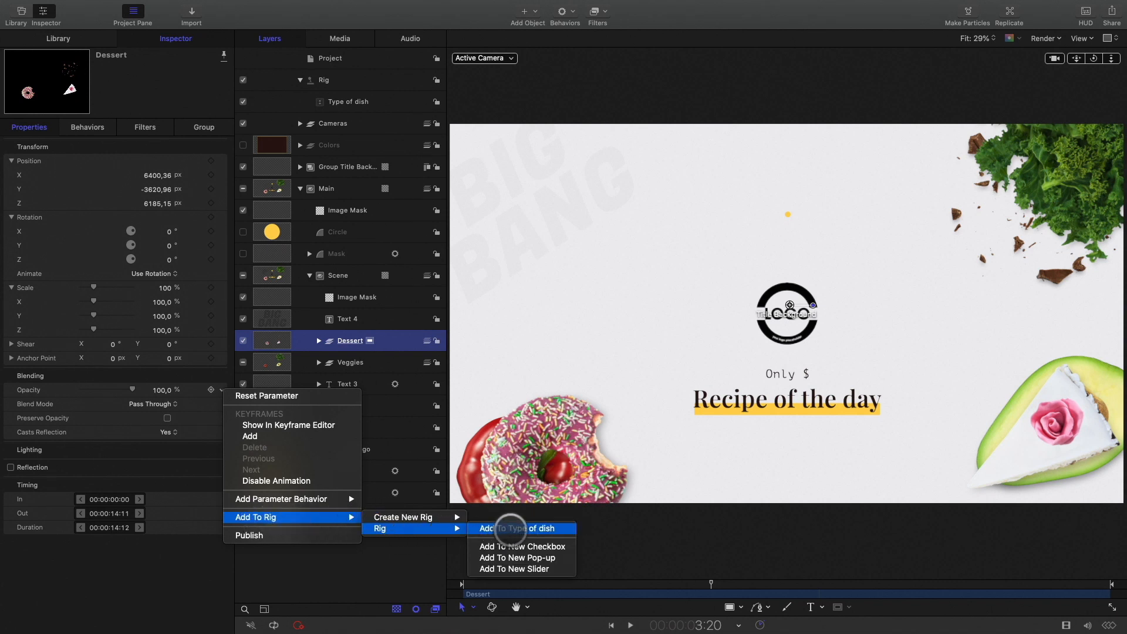
click(512, 529)
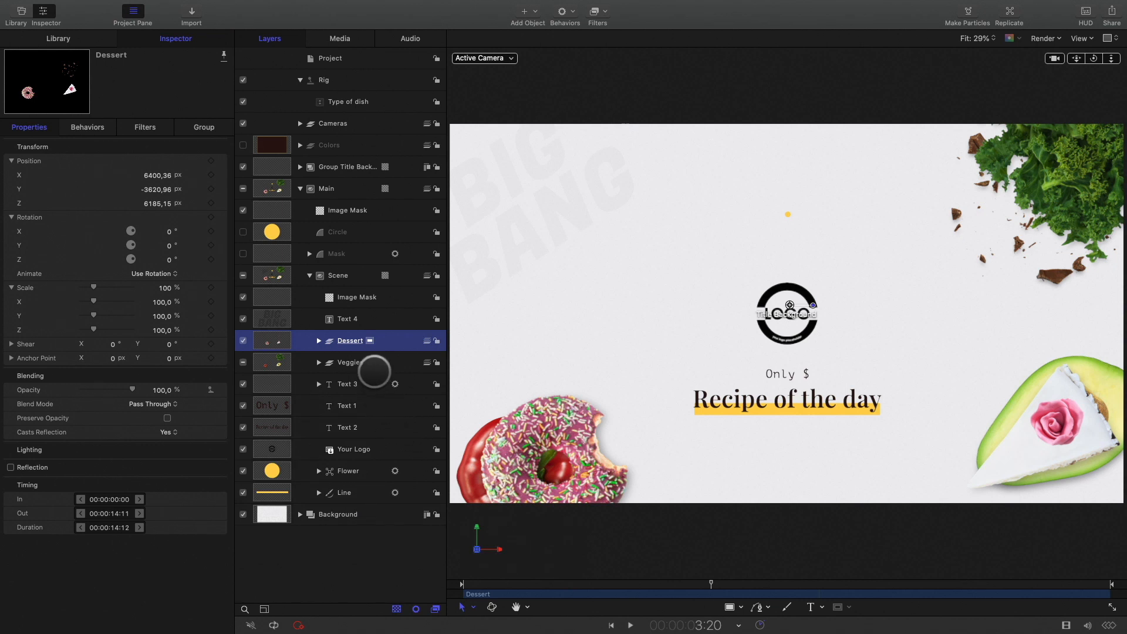
click(350, 363)
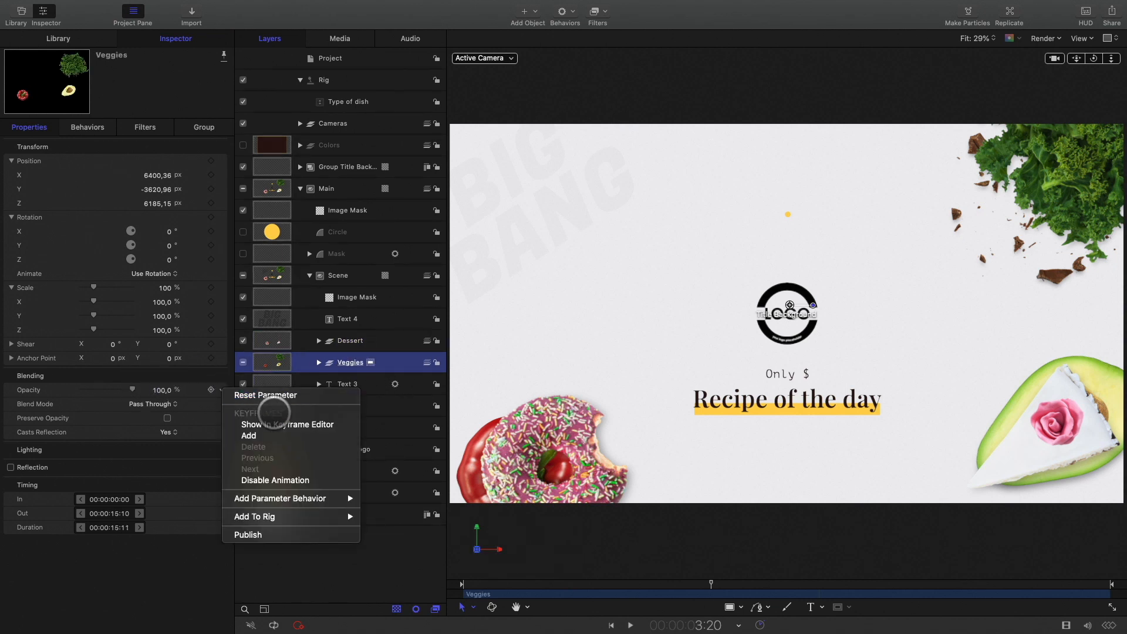
click(255, 516)
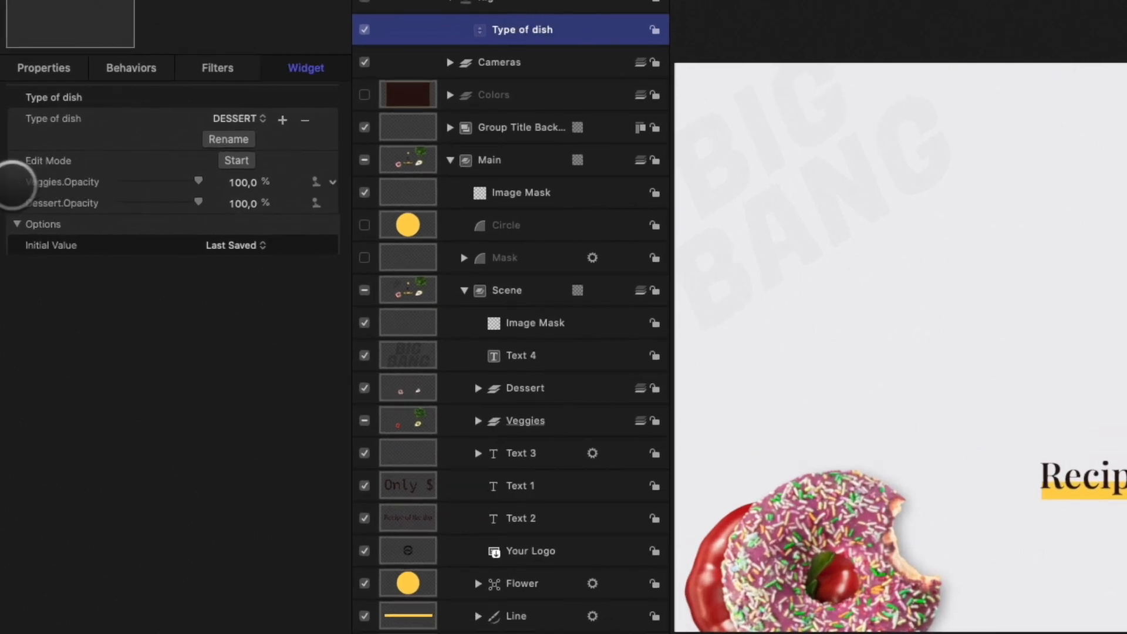
mouse_move(38, 214)
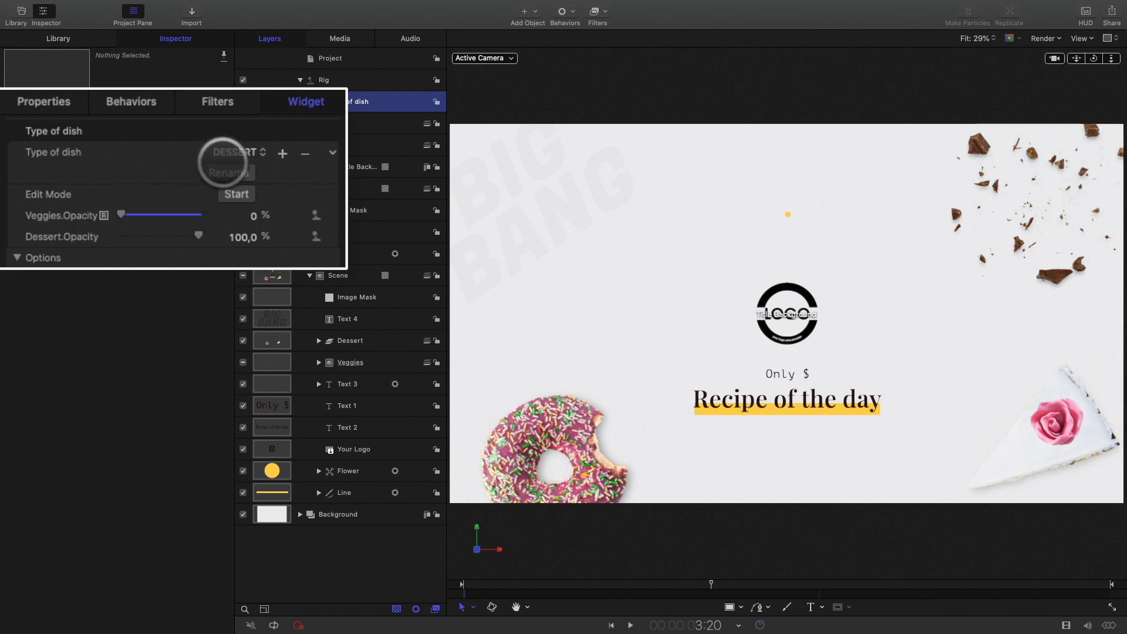
Step: Under DESSERT set Dessert opacity to 100%, then switch back to VEGGIES
click(237, 152)
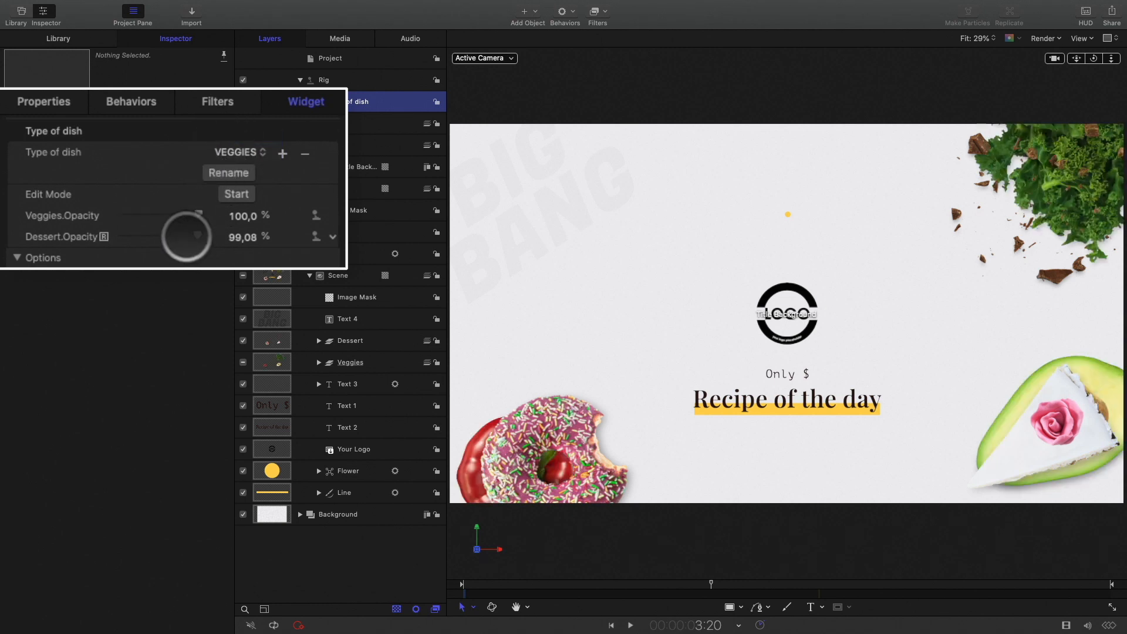
drag(183, 236, 115, 236)
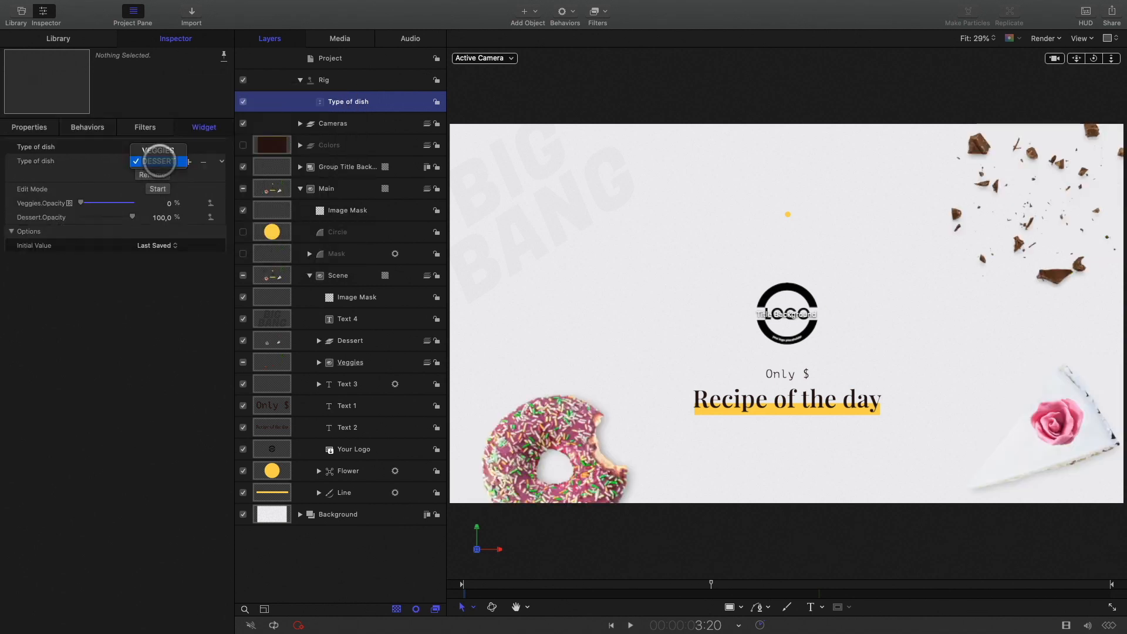
click(158, 150)
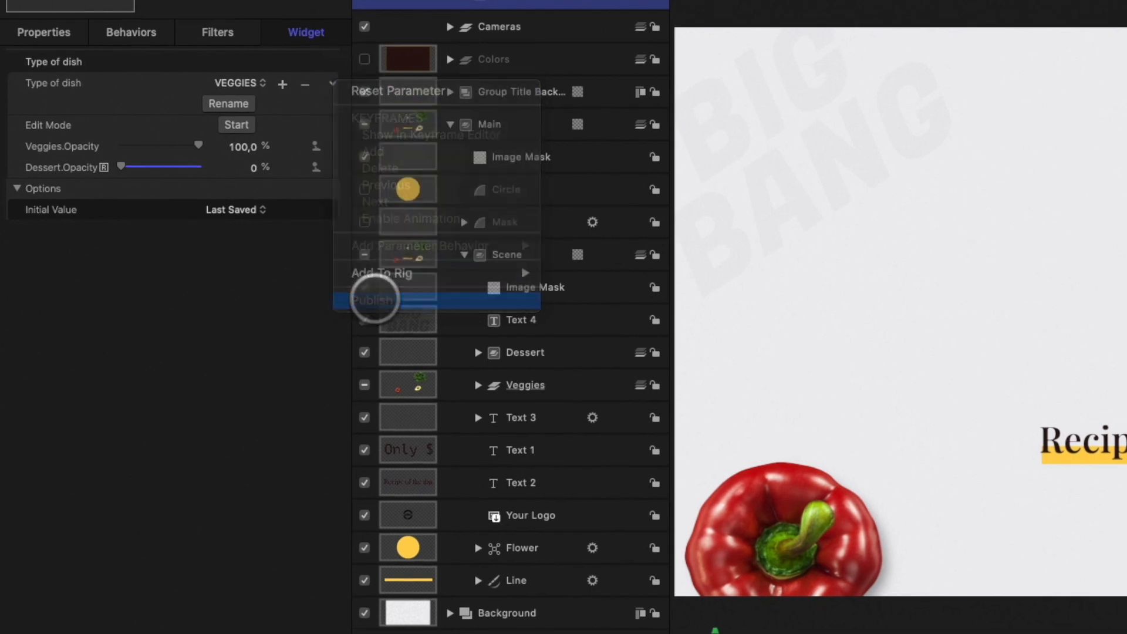
Step: Publish the Type of dish pop-up and confirm it appears in the project's Published Parameters
click(372, 300)
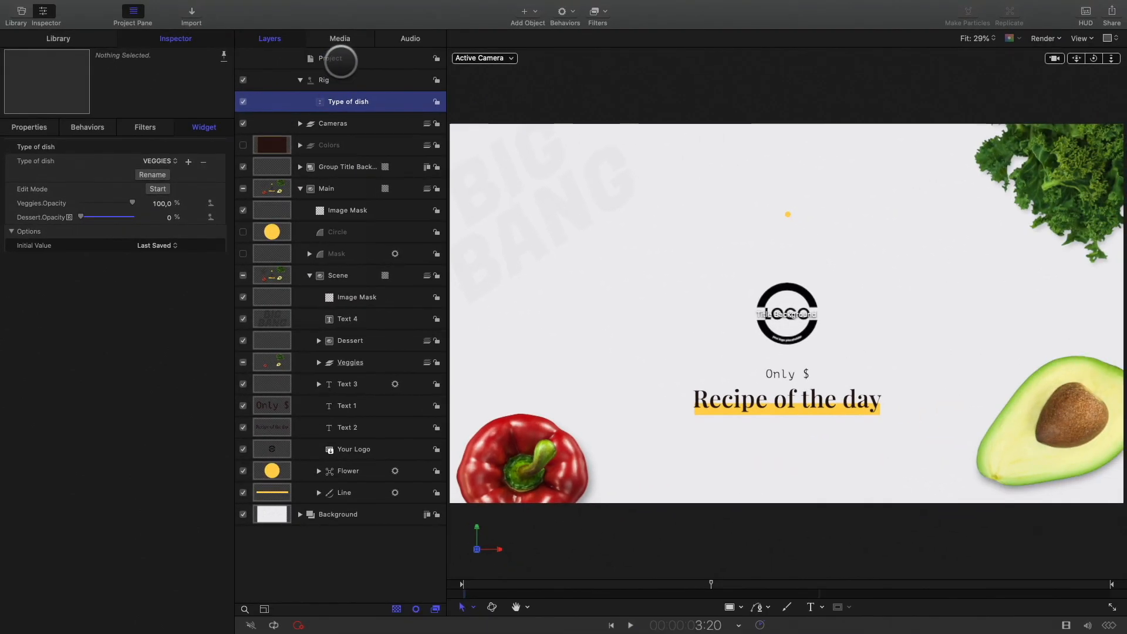
click(330, 58)
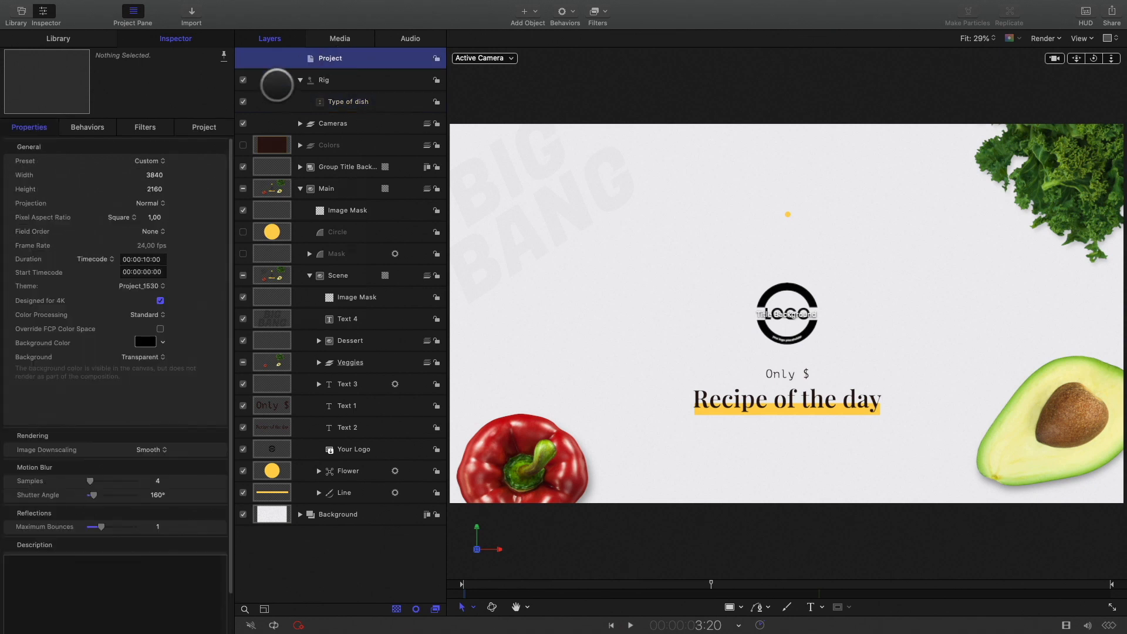
click(204, 127)
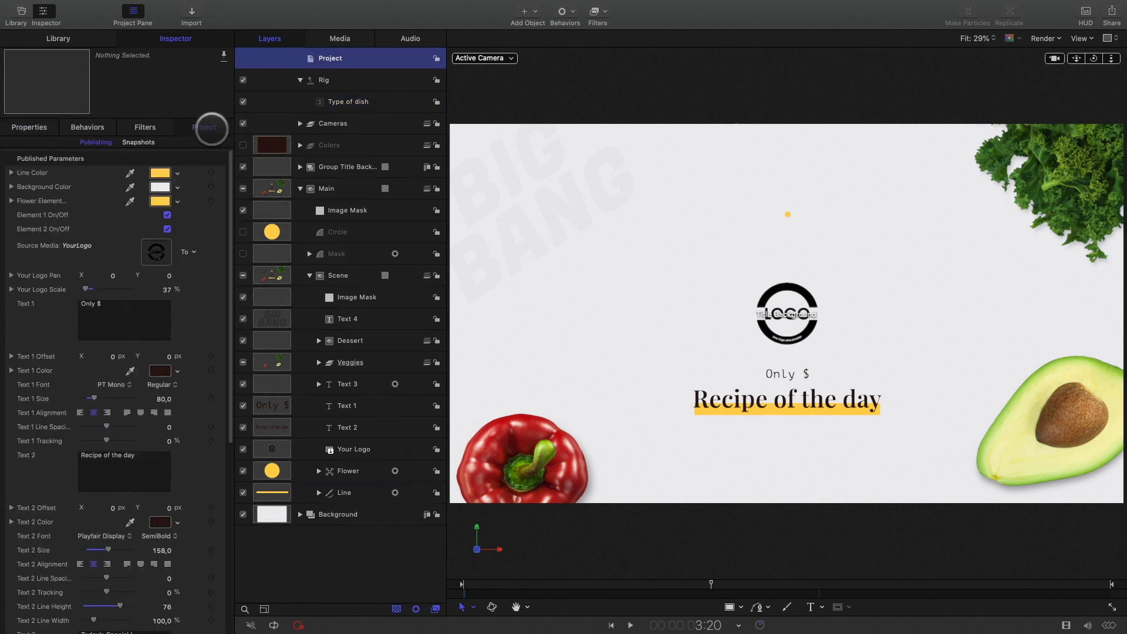
scroll(down, 3)
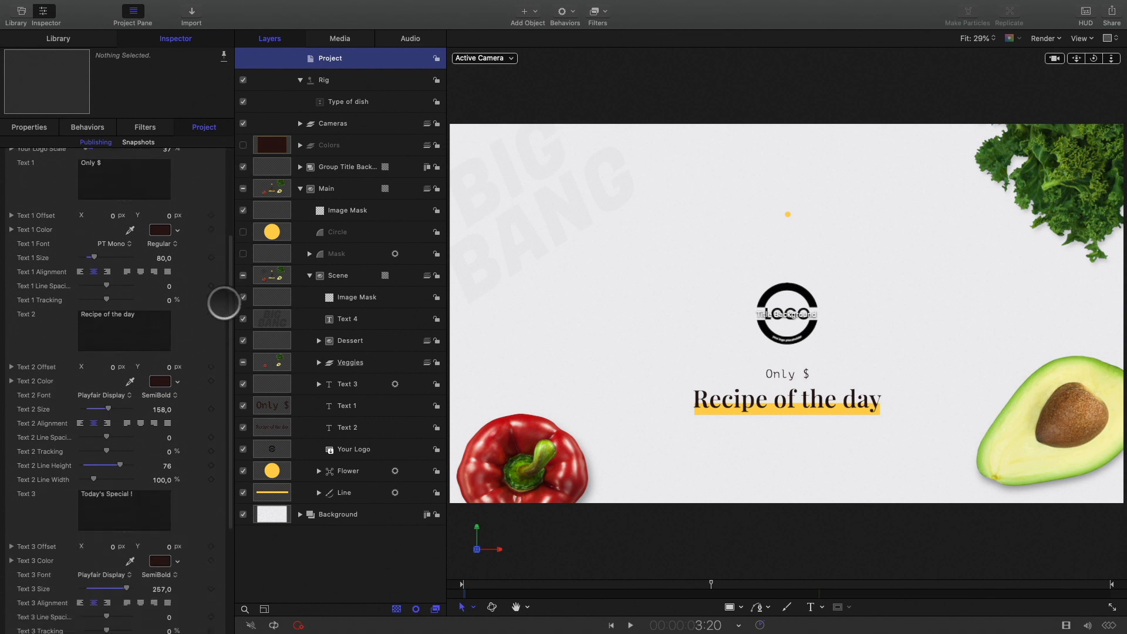
scroll(down, 3)
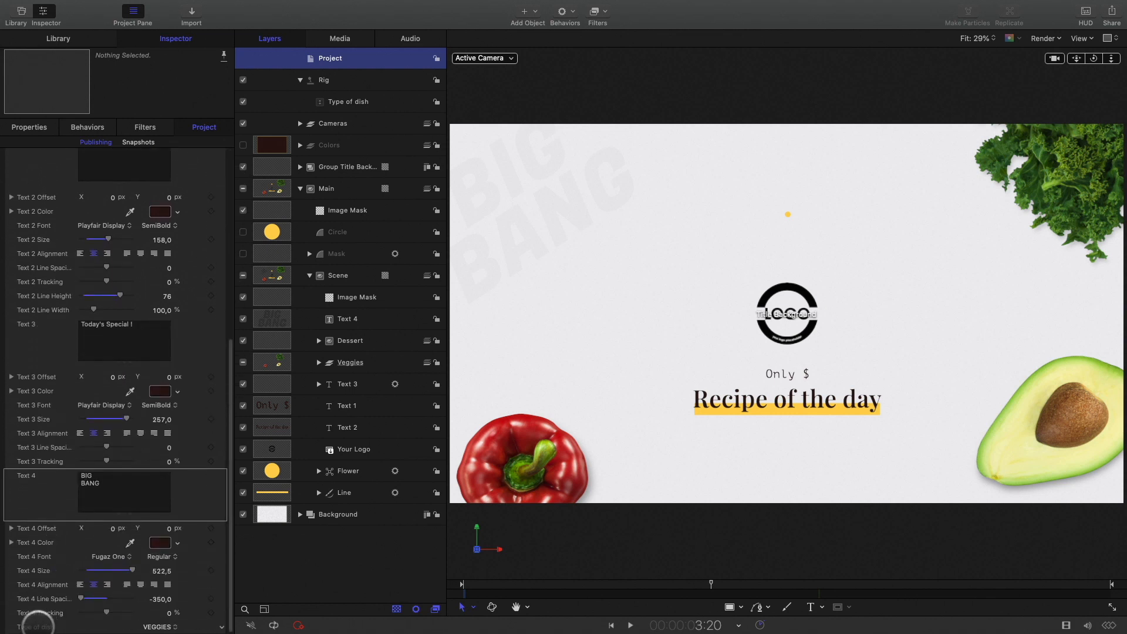
scroll(down, 3)
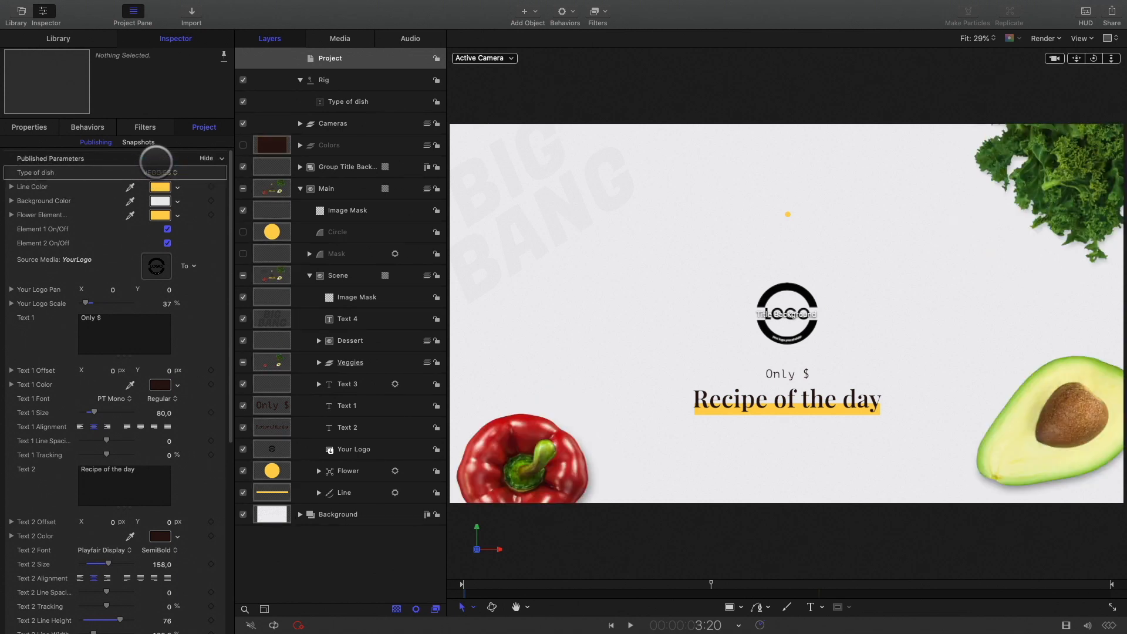
click(159, 173)
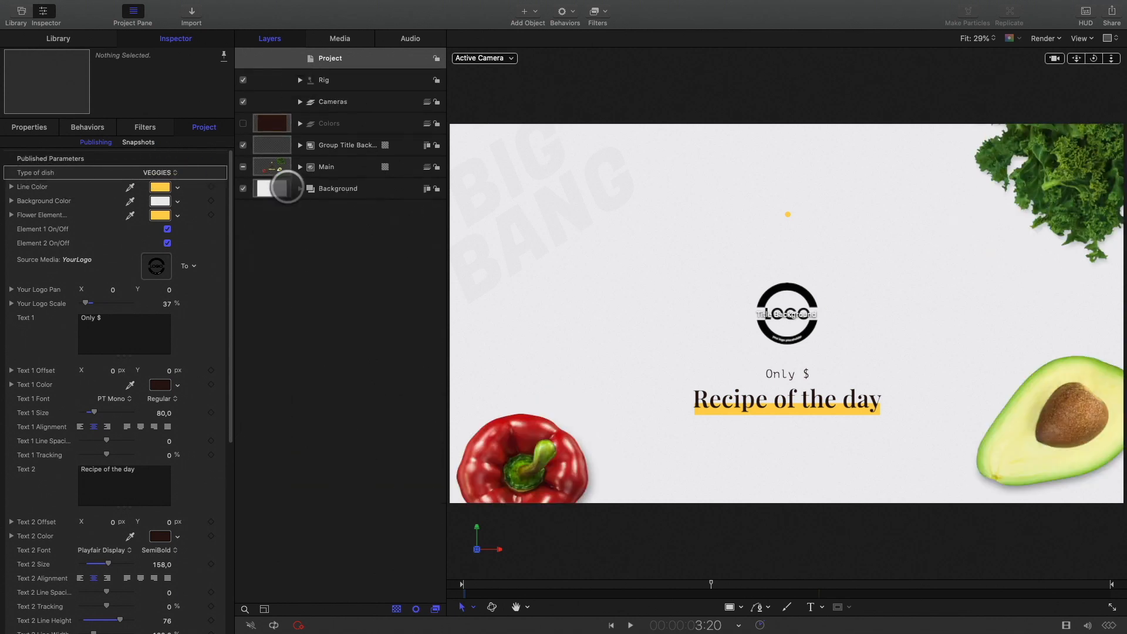
Step: Publish the template as the 'Today's Special' title with a preview movie
click(88, 7)
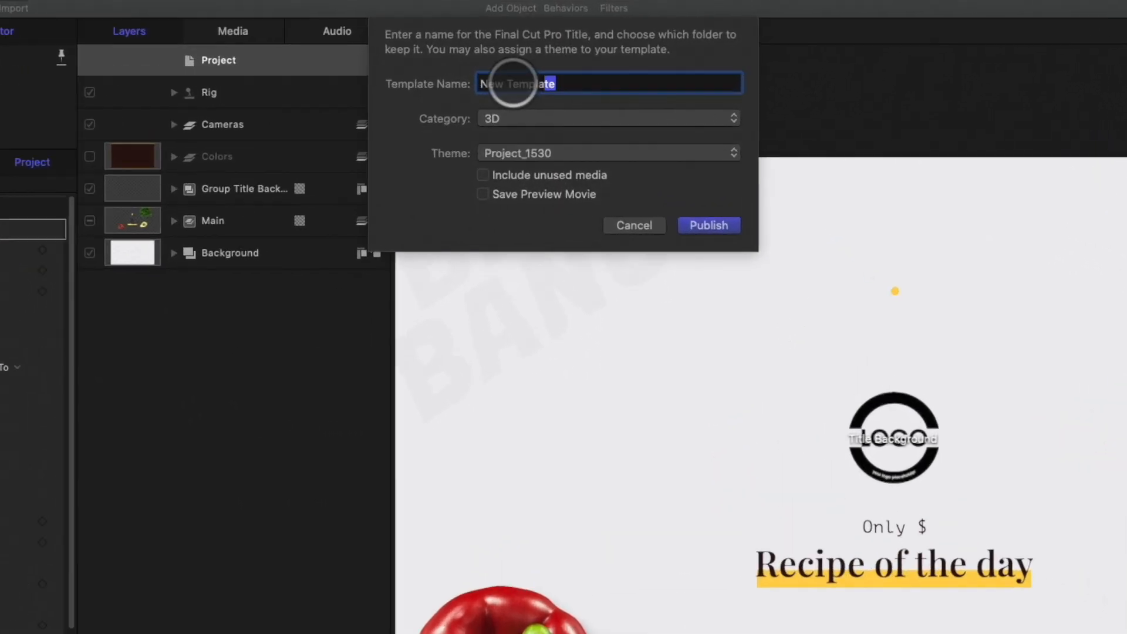
text(Today's Special)
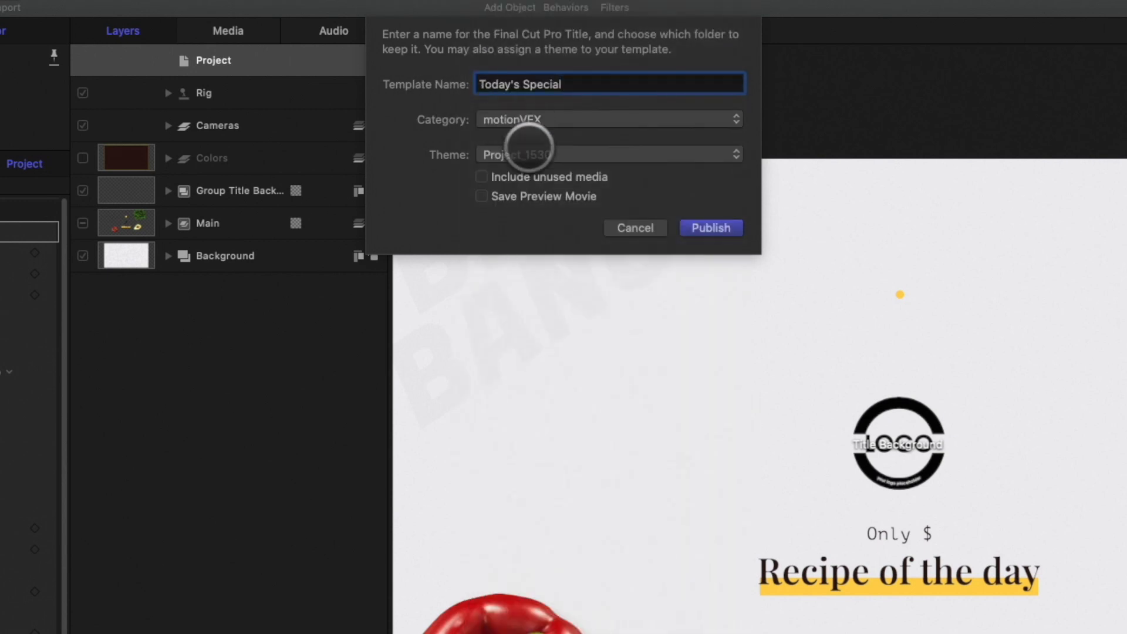
click(481, 196)
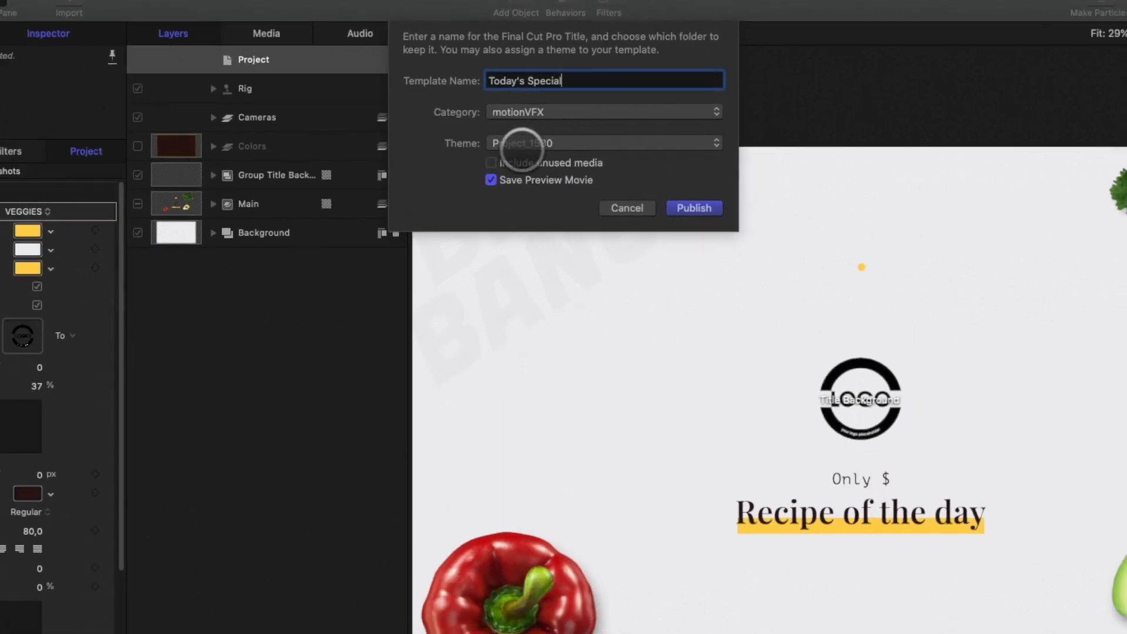
click(694, 208)
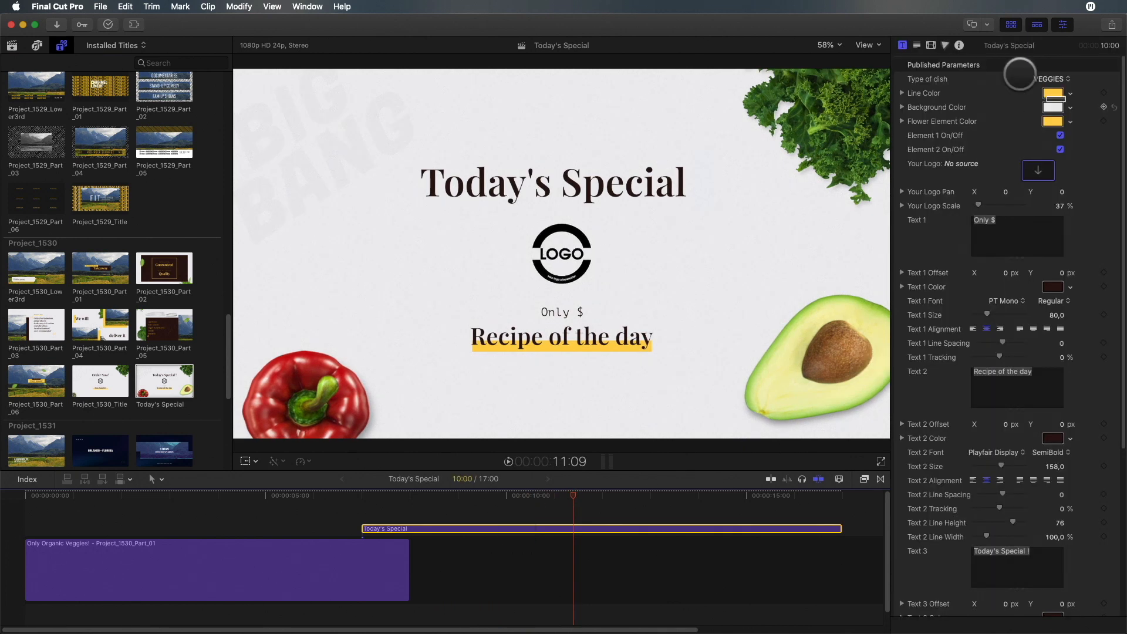
Step: Apply Burger Front as the title's logo and set the recipe name to 'BIG BEASTY'
click(1051, 78)
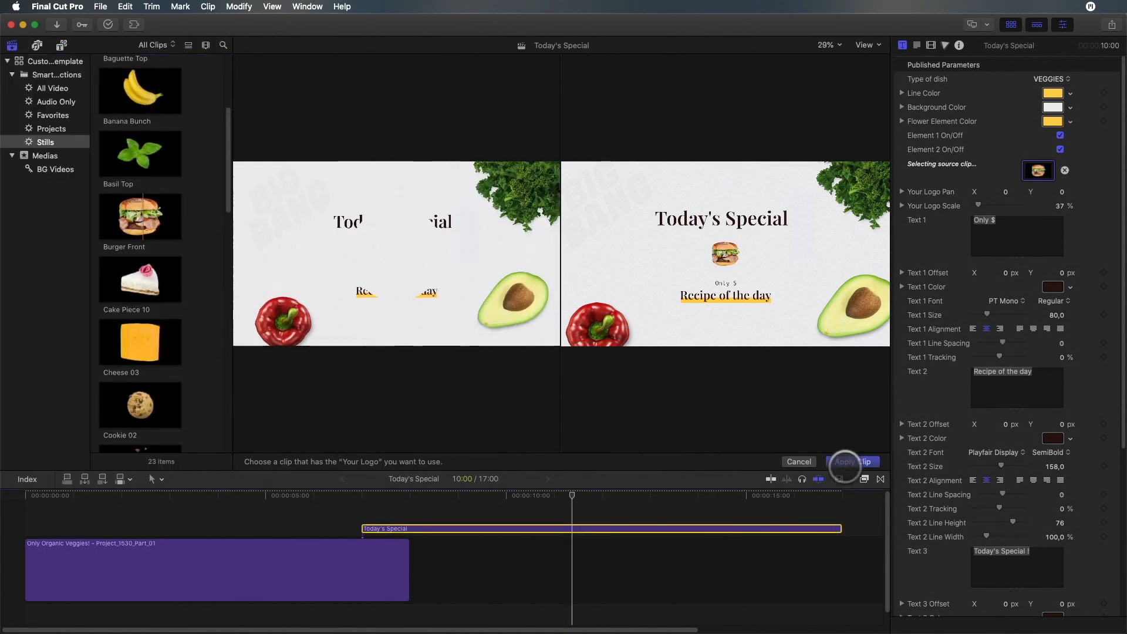
click(853, 462)
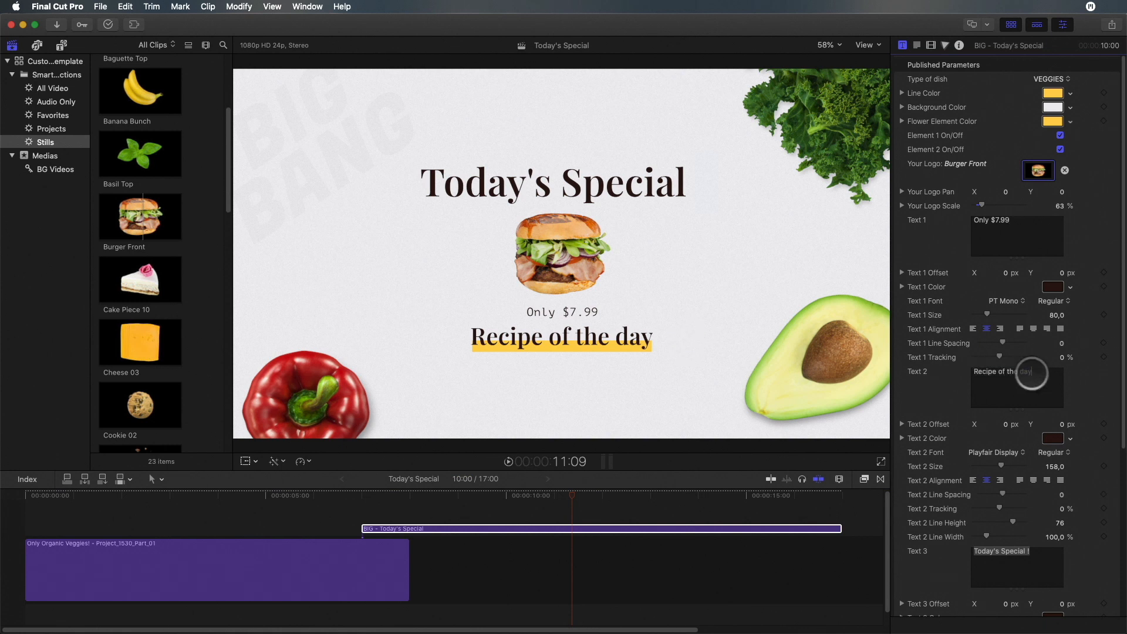
text(BIG BEASTY)
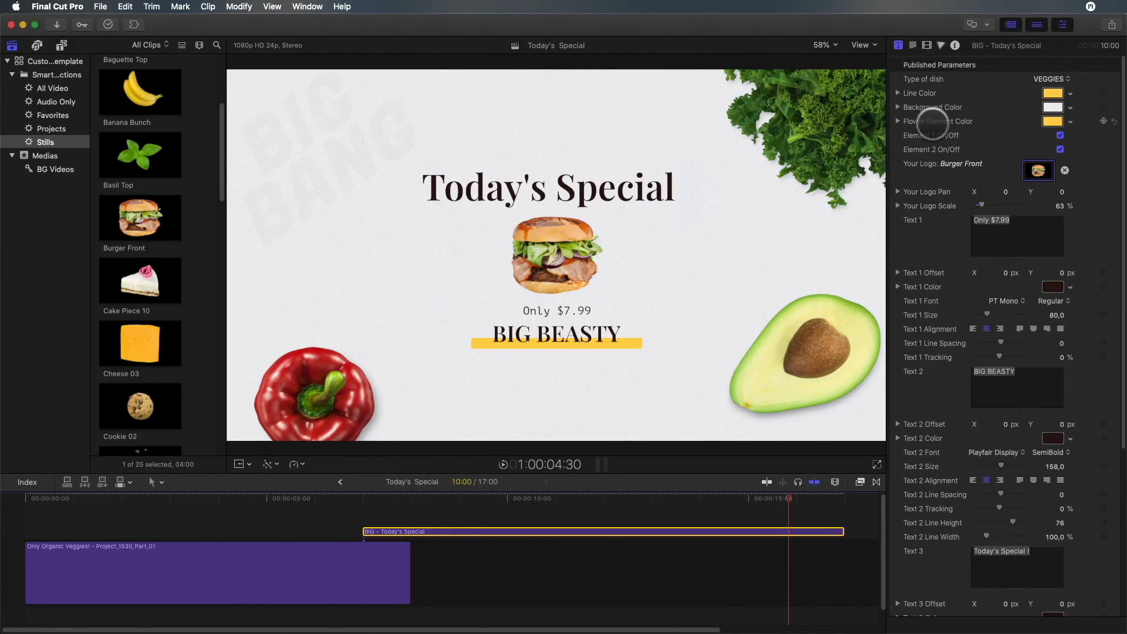
Step: Apply the Opera cake image as a larger logo and rename the recipe 'OPERA CAKE'
click(1038, 170)
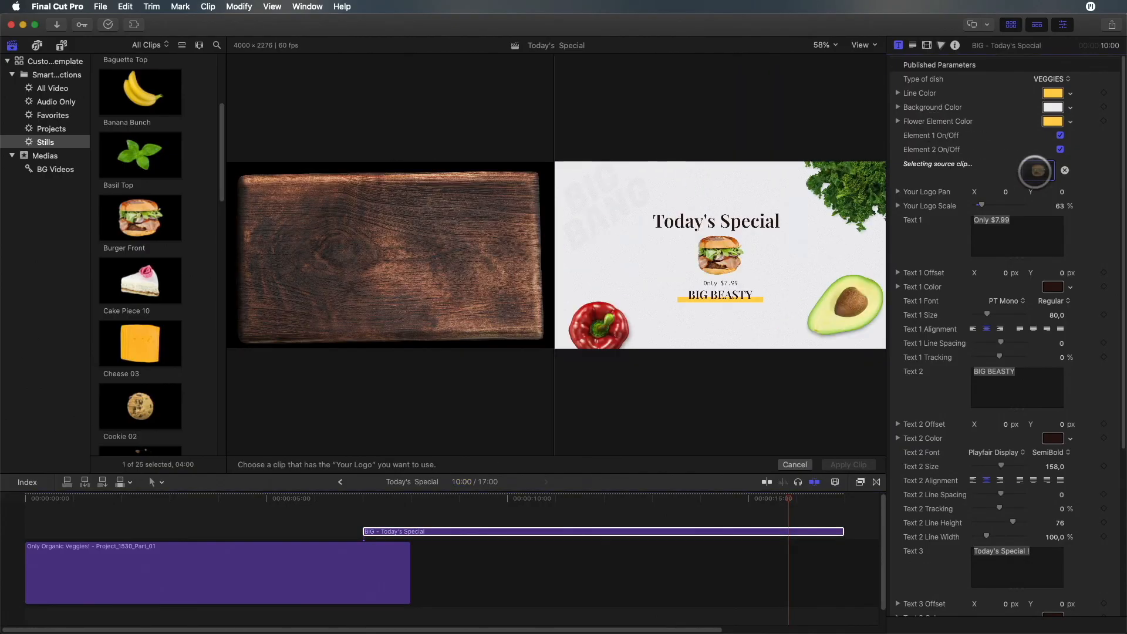
scroll(down, 3)
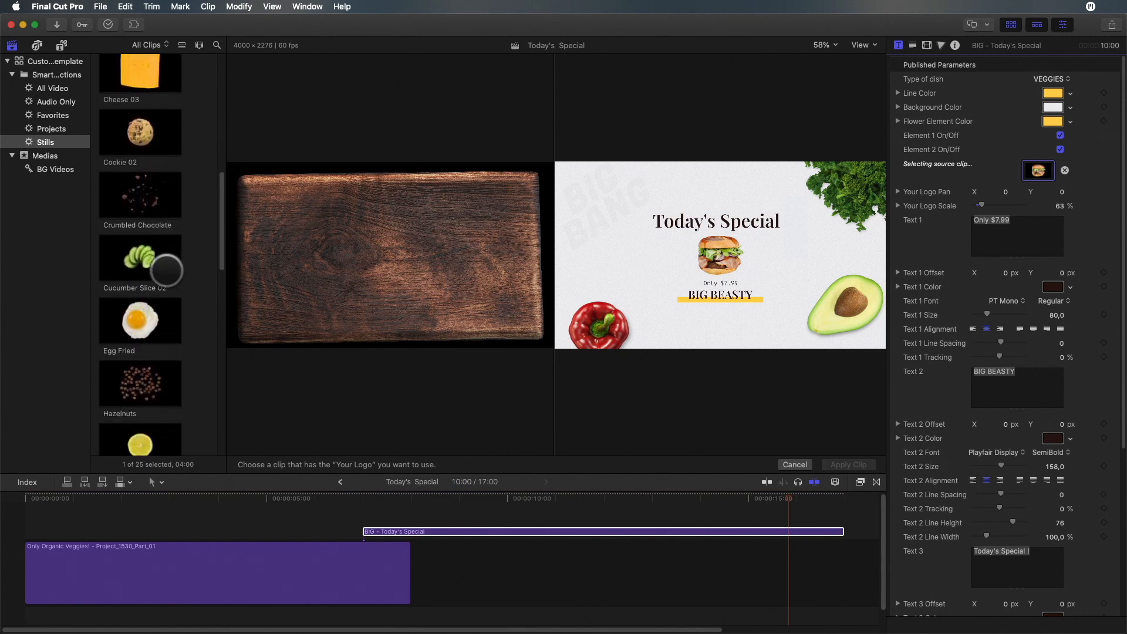
scroll(down, 3)
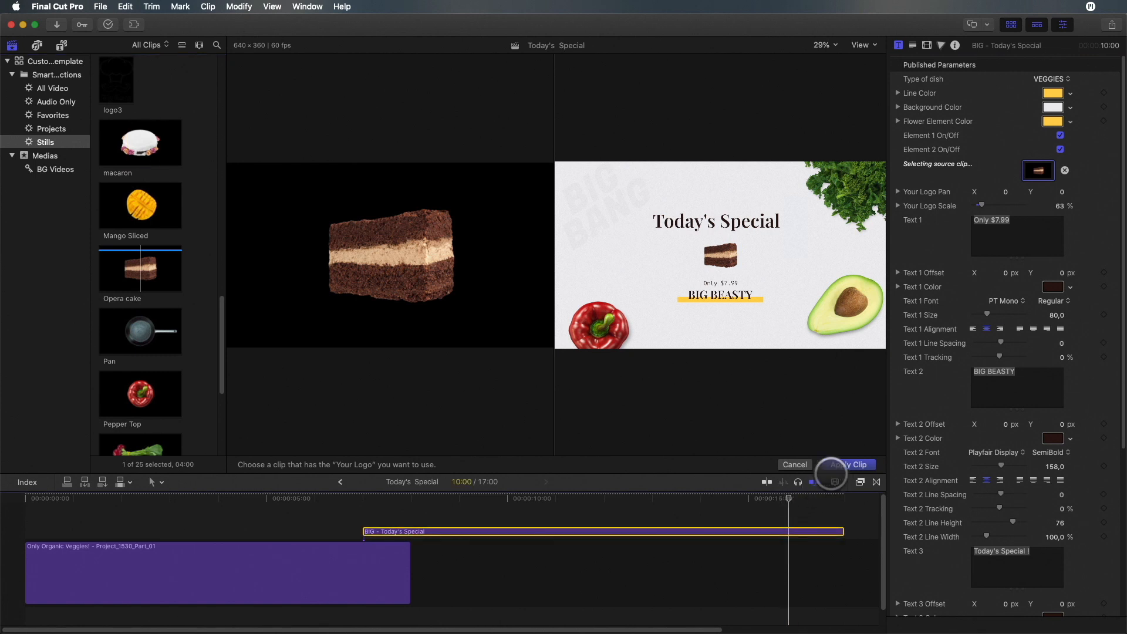
click(847, 464)
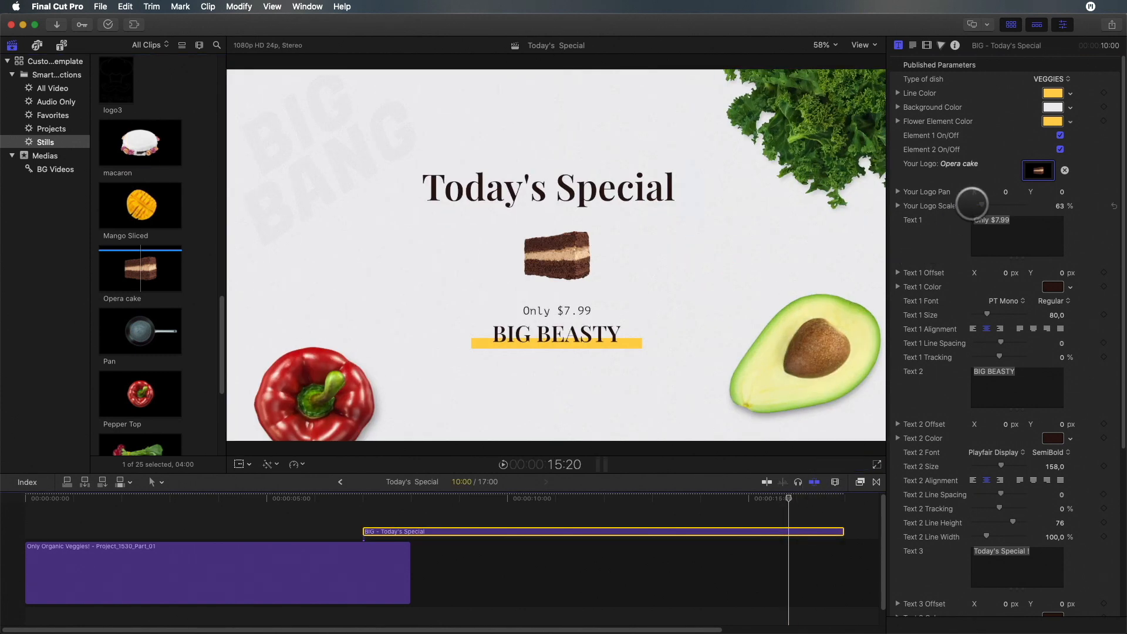
drag(970, 201, 999, 266)
text(2)
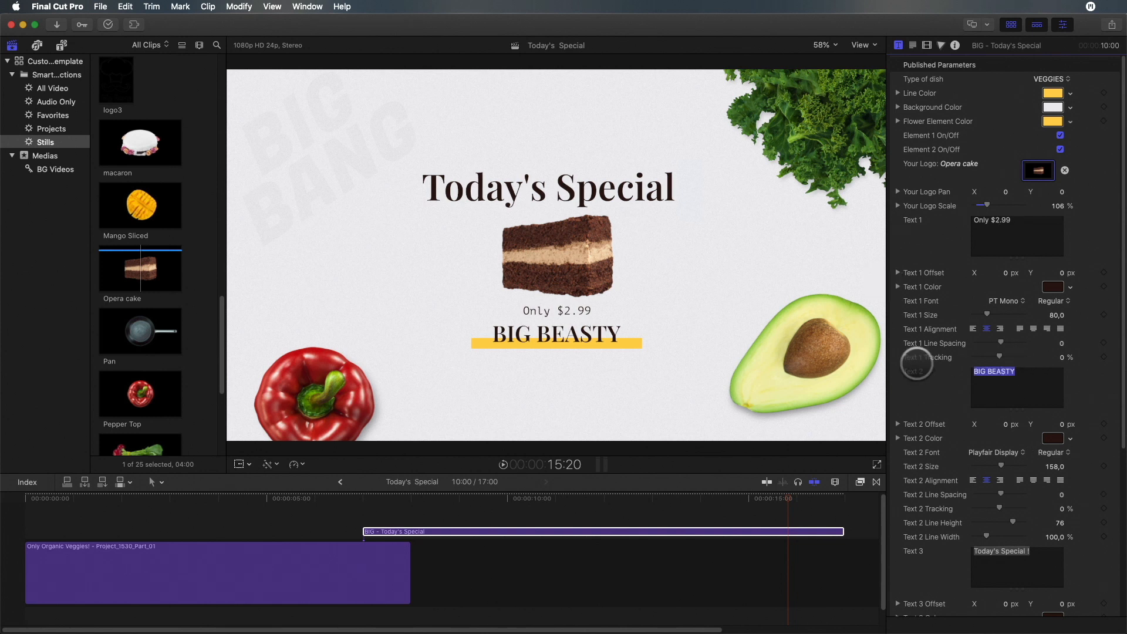
text(OPERA CAKE)
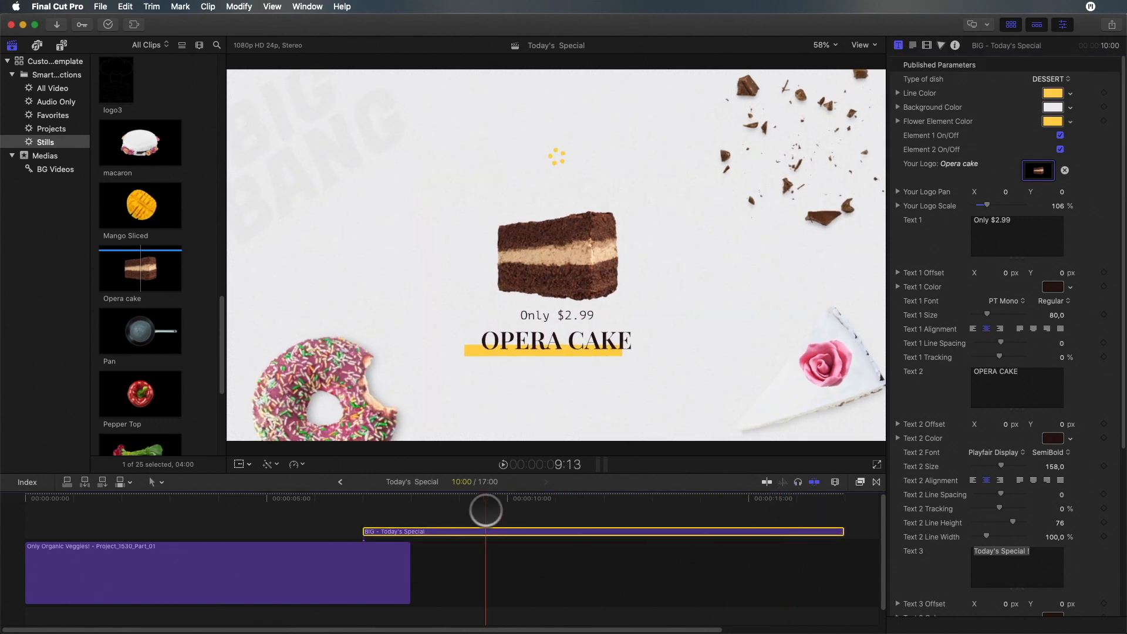
Step: Put the raspberries clip into Drop Zone 1 of the Only Organic Veggies title
click(227, 516)
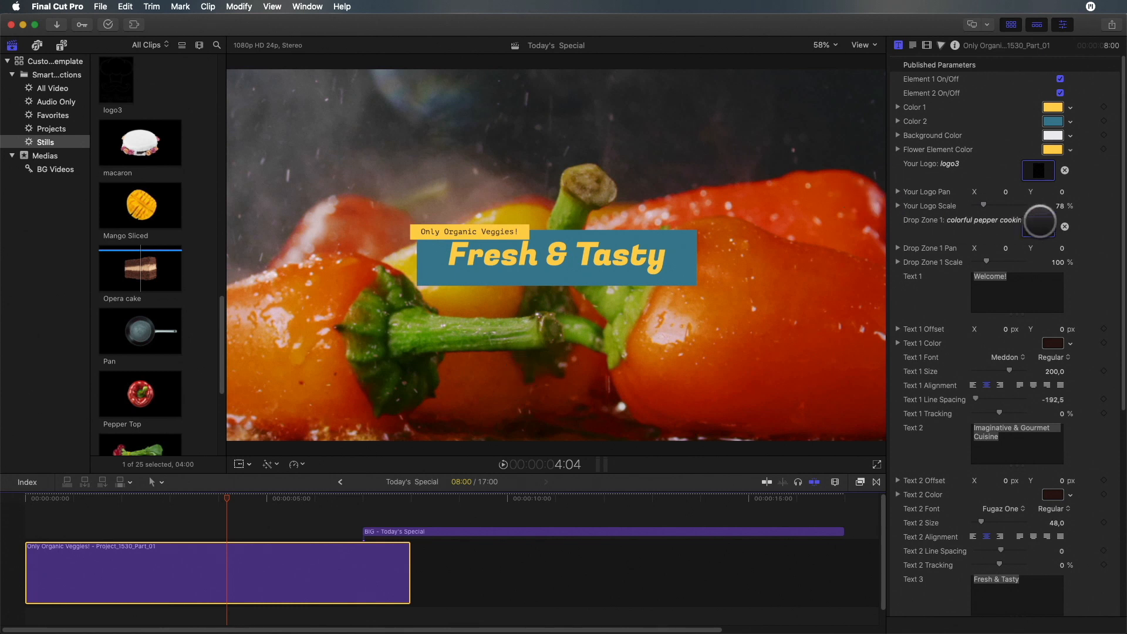
click(56, 169)
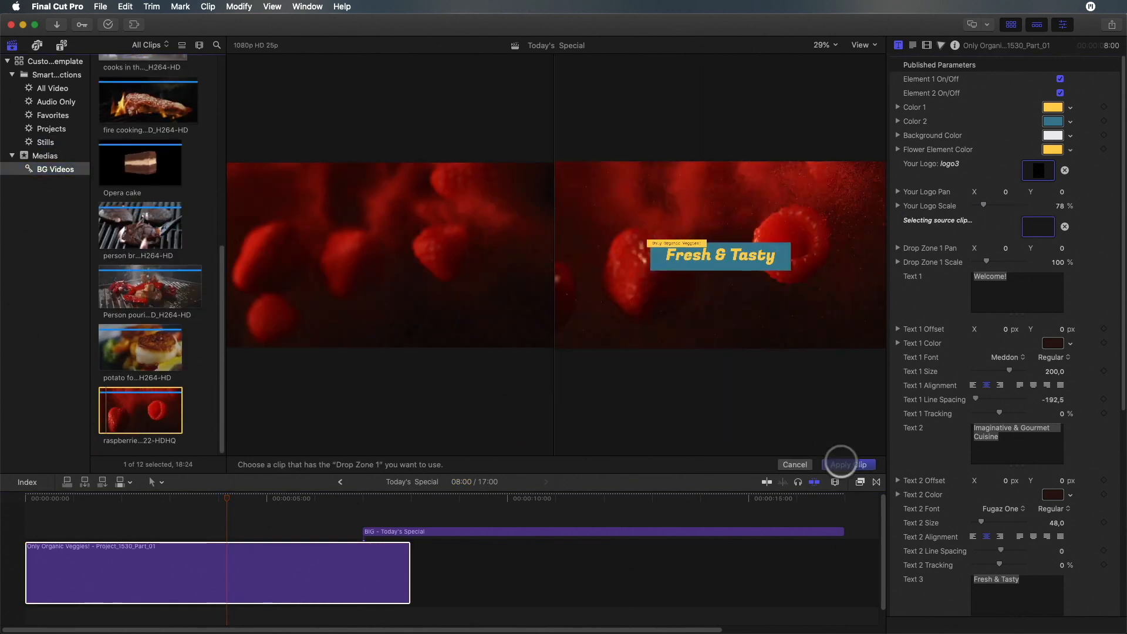
click(847, 465)
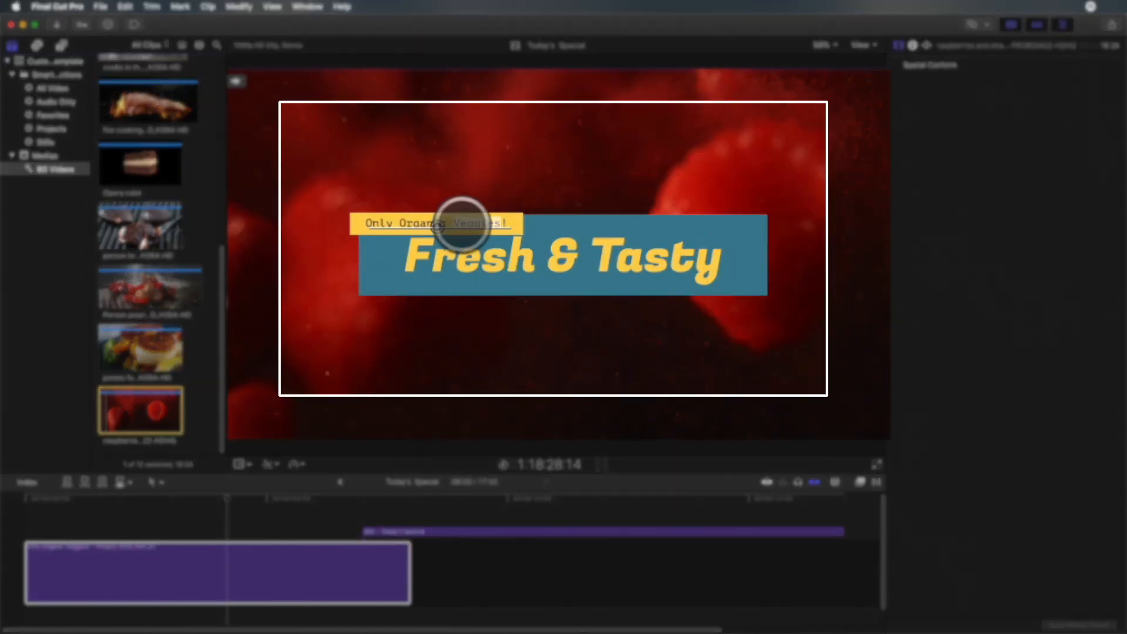